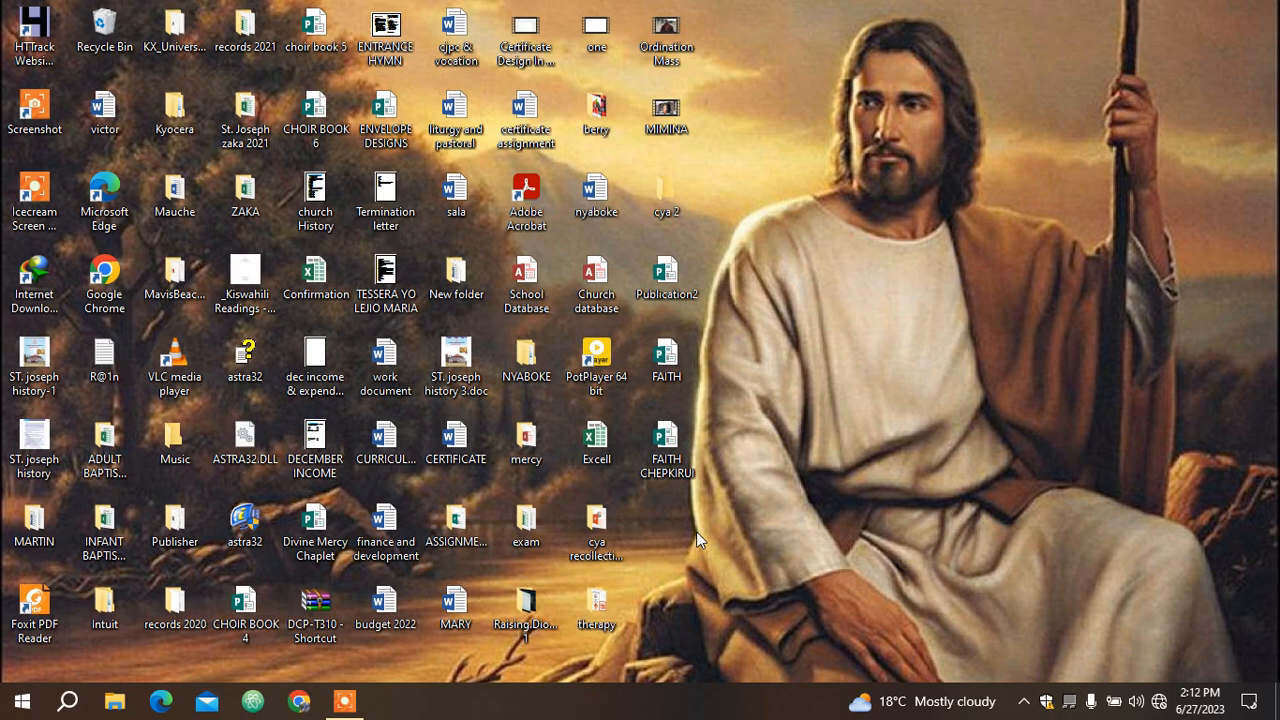
{"action": "mouse_move", "coordinate": [80, 647]}
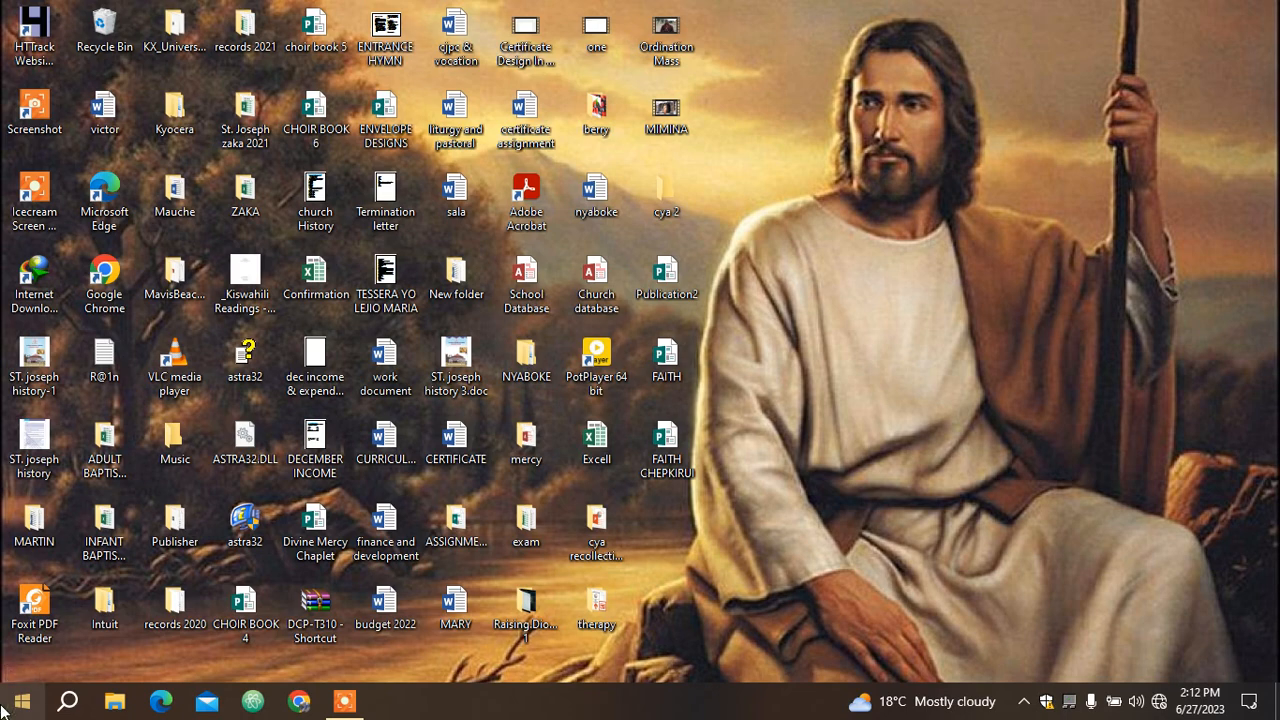
Step: From the Start menu app list, expand the Microsoft Office 2013 folder
{"action": "left_click", "coordinate": [20, 700]}
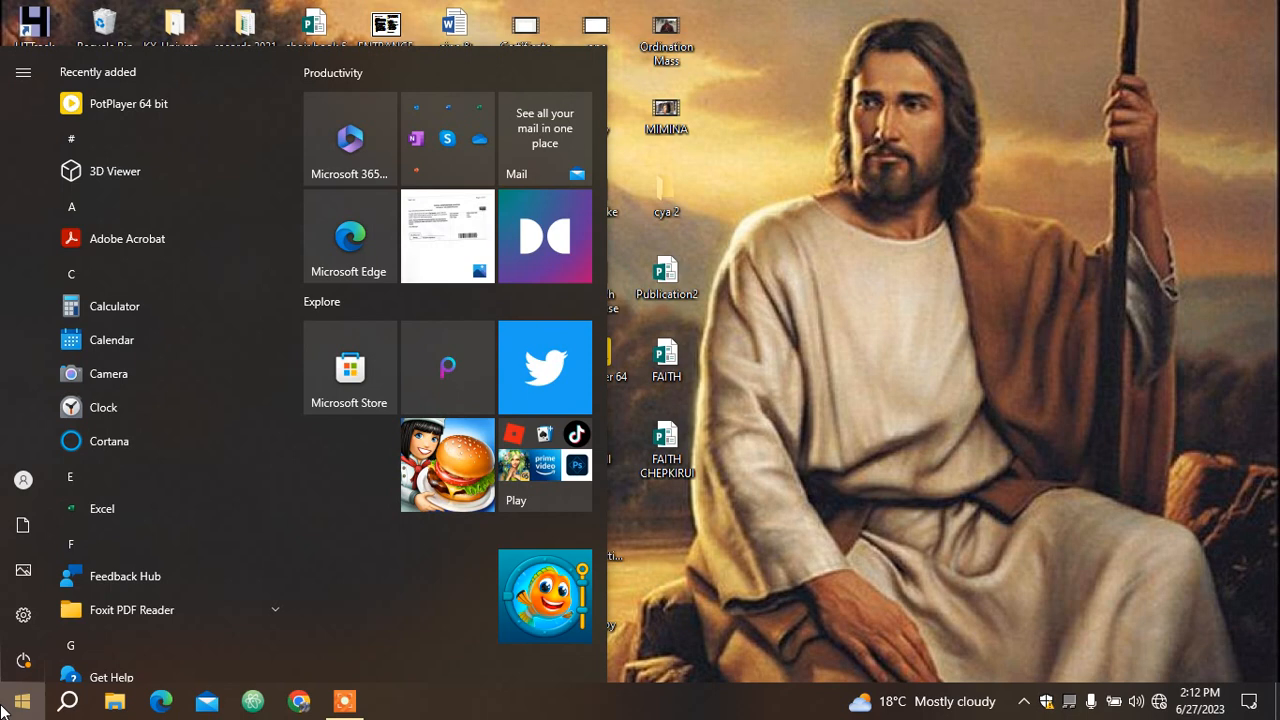
{"action": "mouse_move", "coordinate": [284, 147]}
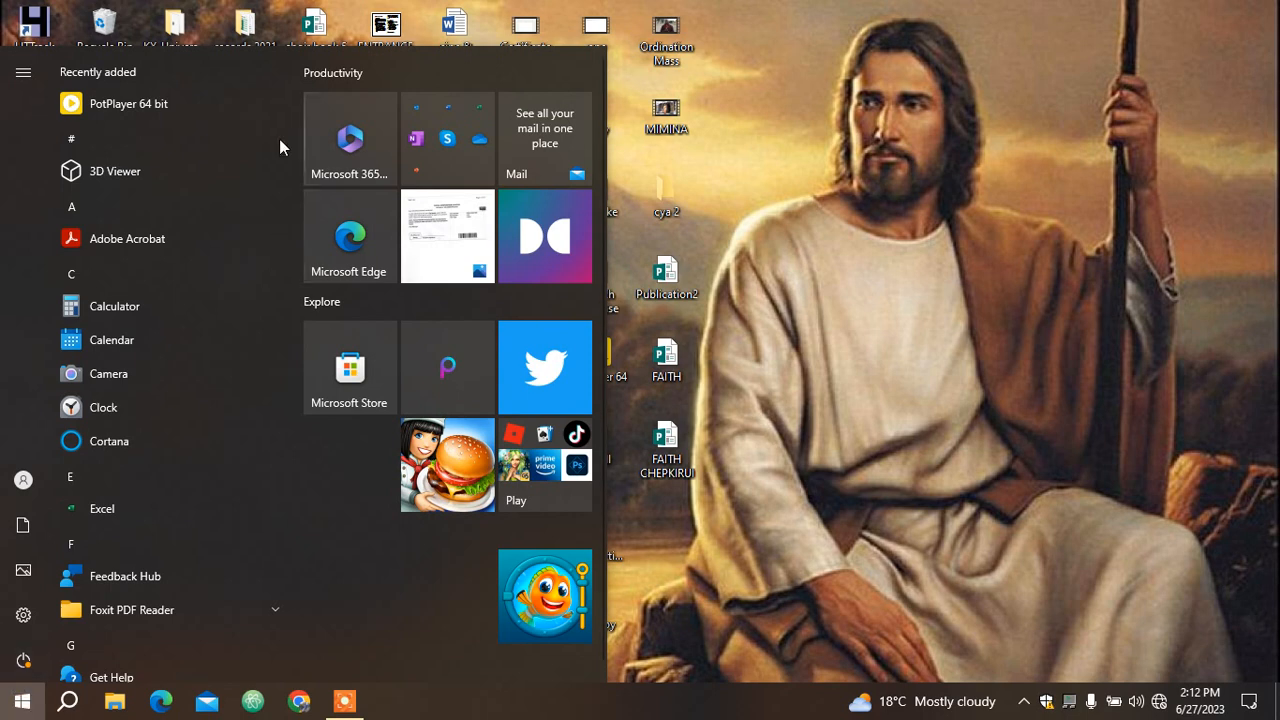
{"action": "mouse_move", "coordinate": [270, 134]}
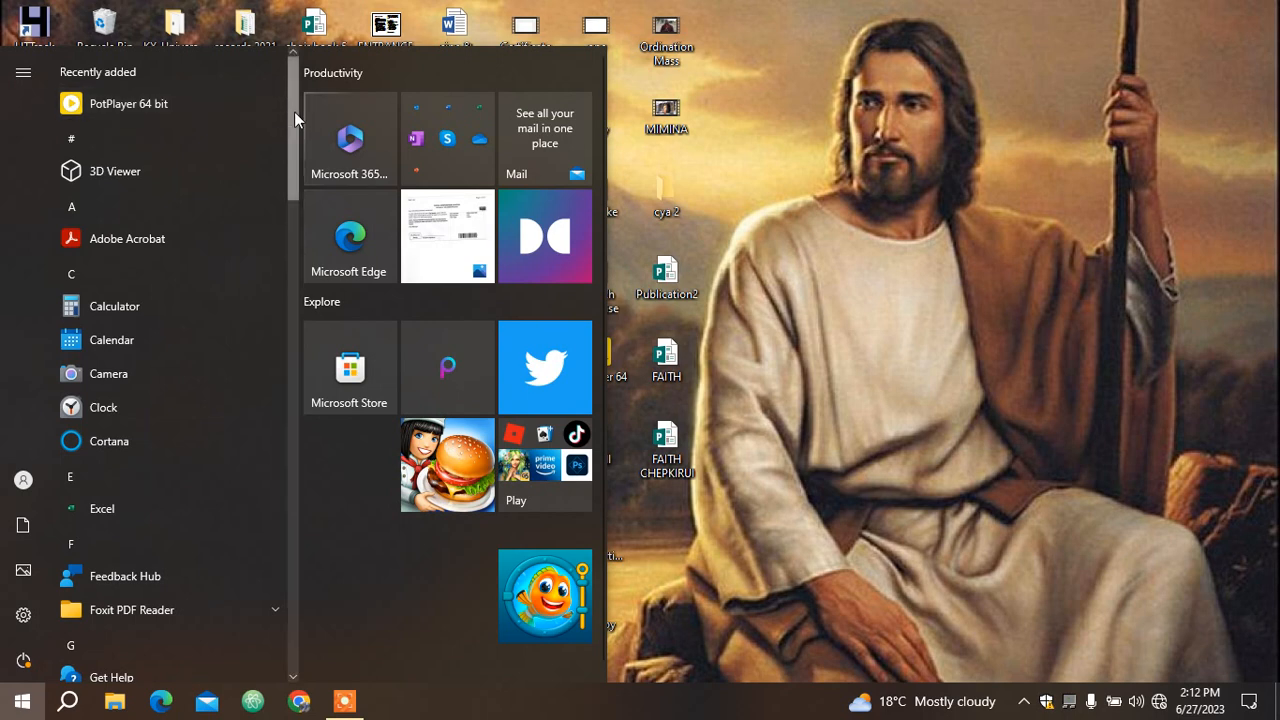
{"action": "mouse_move", "coordinate": [296, 163]}
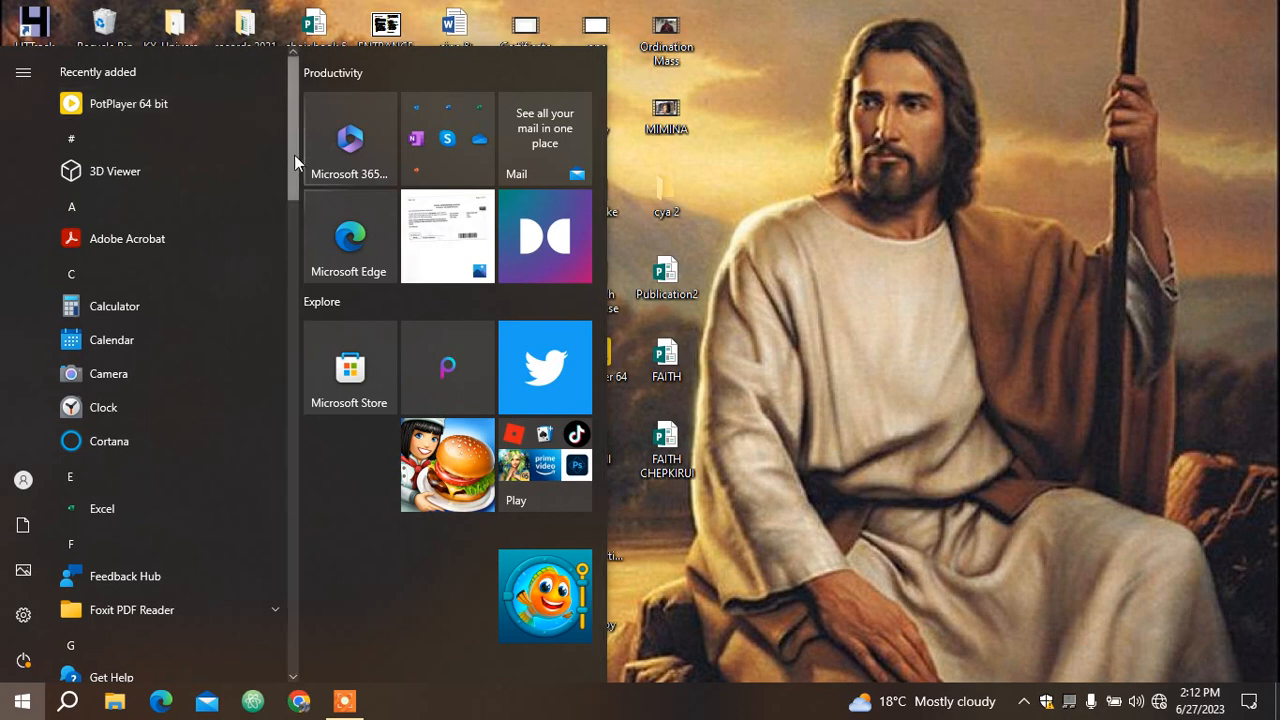
{"action": "scroll", "scroll_direction": "down", "scroll_amount": 3}
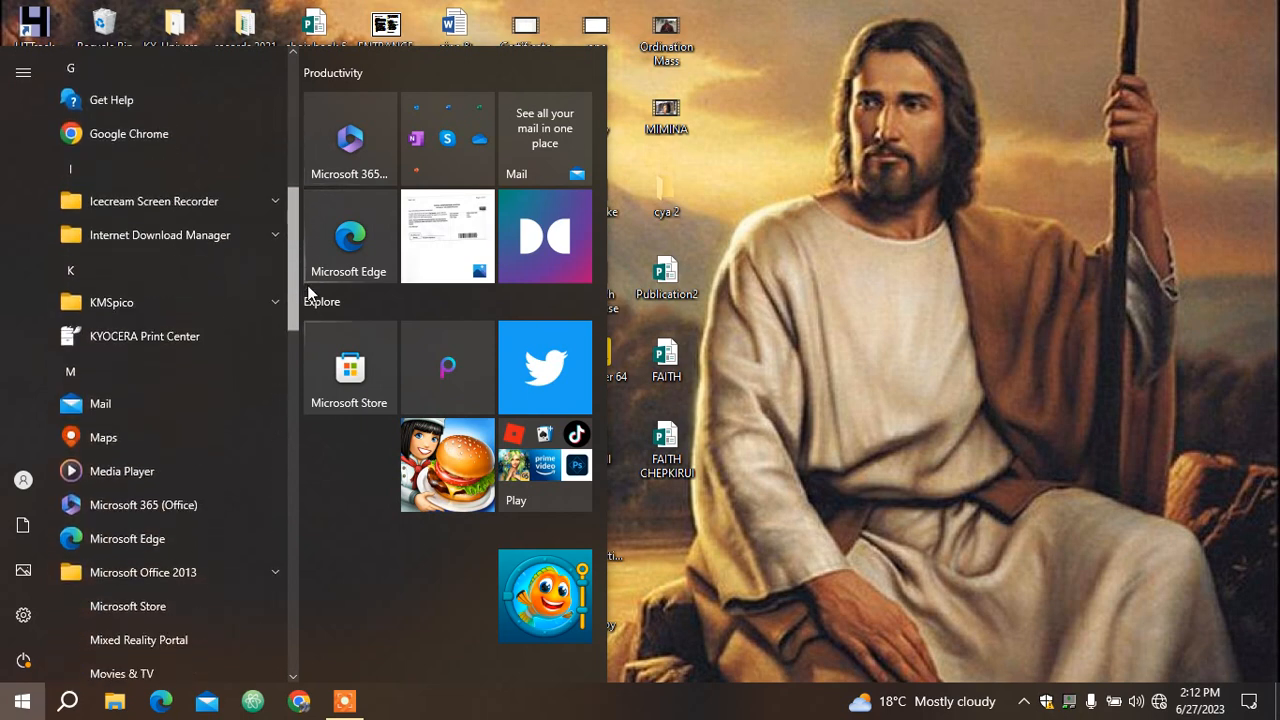
{"action": "scroll", "scroll_direction": "down", "scroll_amount": 3}
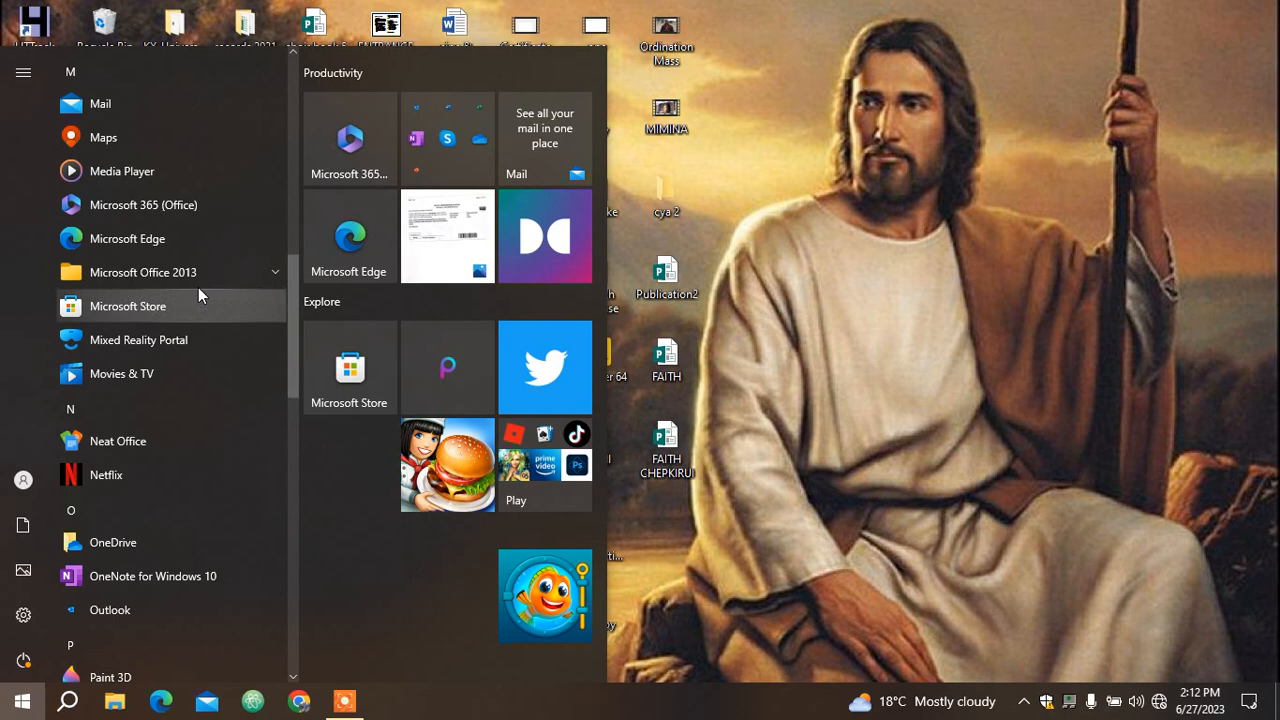
{"action": "left_click", "coordinate": [143, 272]}
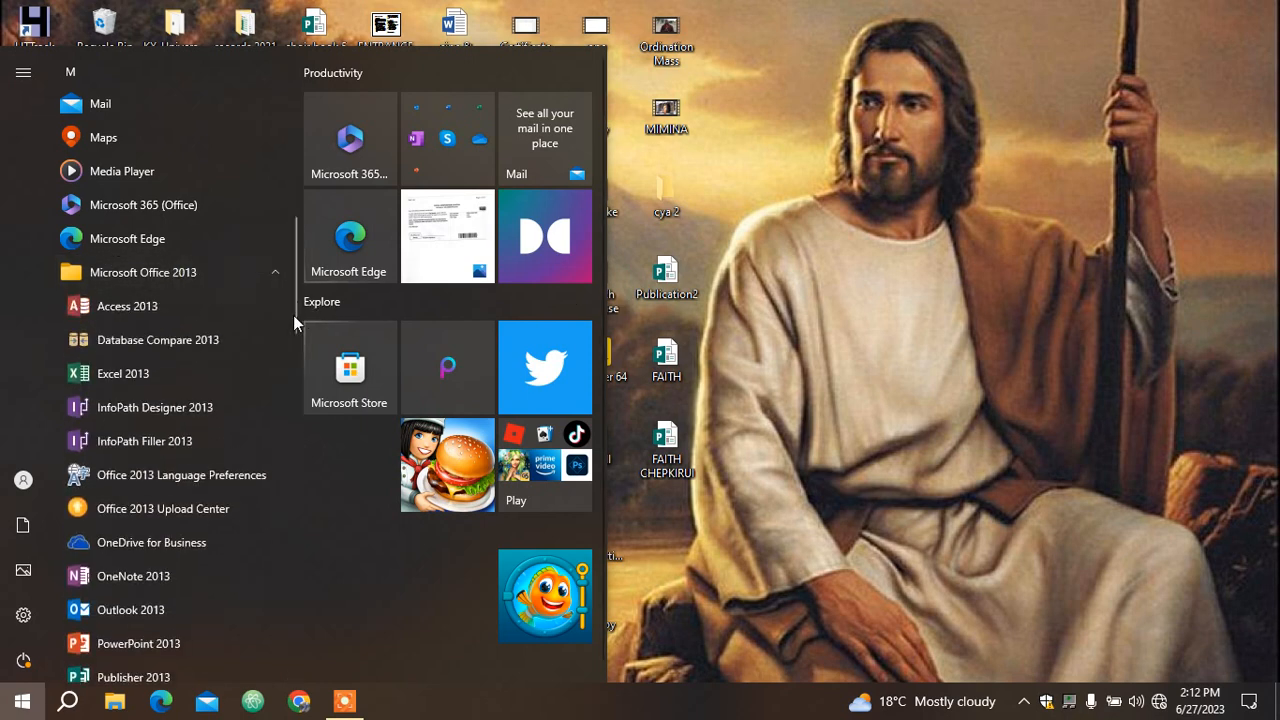
{"action": "mouse_move", "coordinate": [133, 677]}
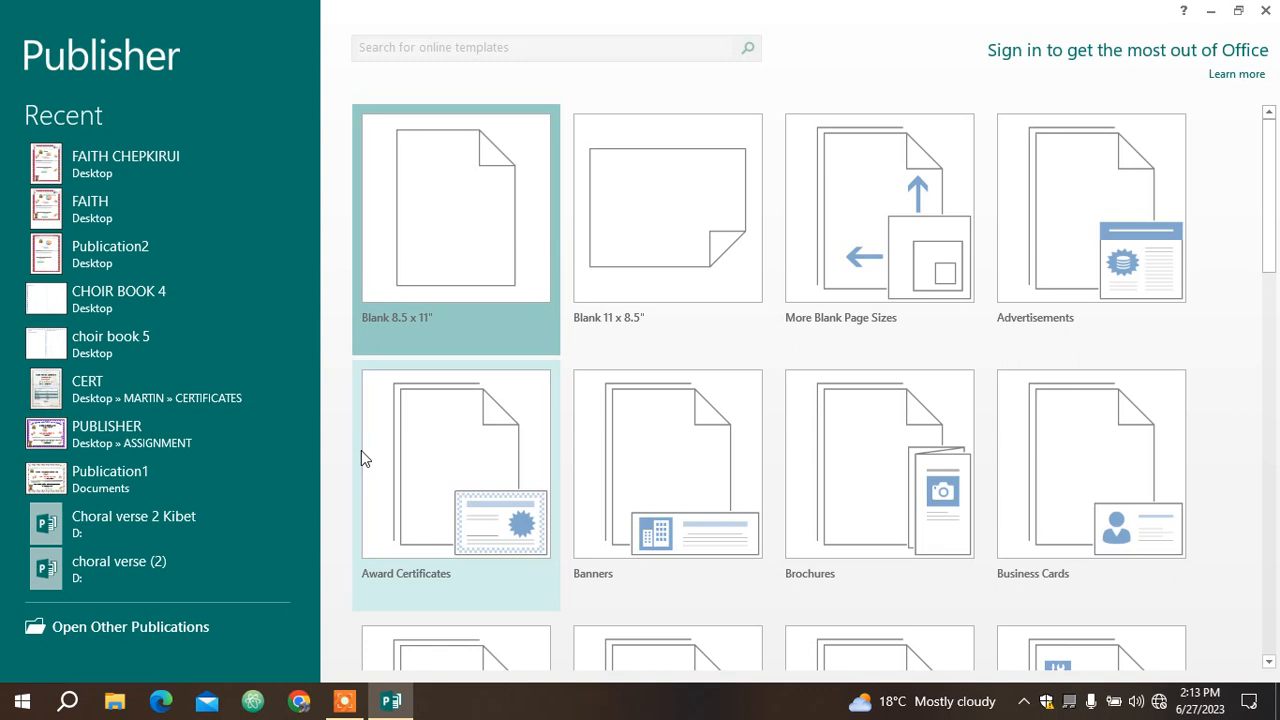
{"action": "mouse_move", "coordinate": [435, 313]}
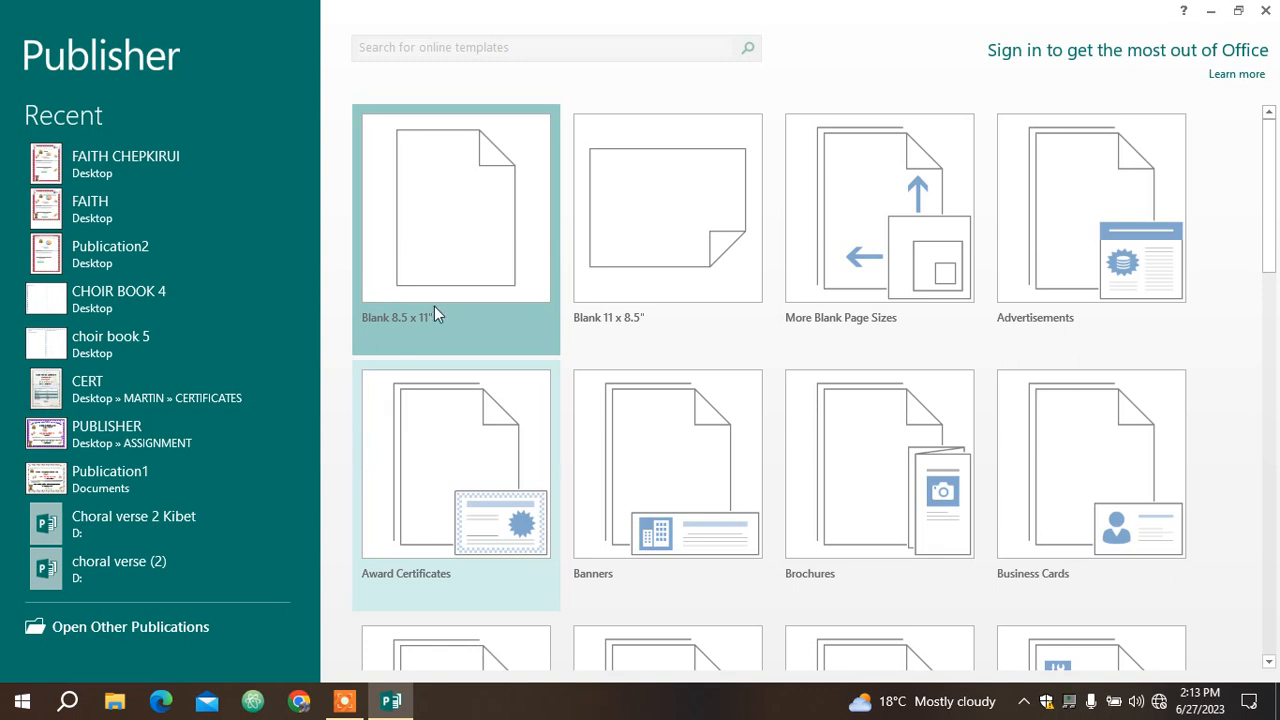
{"action": "mouse_move", "coordinate": [483, 209]}
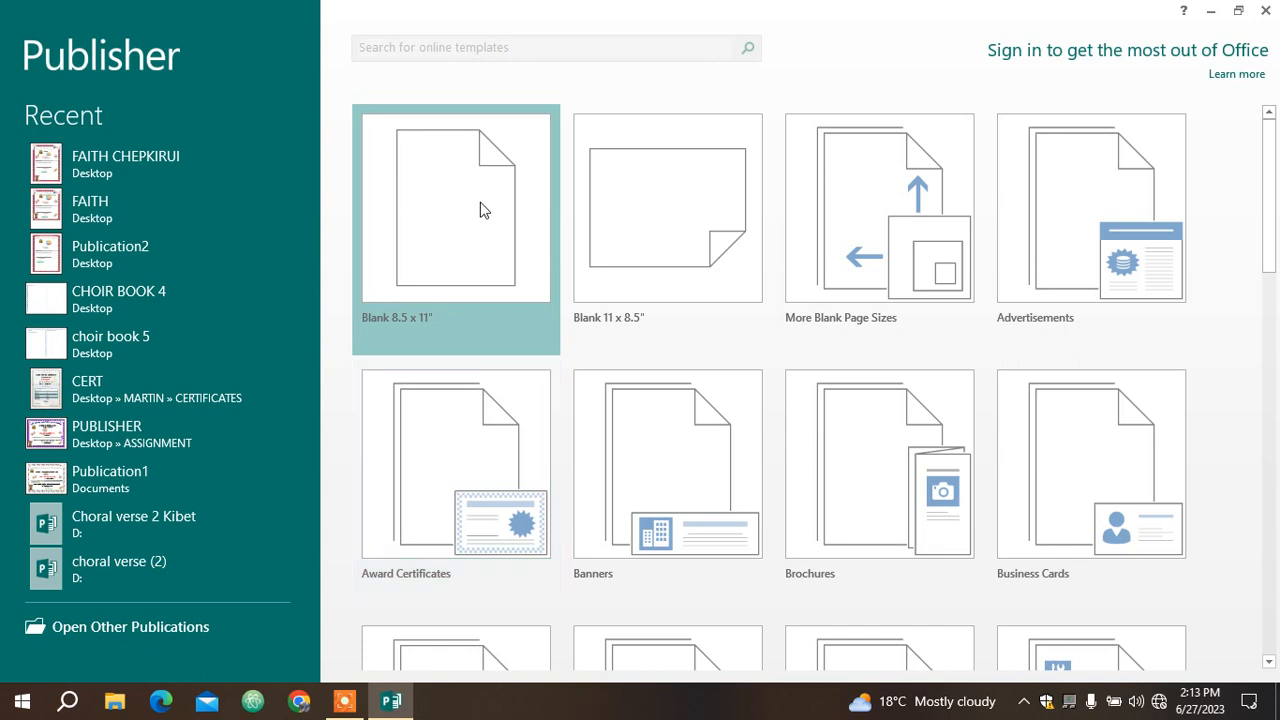
{"action": "mouse_move", "coordinate": [603, 238]}
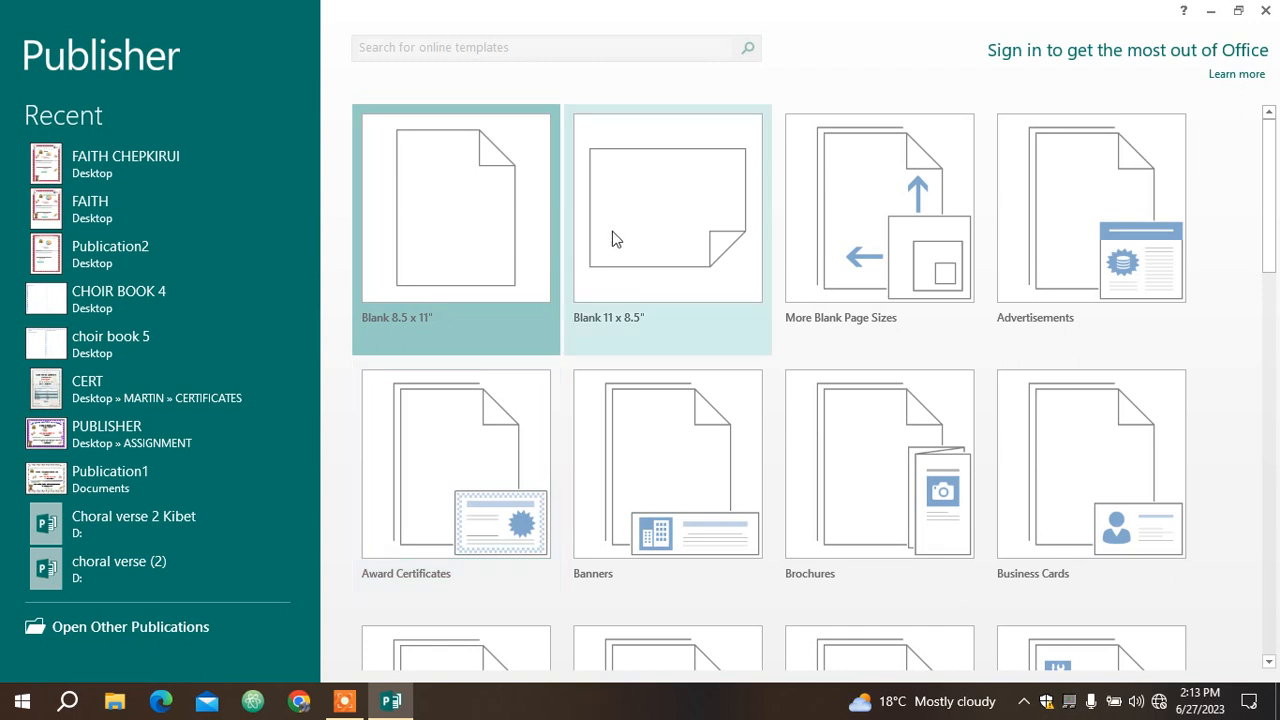
{"action": "mouse_move", "coordinate": [800, 233]}
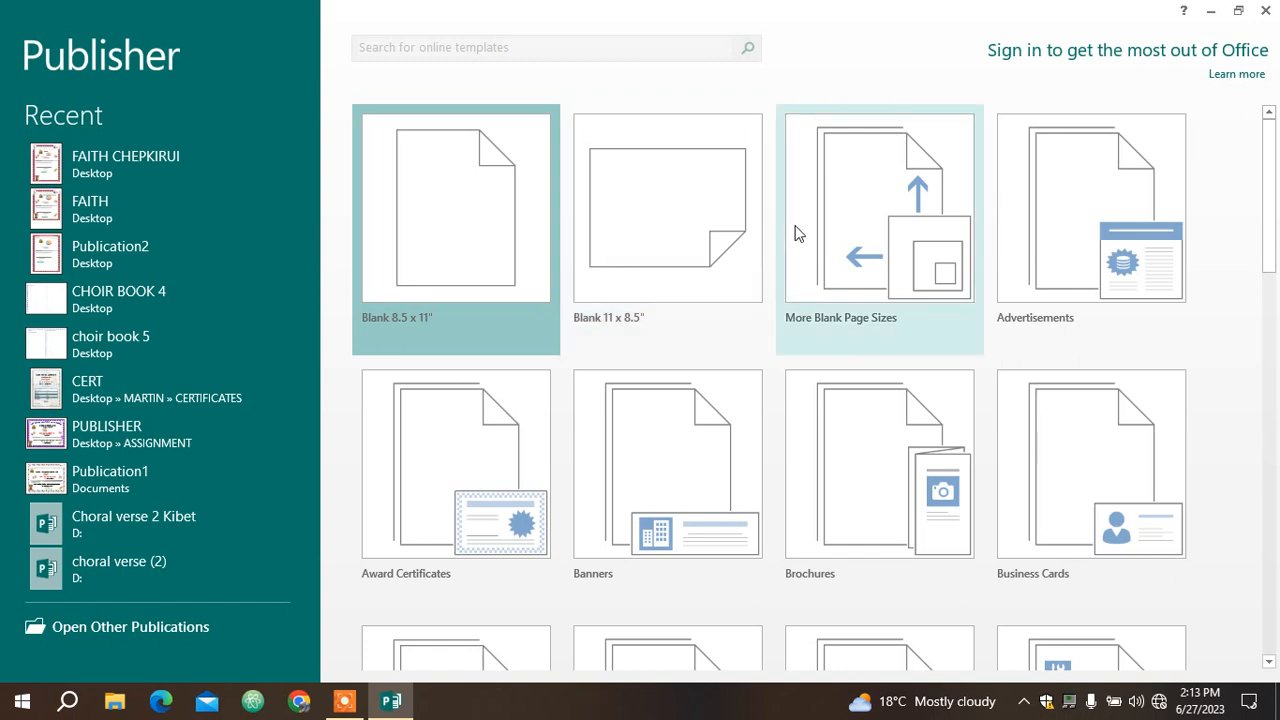
{"action": "mouse_move", "coordinate": [825, 292]}
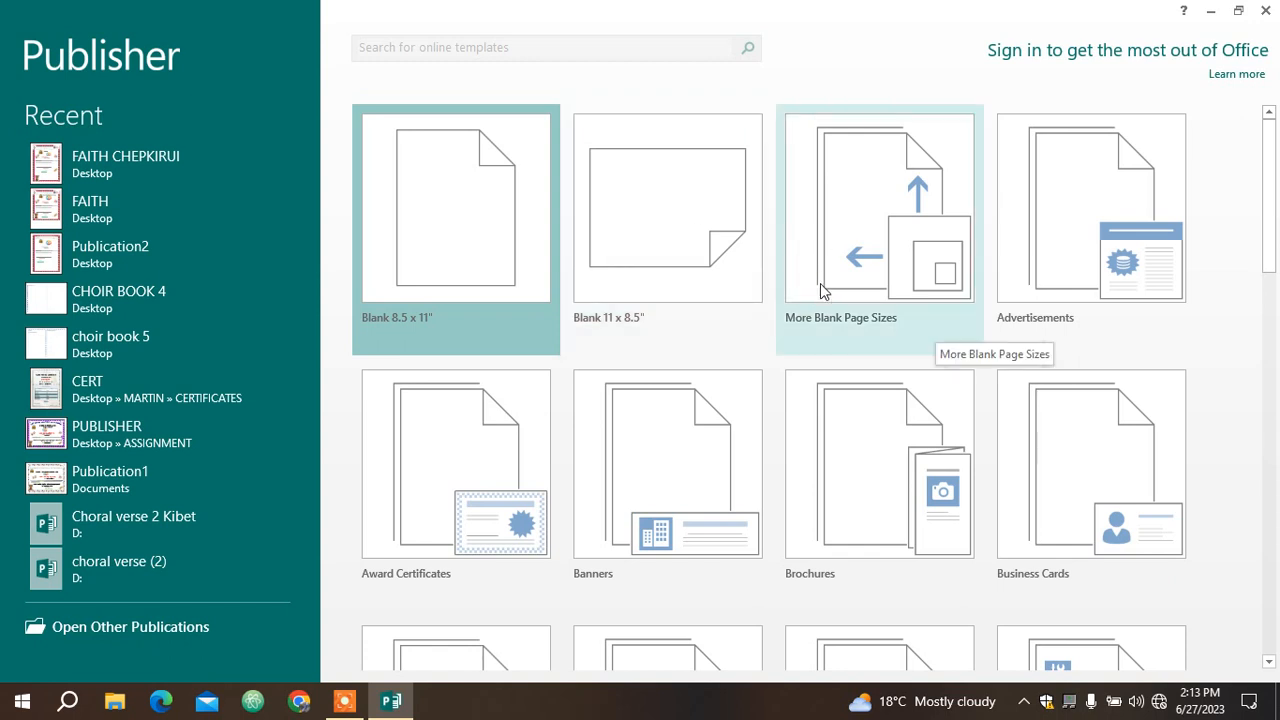
{"action": "mouse_move", "coordinate": [833, 345]}
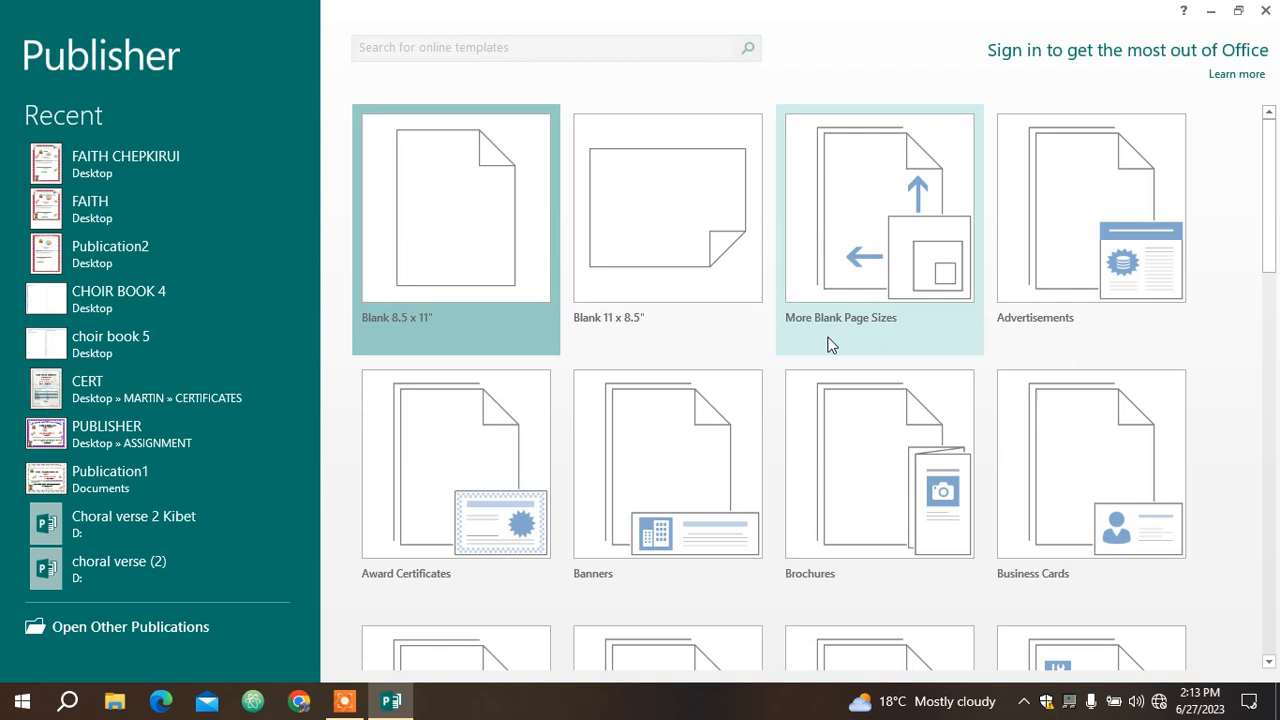
{"action": "mouse_move", "coordinate": [700, 553]}
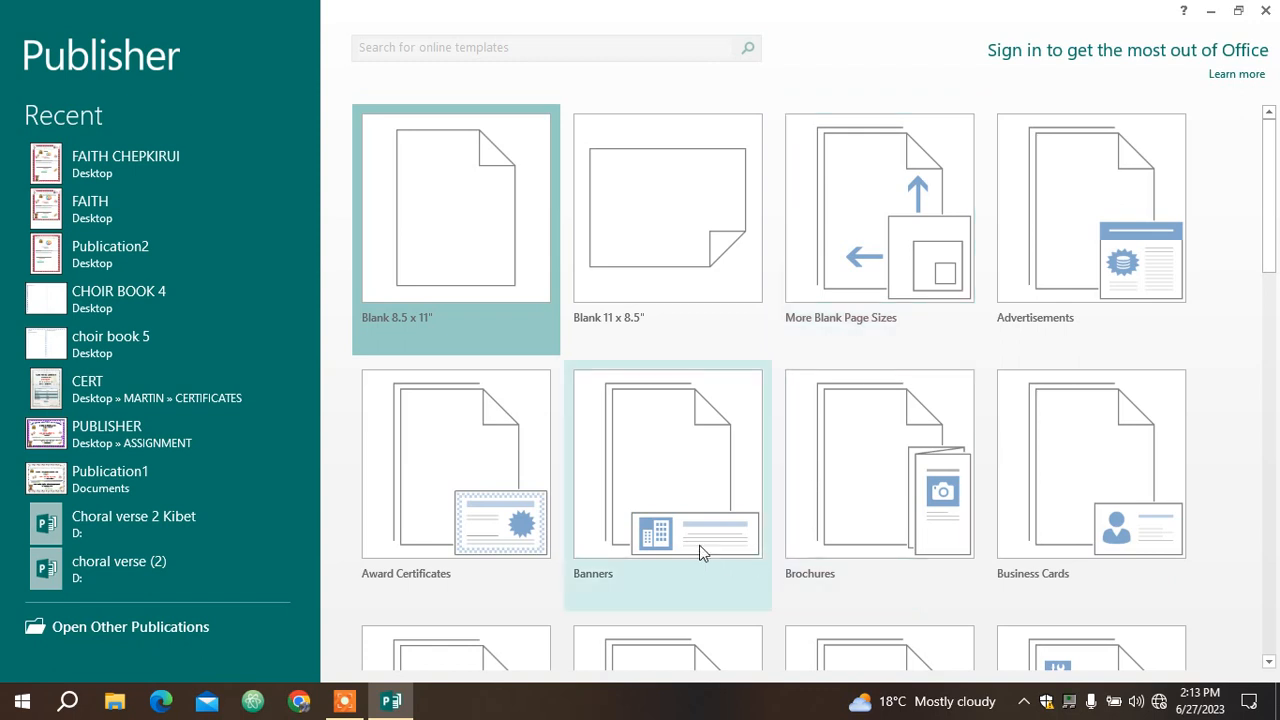
{"action": "mouse_move", "coordinate": [765, 543]}
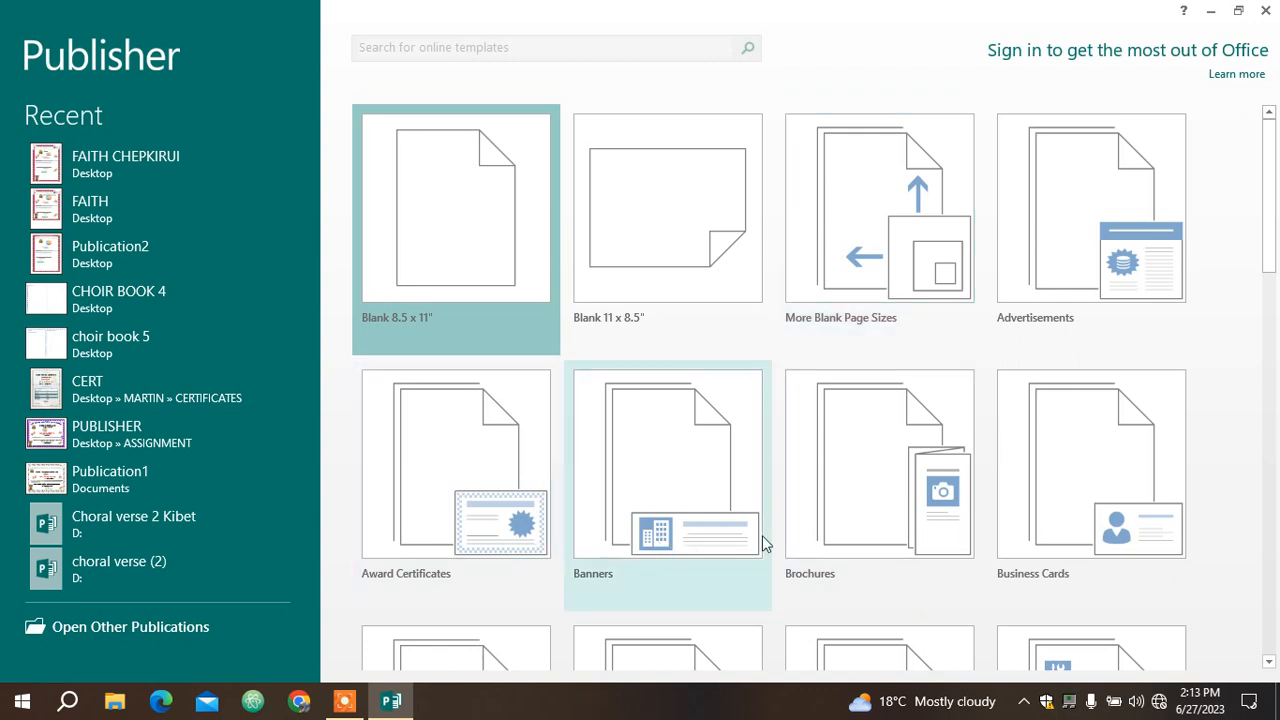
{"action": "mouse_move", "coordinate": [812, 405]}
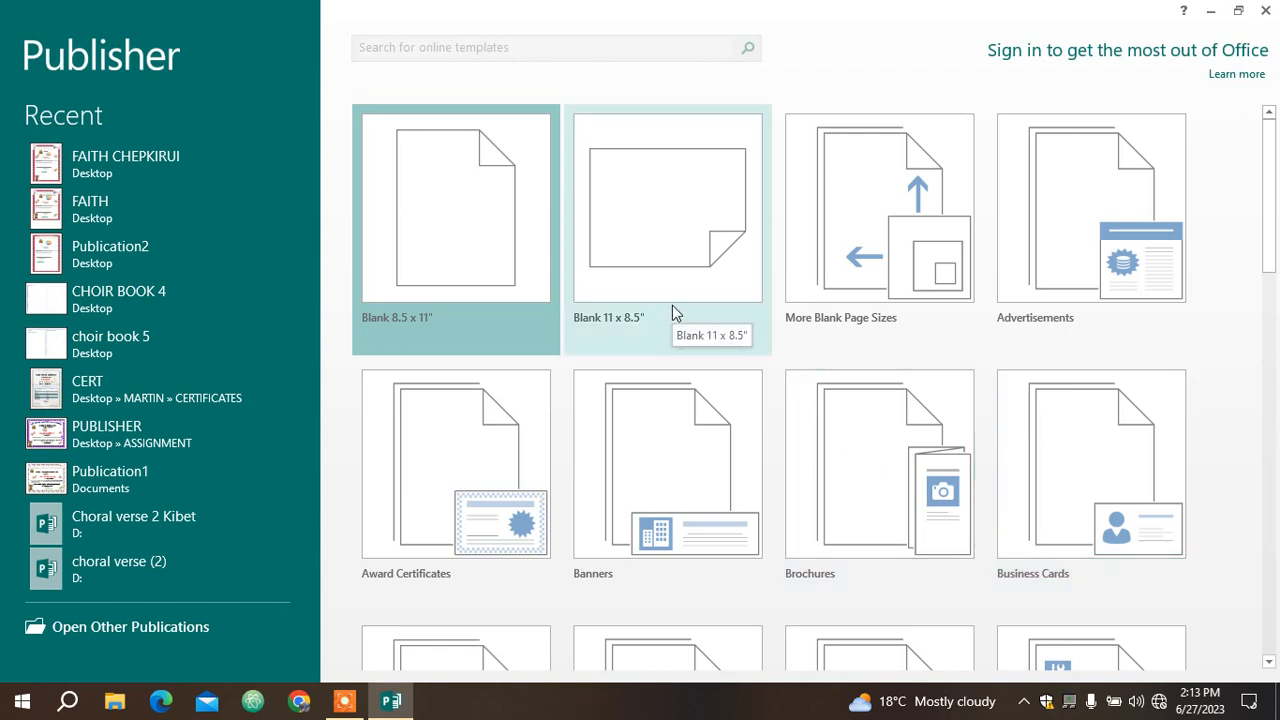
{"action": "mouse_move", "coordinate": [630, 277]}
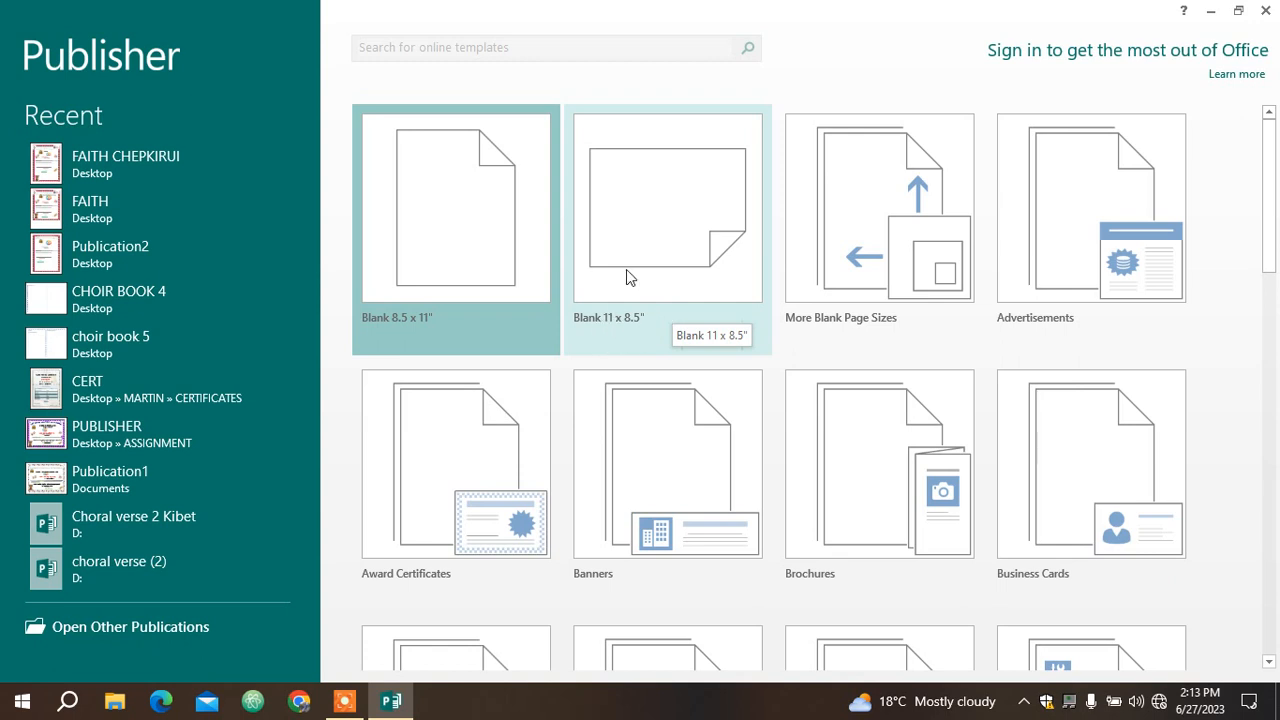
{"action": "mouse_move", "coordinate": [475, 343]}
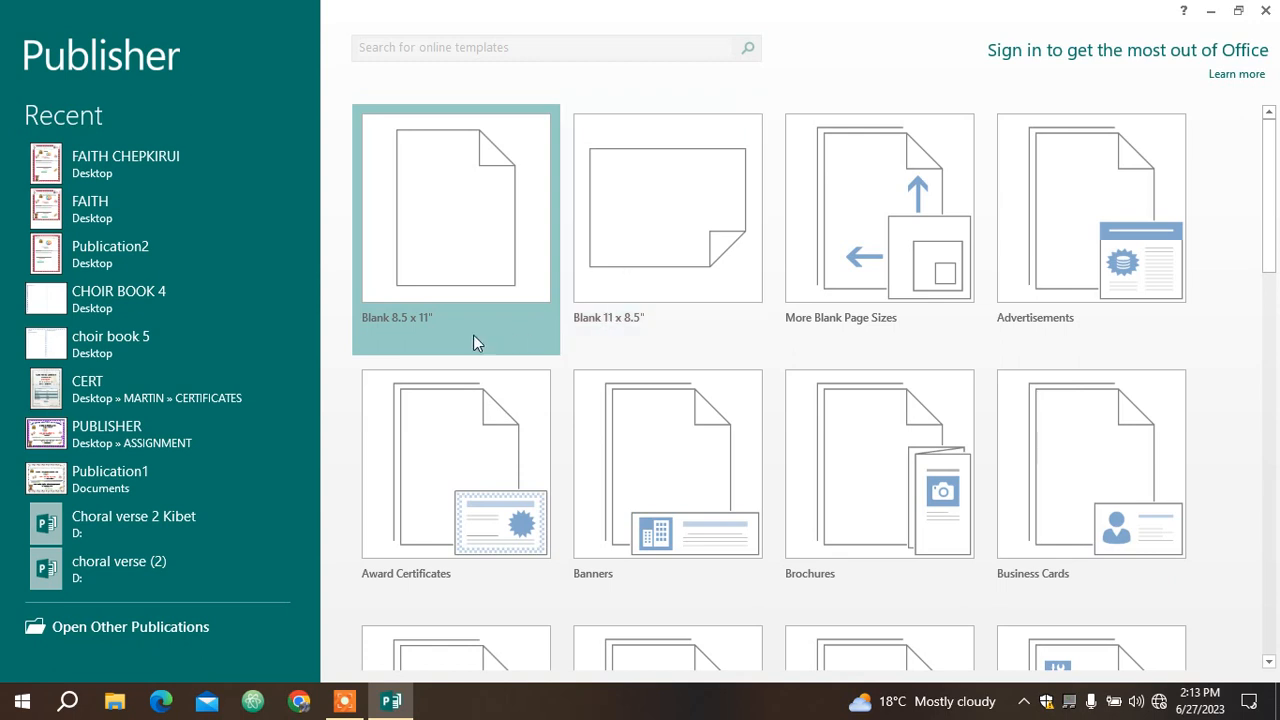
{"action": "mouse_move", "coordinate": [398, 328]}
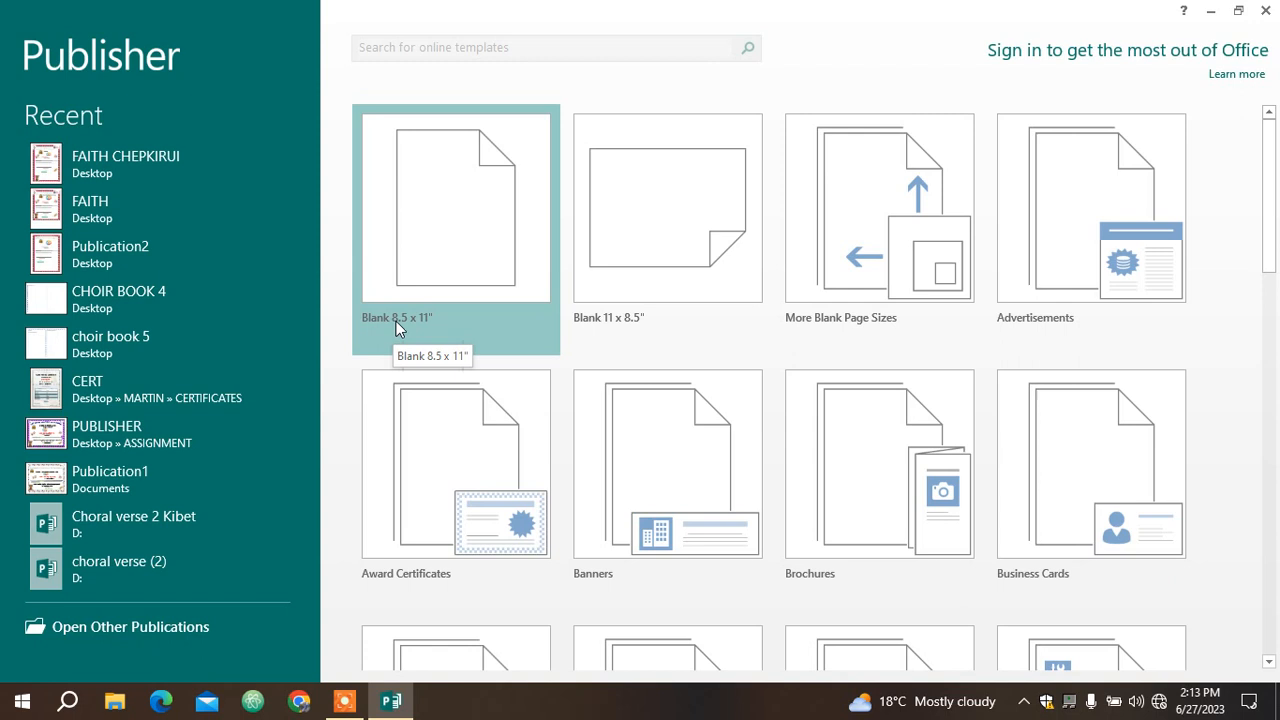
{"action": "mouse_move", "coordinate": [400, 292]}
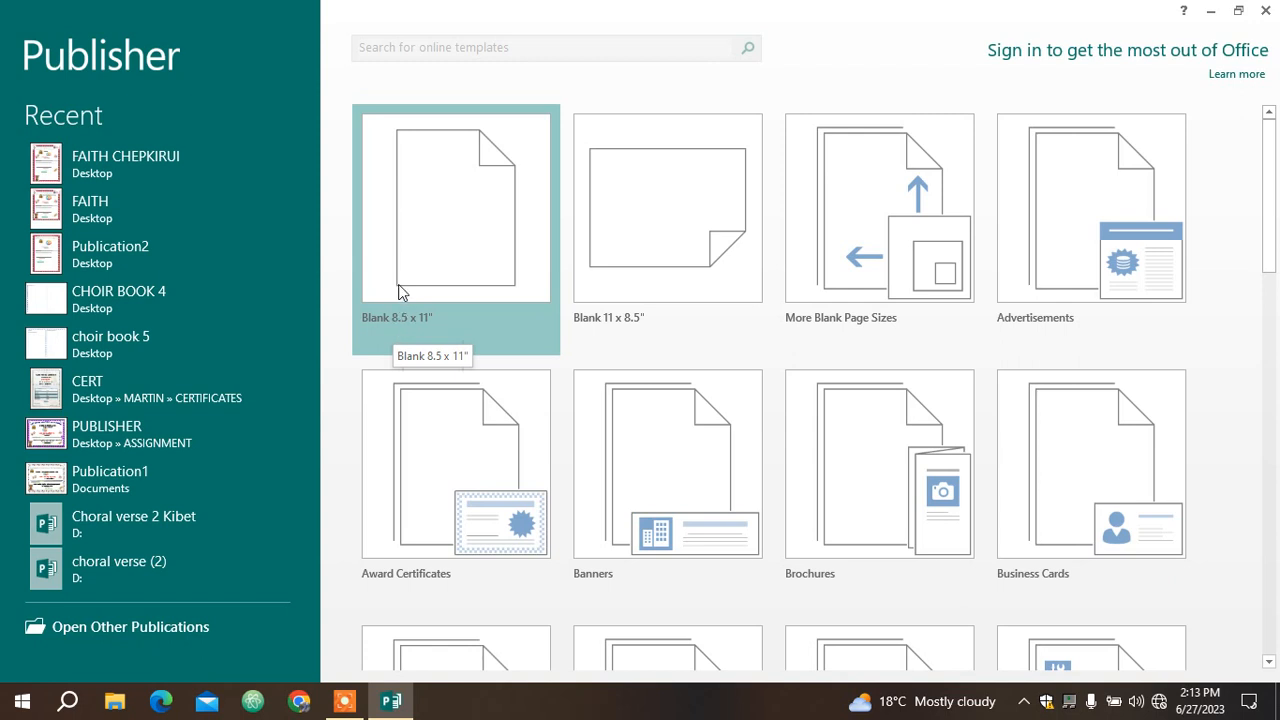
{"action": "mouse_move", "coordinate": [499, 287]}
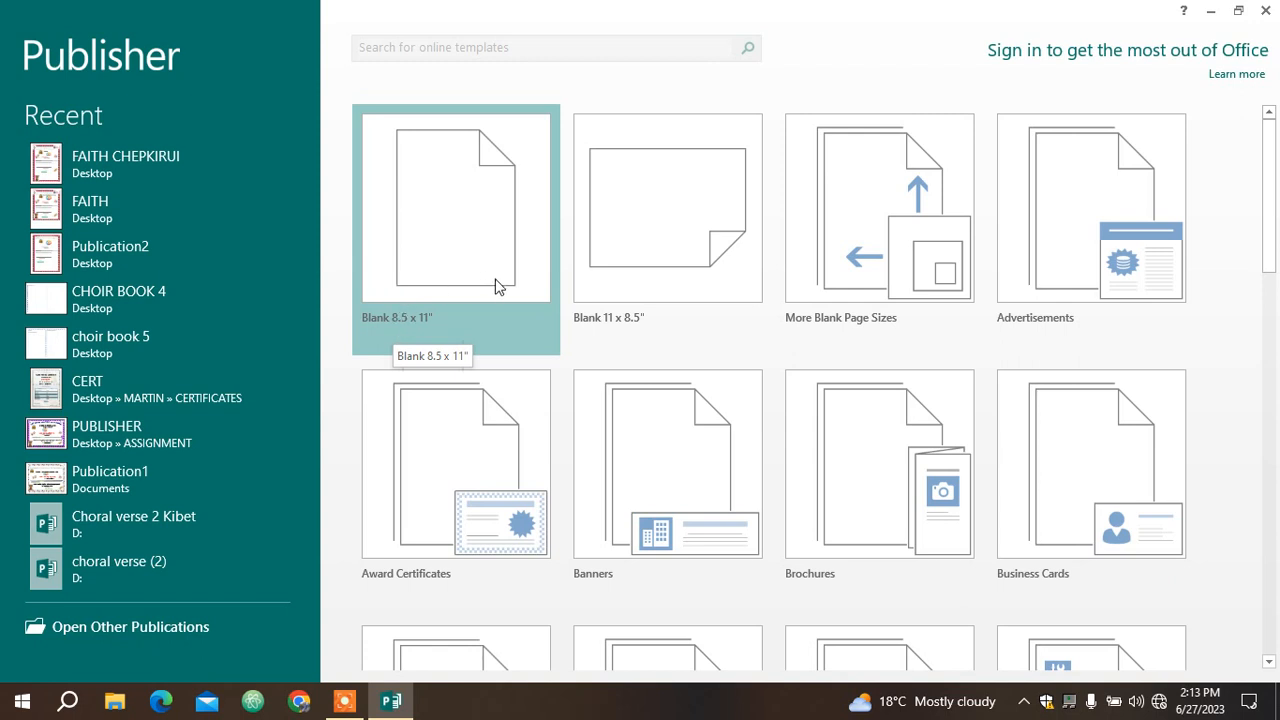
{"action": "mouse_move", "coordinate": [486, 155]}
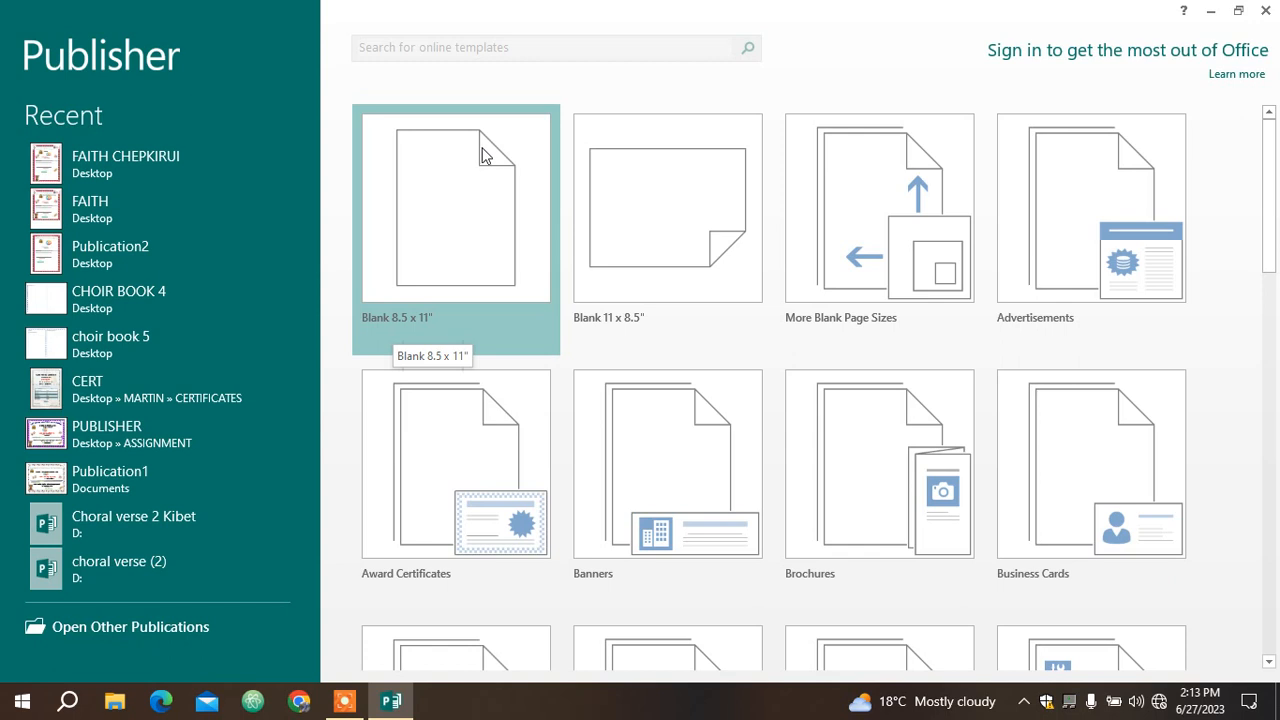
{"action": "mouse_move", "coordinate": [613, 317]}
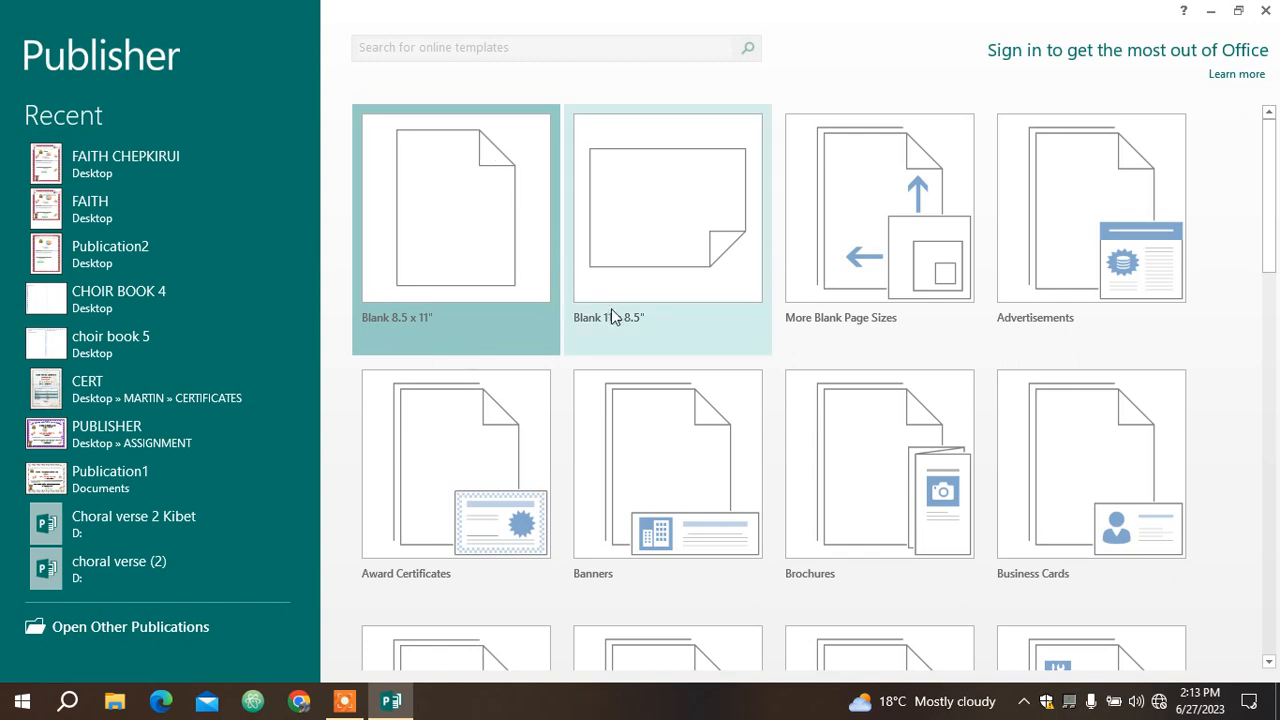
{"action": "mouse_move", "coordinate": [583, 317]}
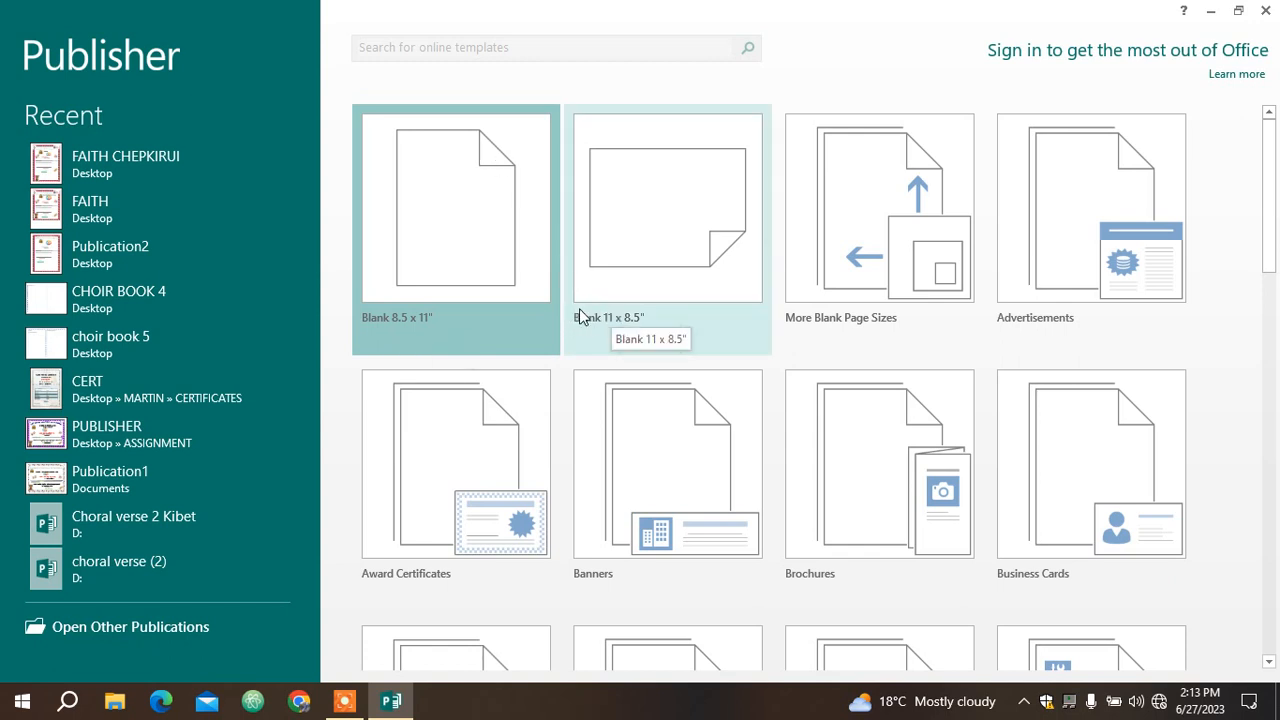
{"action": "mouse_move", "coordinate": [690, 318]}
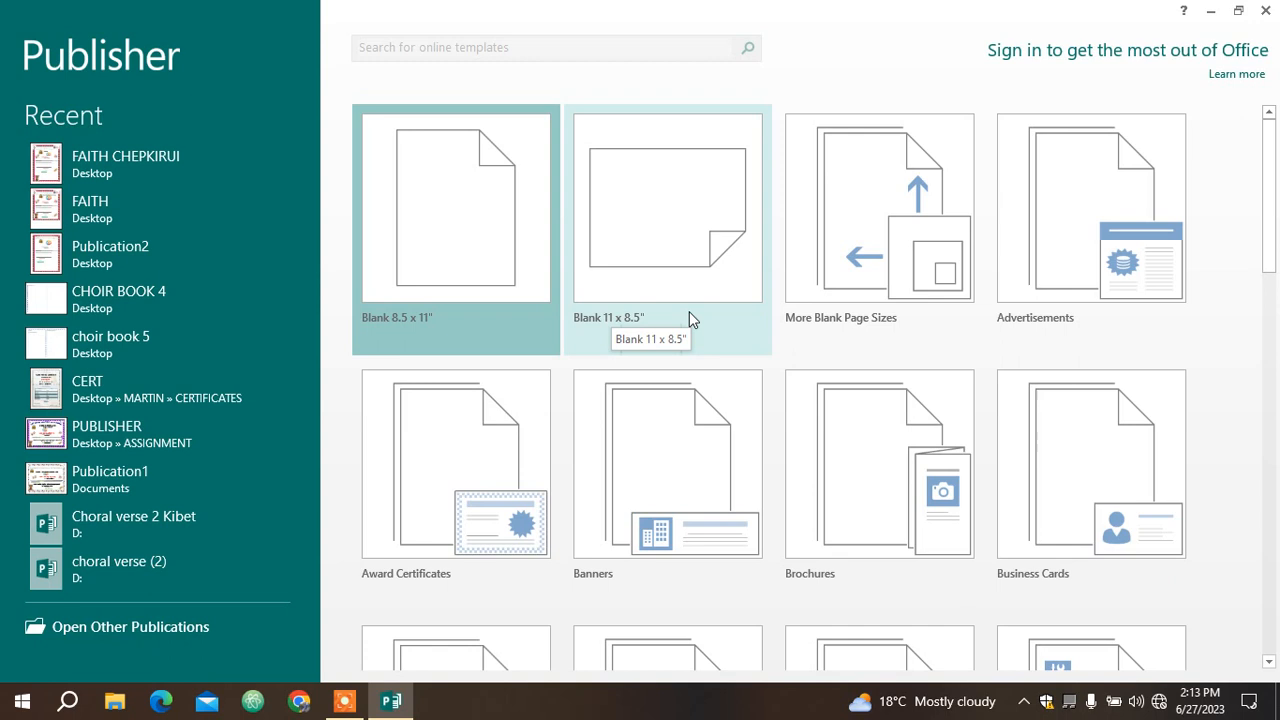
{"action": "mouse_move", "coordinate": [690, 320]}
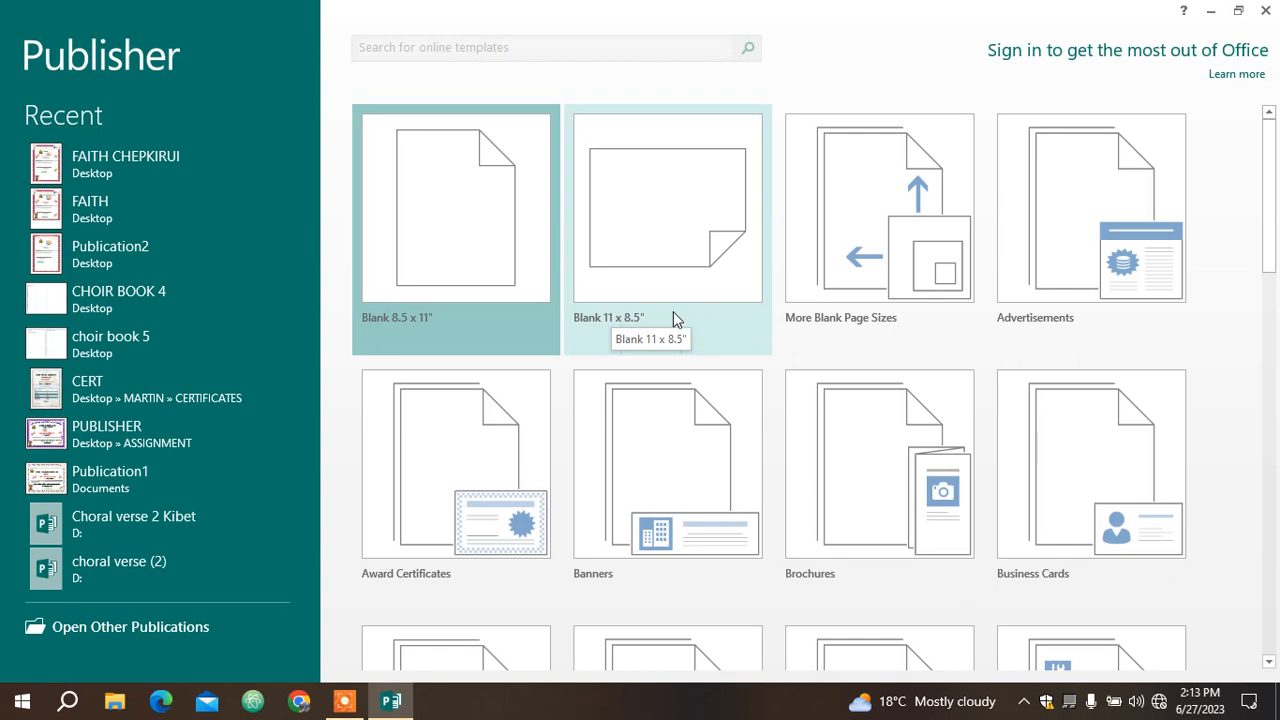
{"action": "mouse_move", "coordinate": [645, 276]}
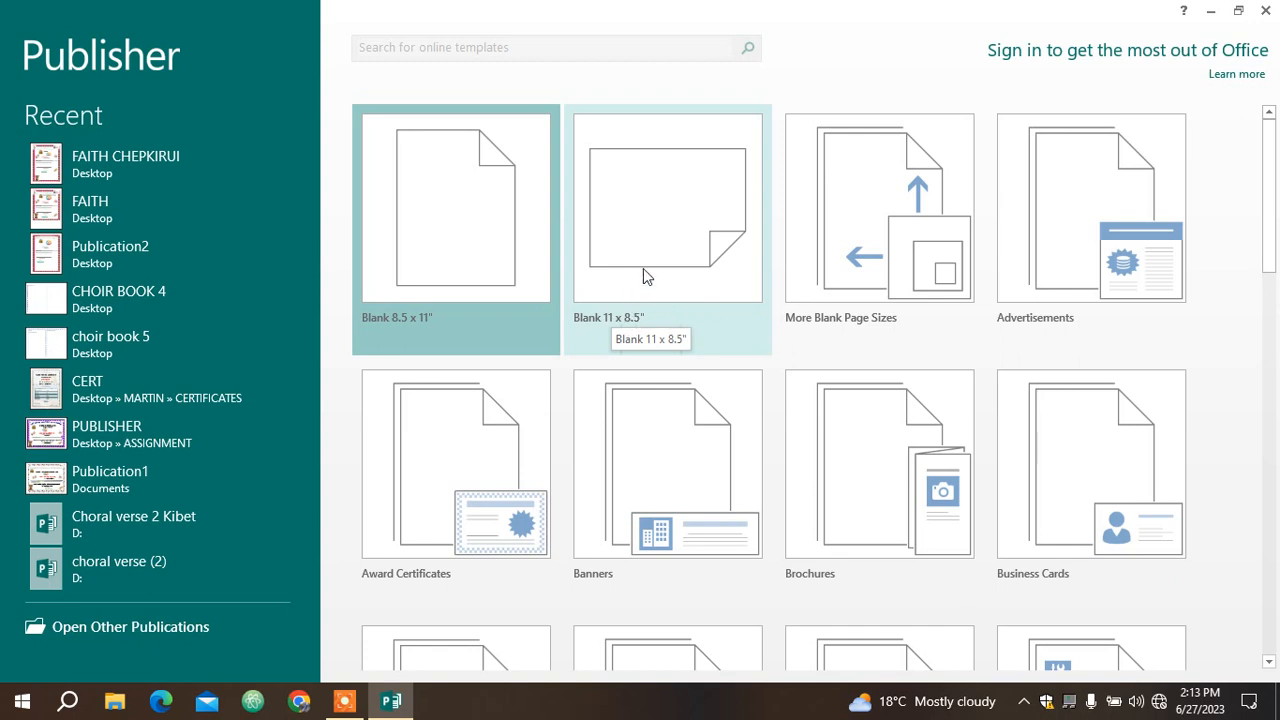
Step: Choose the Blank 11 x 8.5" template on the Publisher start screen
{"action": "left_click", "coordinate": [667, 207]}
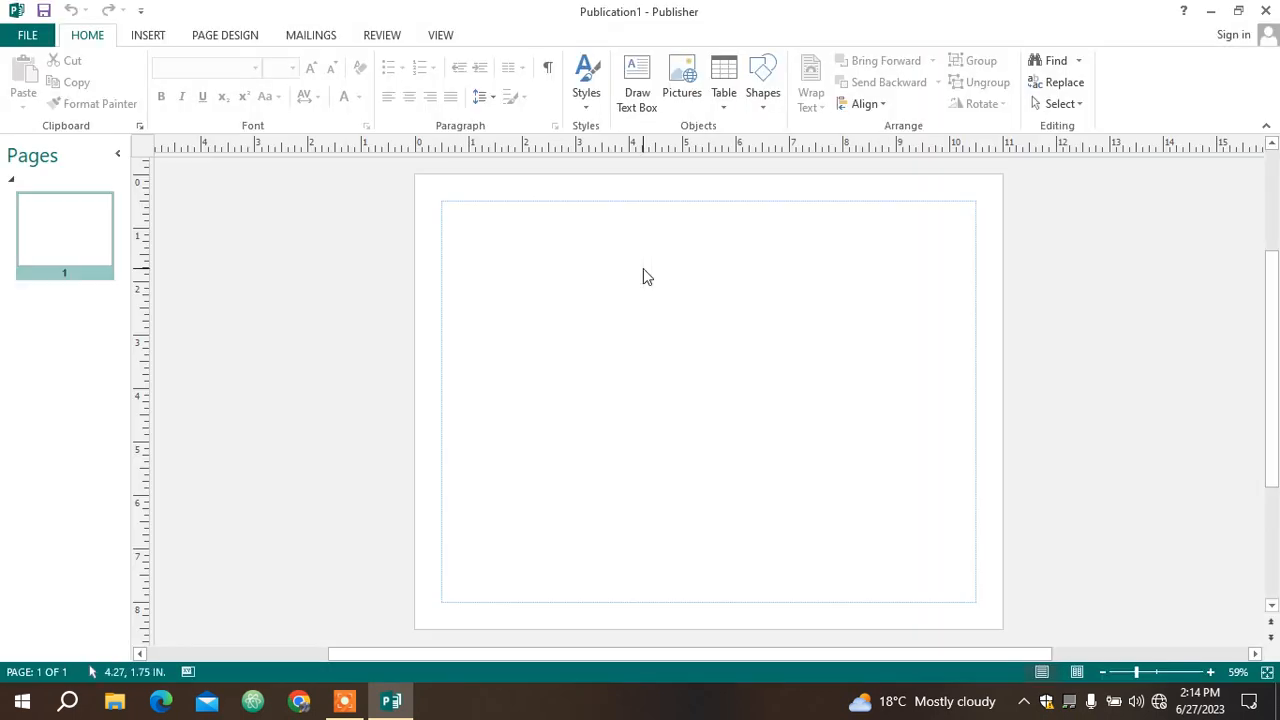
{"action": "mouse_move", "coordinate": [1137, 311]}
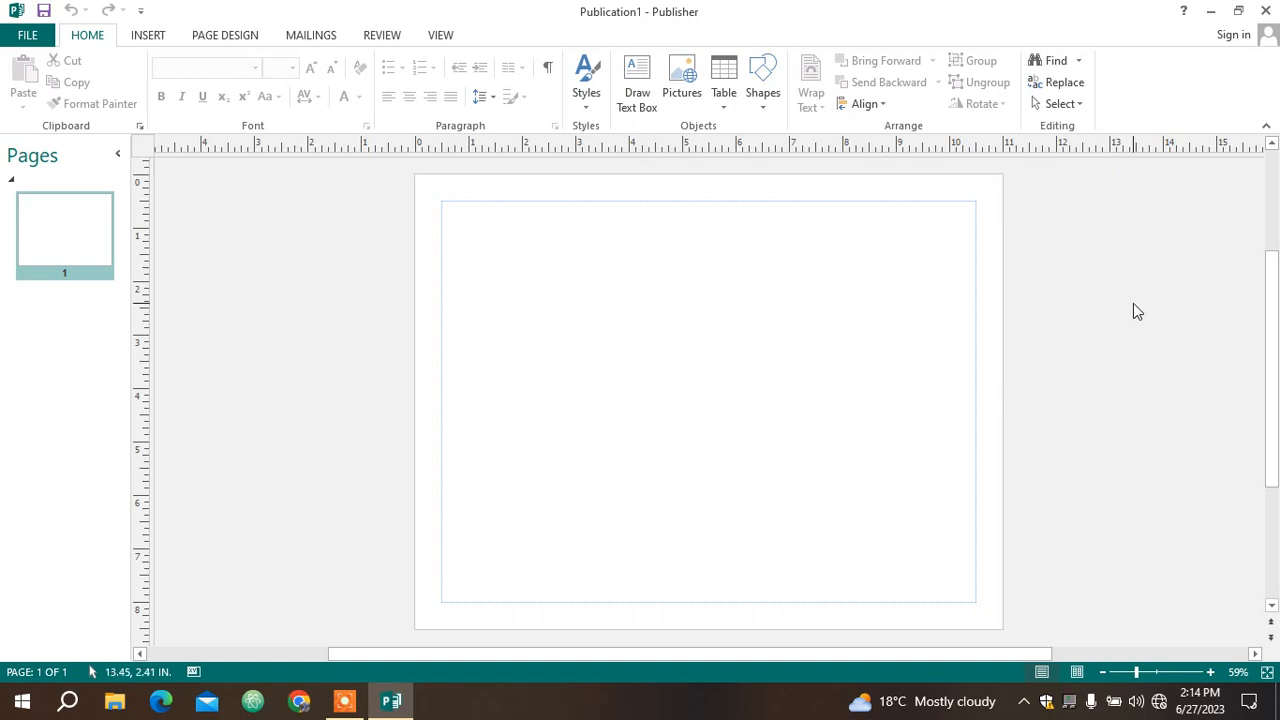
{"action": "mouse_move", "coordinate": [140, 239]}
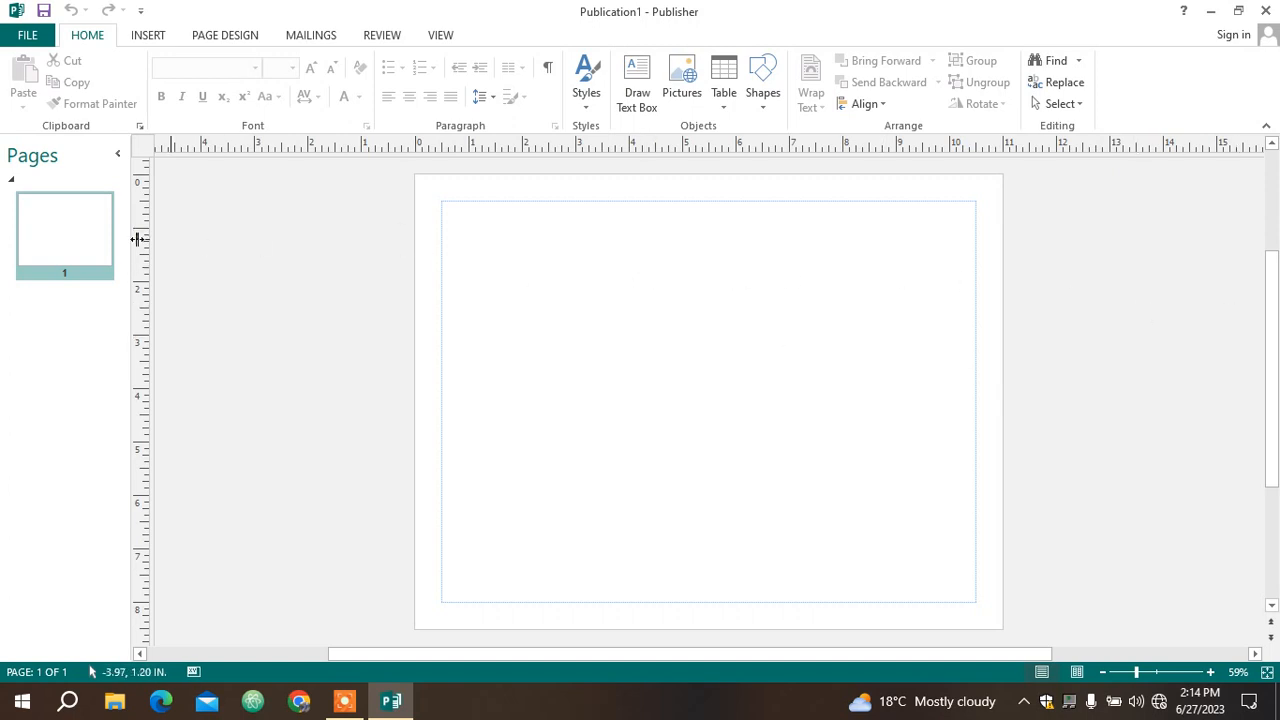
{"action": "mouse_move", "coordinate": [533, 373]}
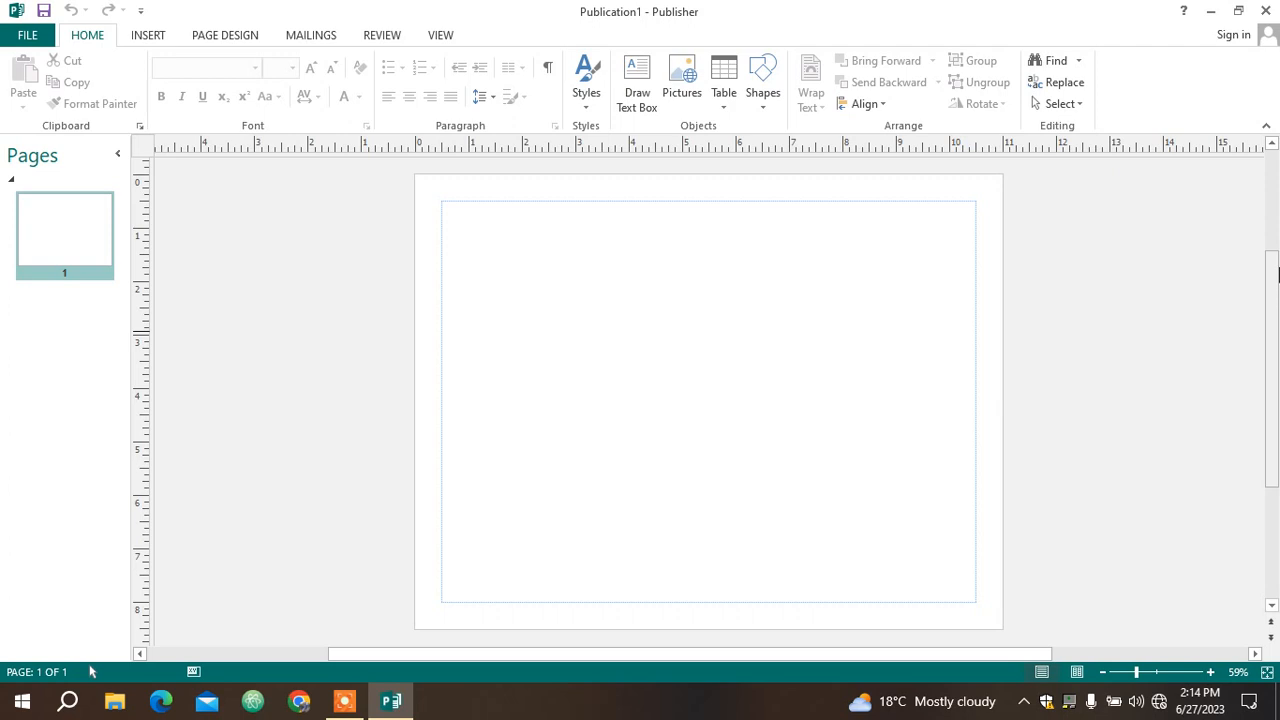
{"action": "scroll", "scroll_direction": "up", "scroll_amount": 3}
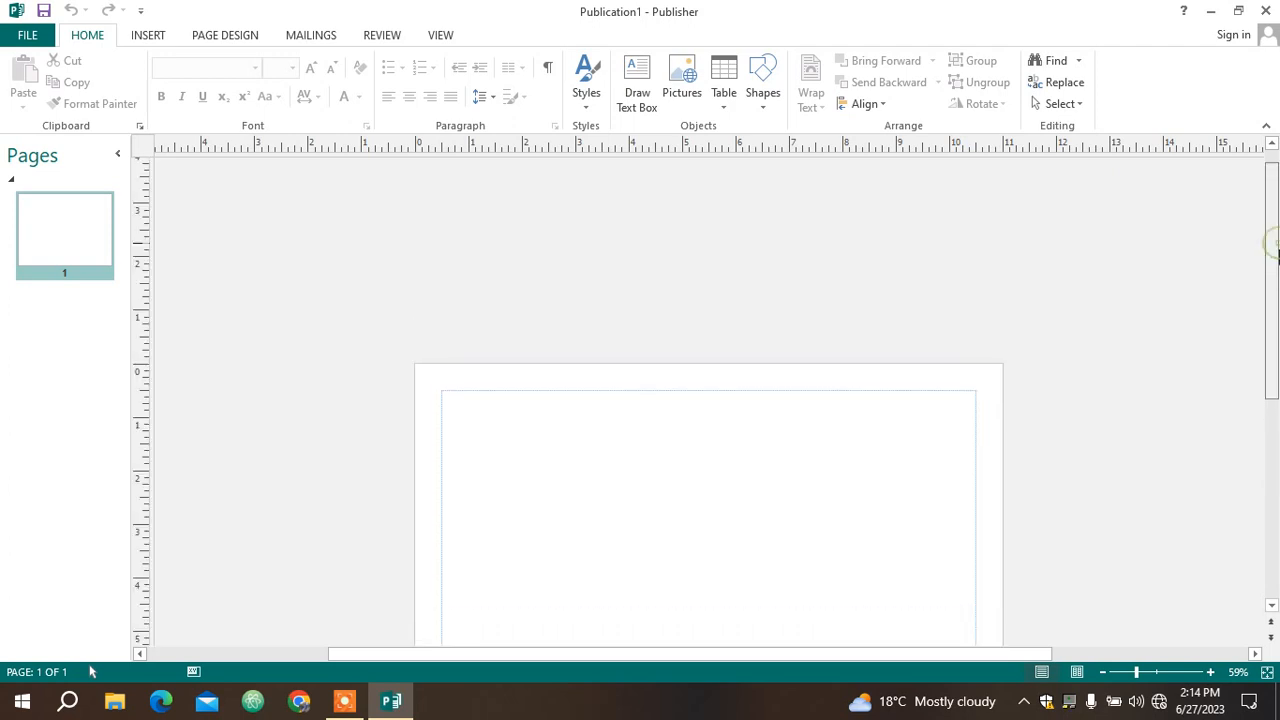
{"action": "scroll", "scroll_direction": "up", "scroll_amount": 3}
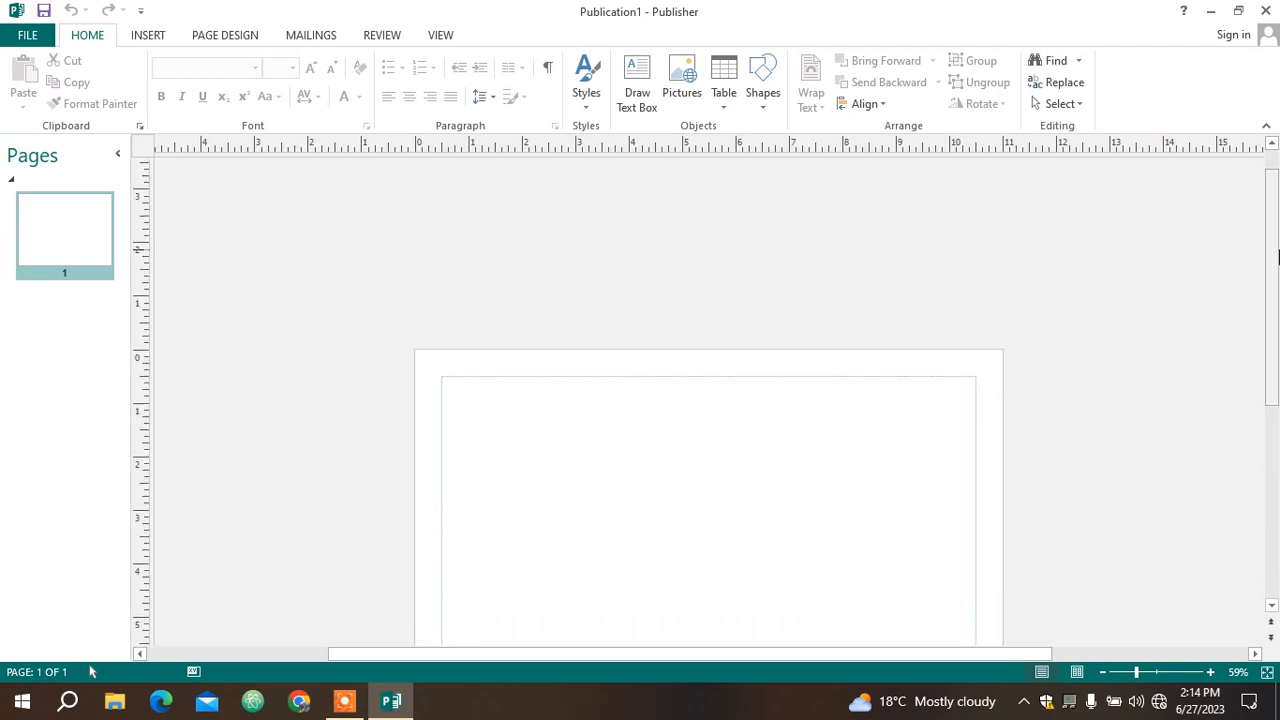
{"action": "scroll", "scroll_direction": "up", "scroll_amount": 3}
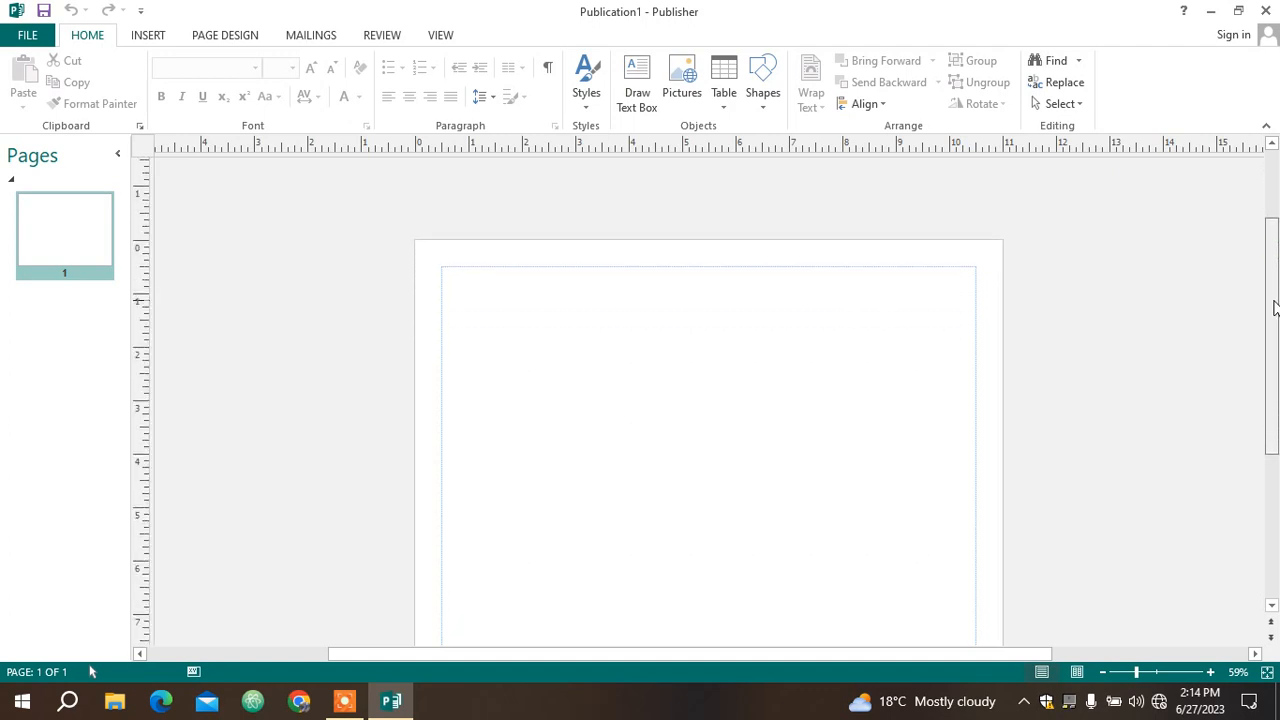
{"action": "scroll", "scroll_direction": "up", "scroll_amount": 3}
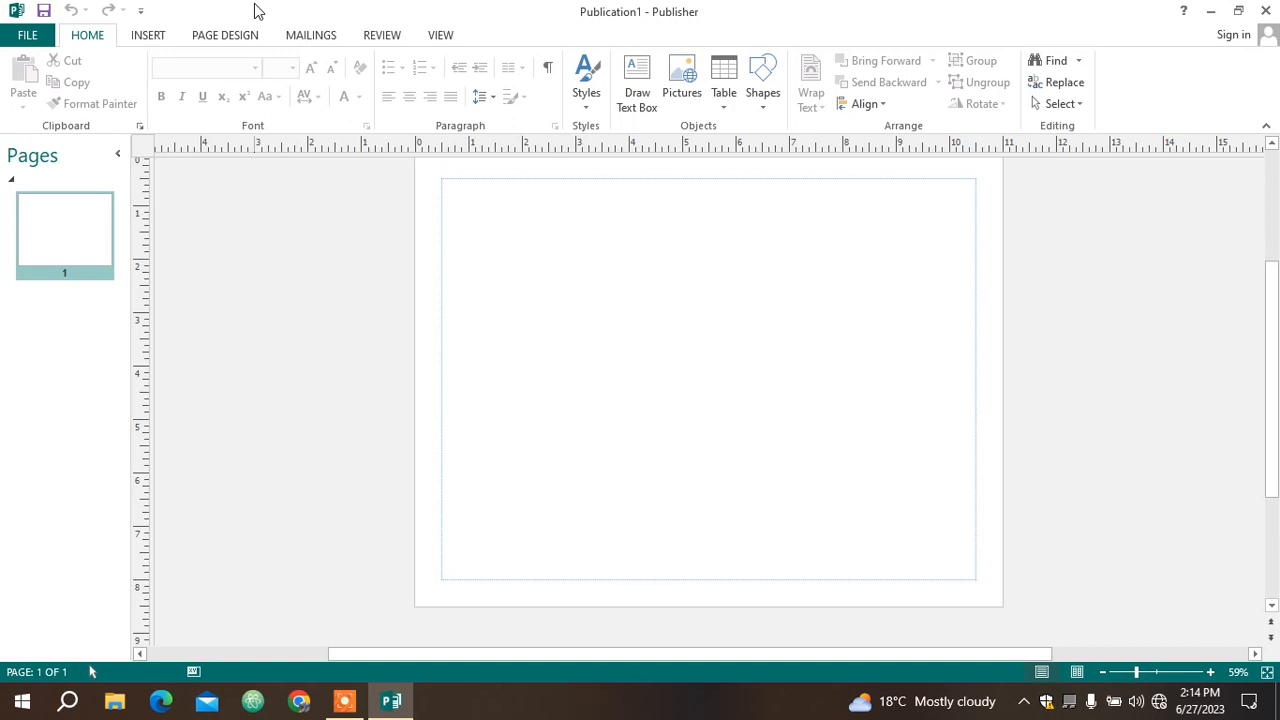
{"action": "mouse_move", "coordinate": [602, 20]}
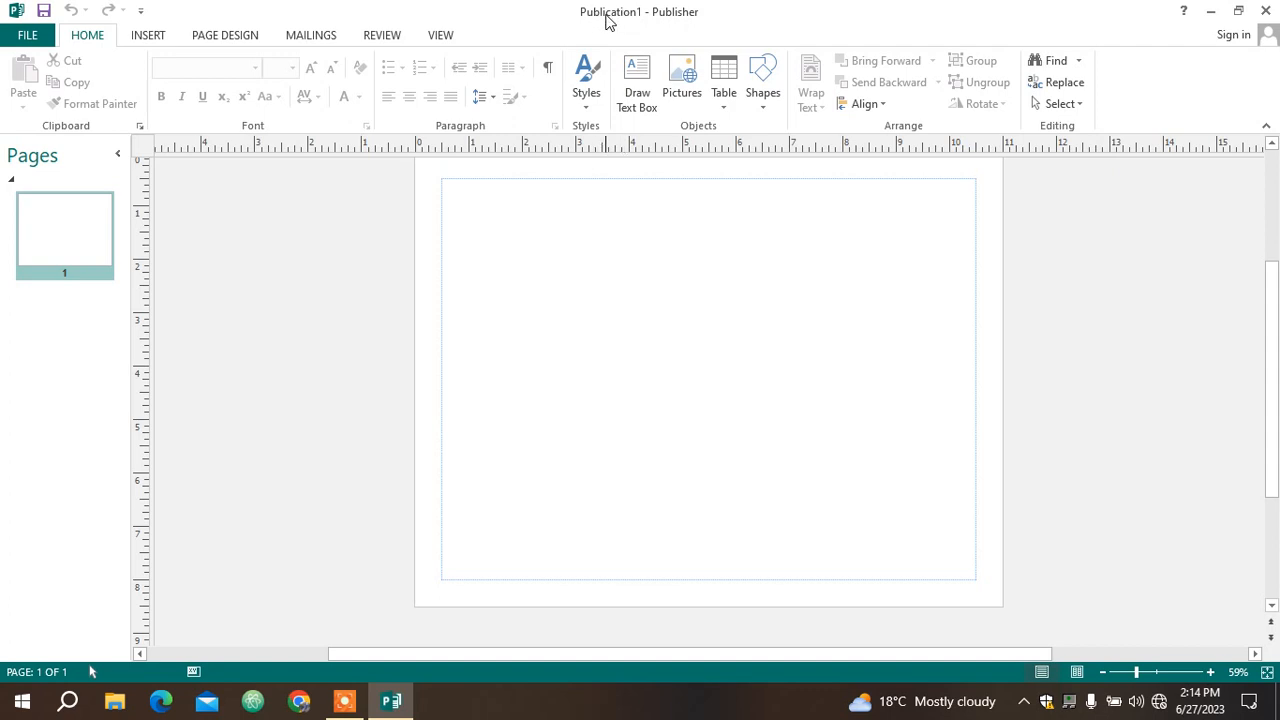
{"action": "mouse_move", "coordinate": [672, 20]}
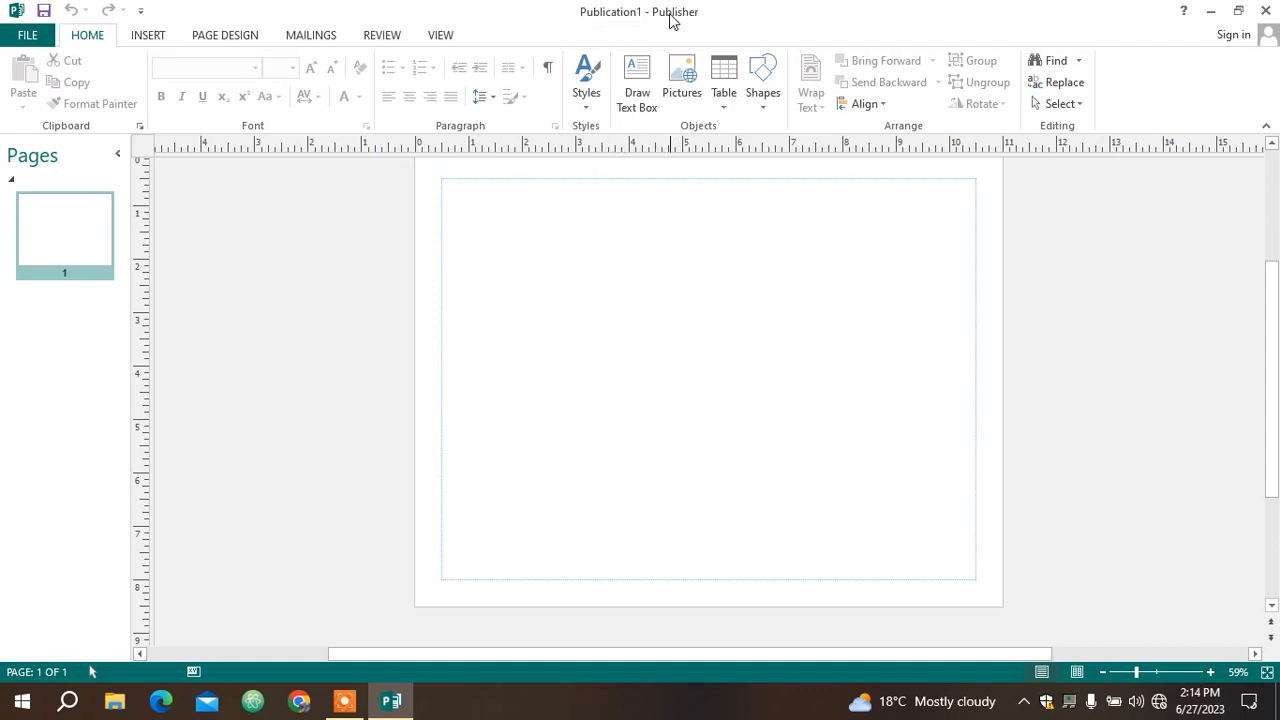
{"action": "mouse_move", "coordinate": [691, 22]}
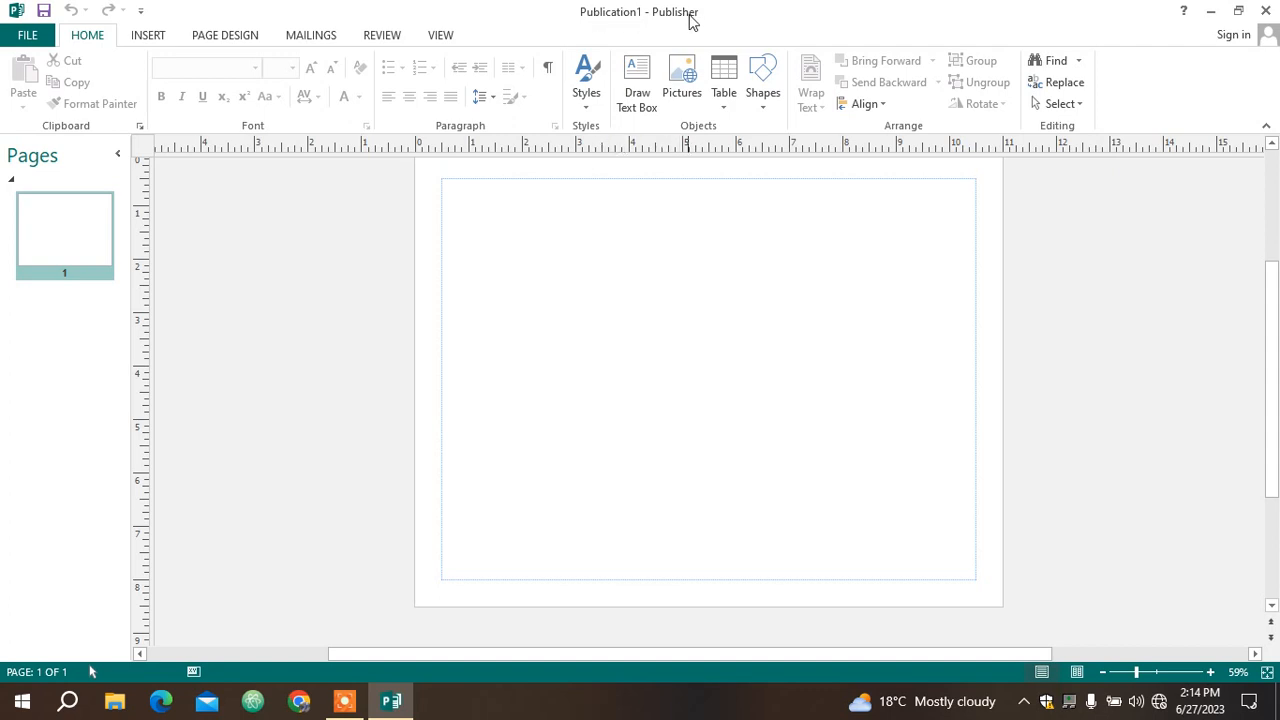
{"action": "mouse_move", "coordinate": [663, 16]}
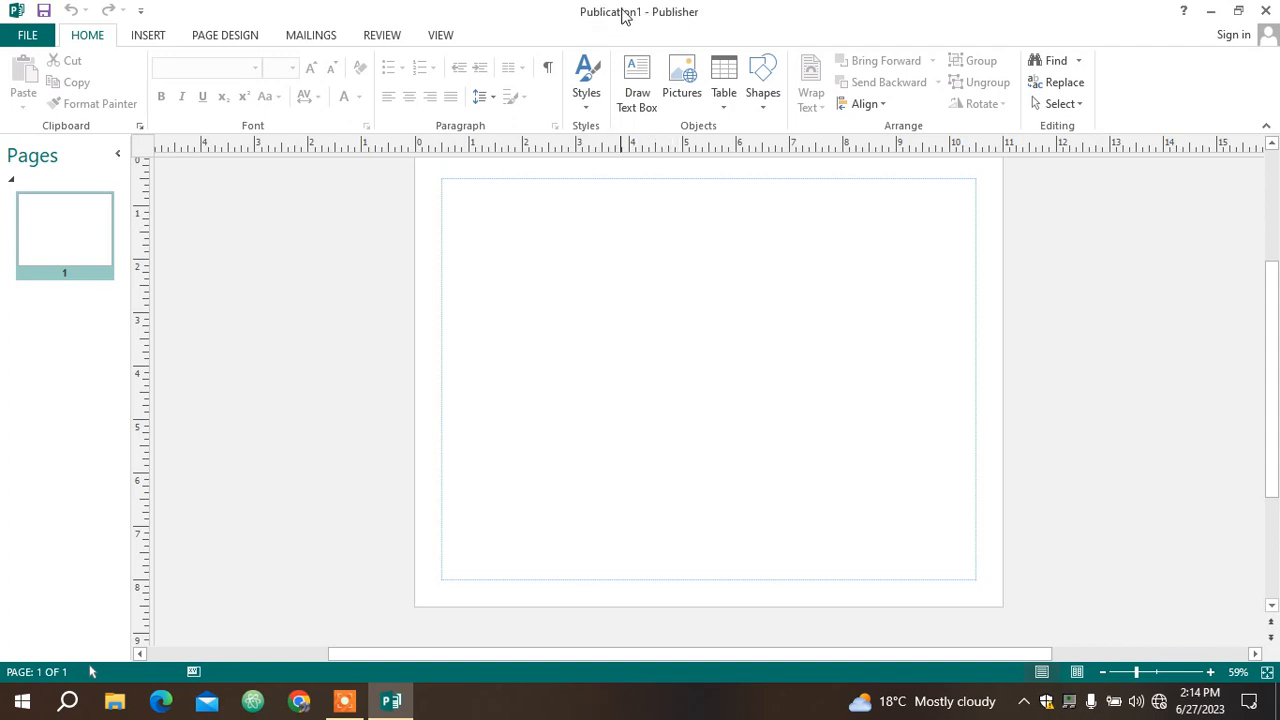
{"action": "mouse_move", "coordinate": [230, 68]}
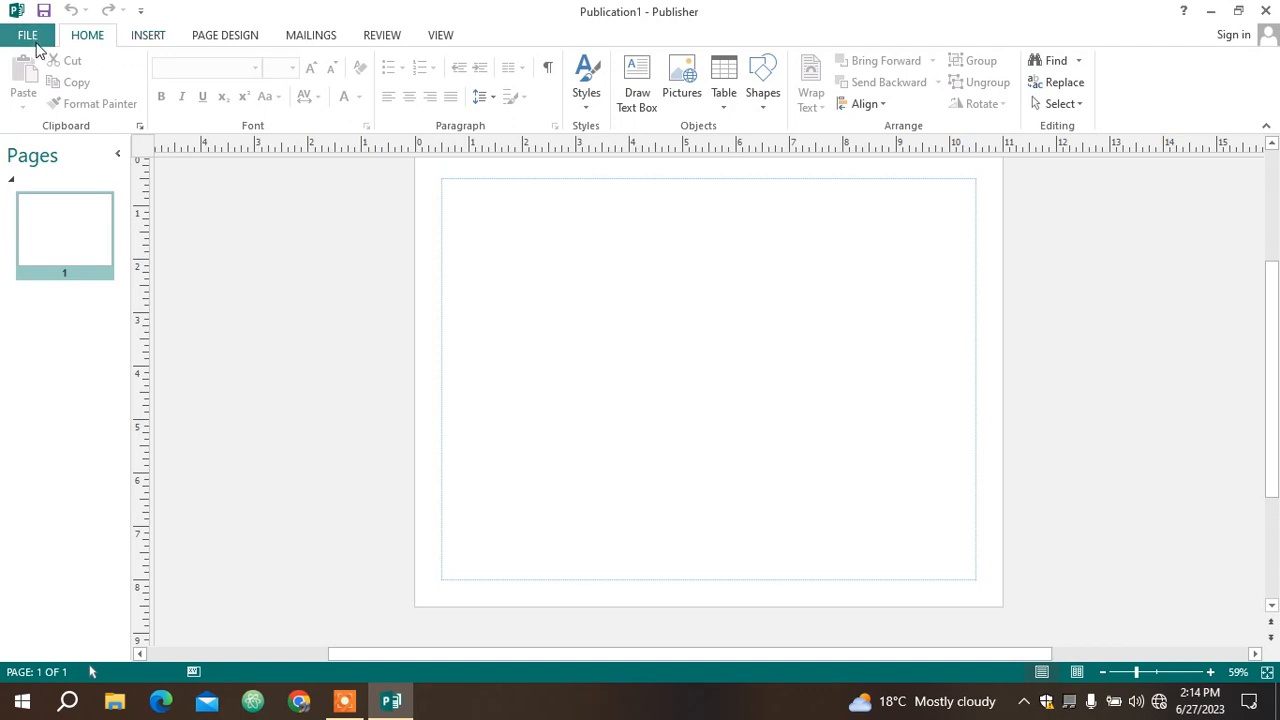
{"action": "left_click", "coordinate": [27, 35]}
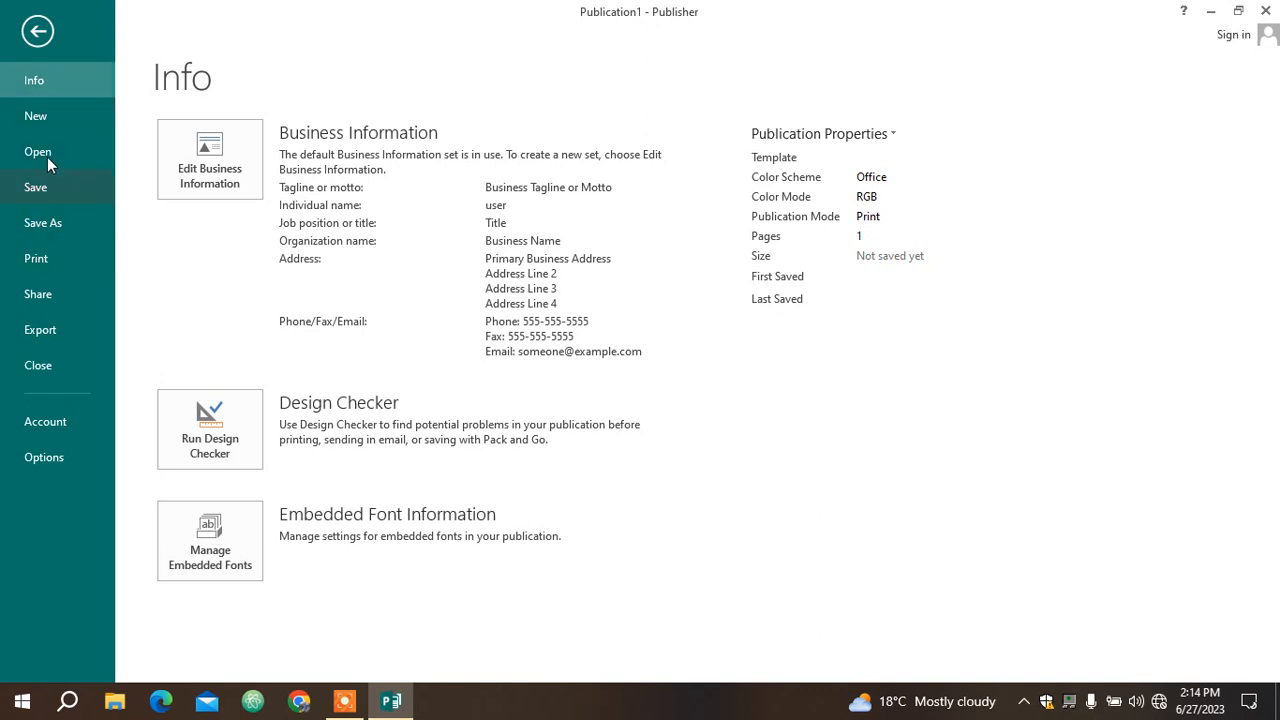
{"action": "mouse_move", "coordinate": [80, 80]}
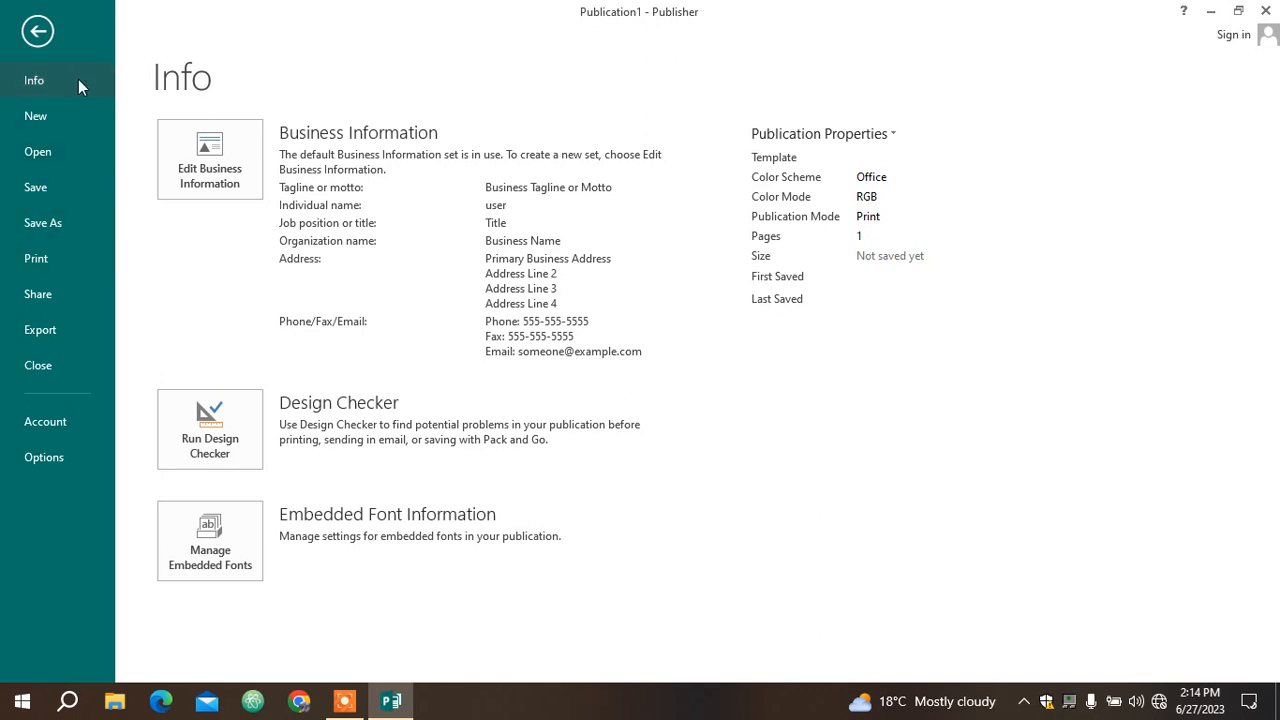
{"action": "left_click", "coordinate": [37, 30]}
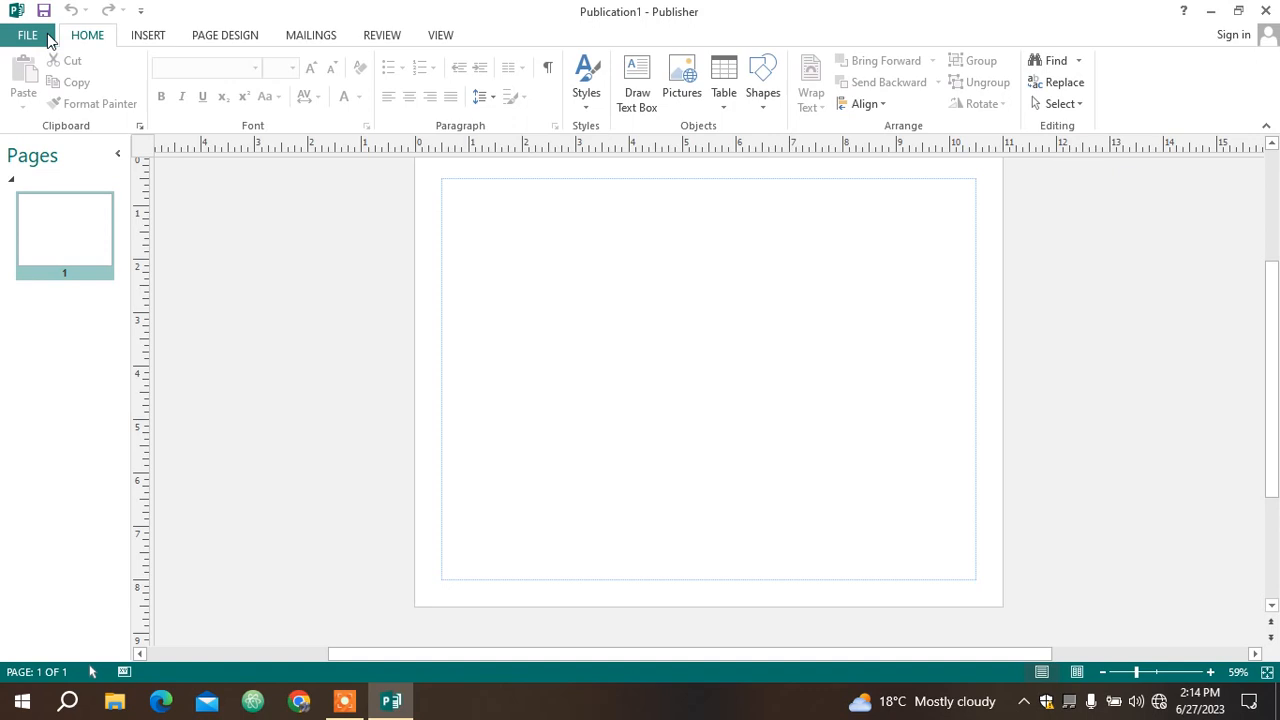
{"action": "mouse_move", "coordinate": [148, 35]}
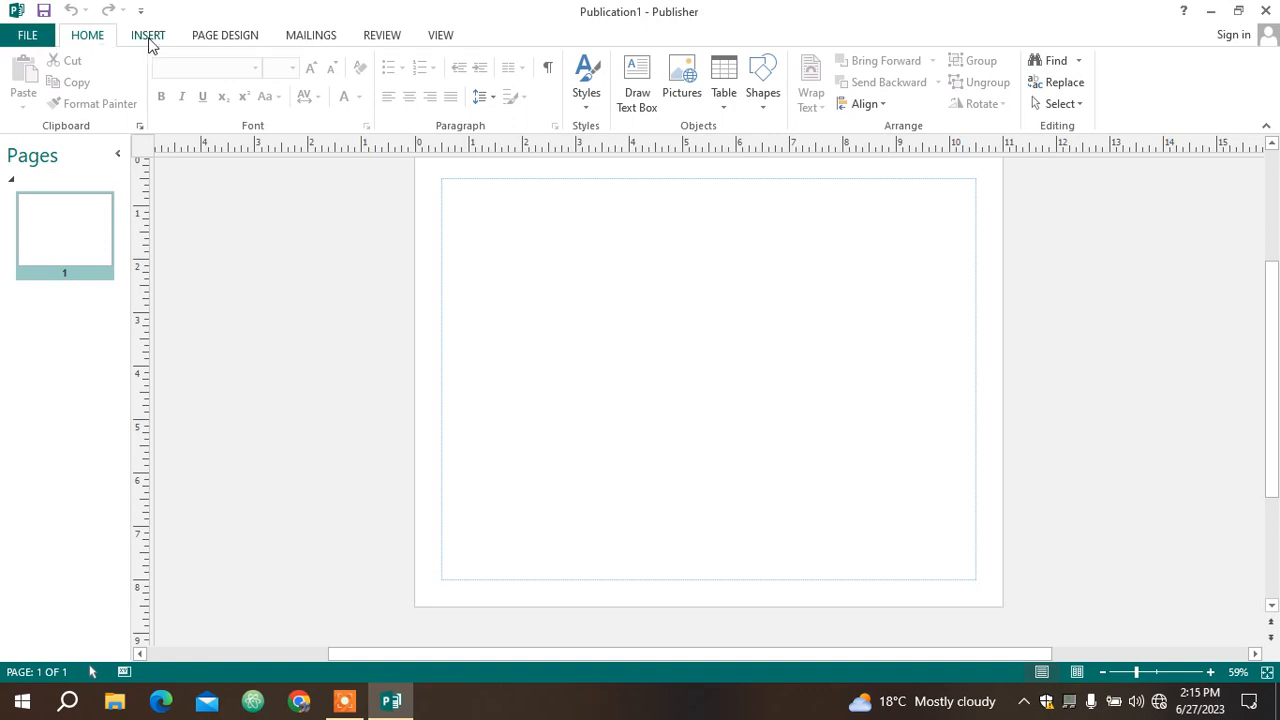
Step: Glance at the Insert ribbon, then return to the Home ribbon
{"action": "left_click", "coordinate": [148, 35]}
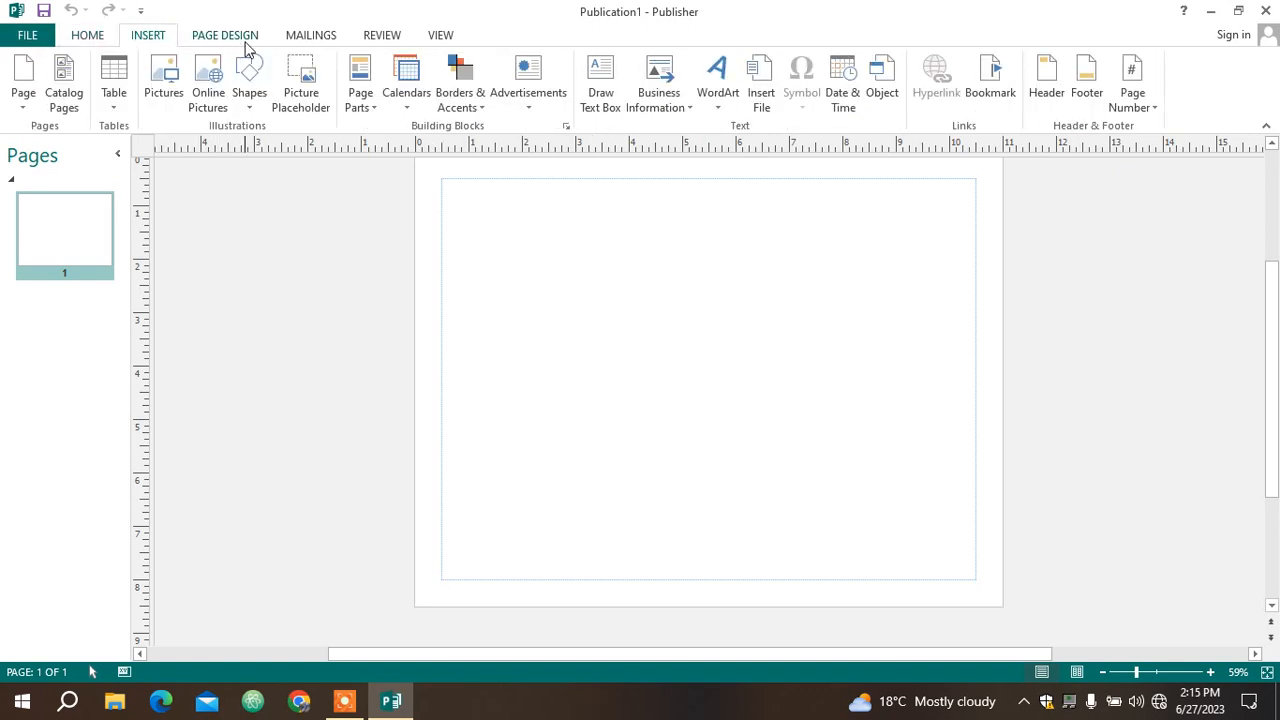
{"action": "left_click", "coordinate": [87, 34]}
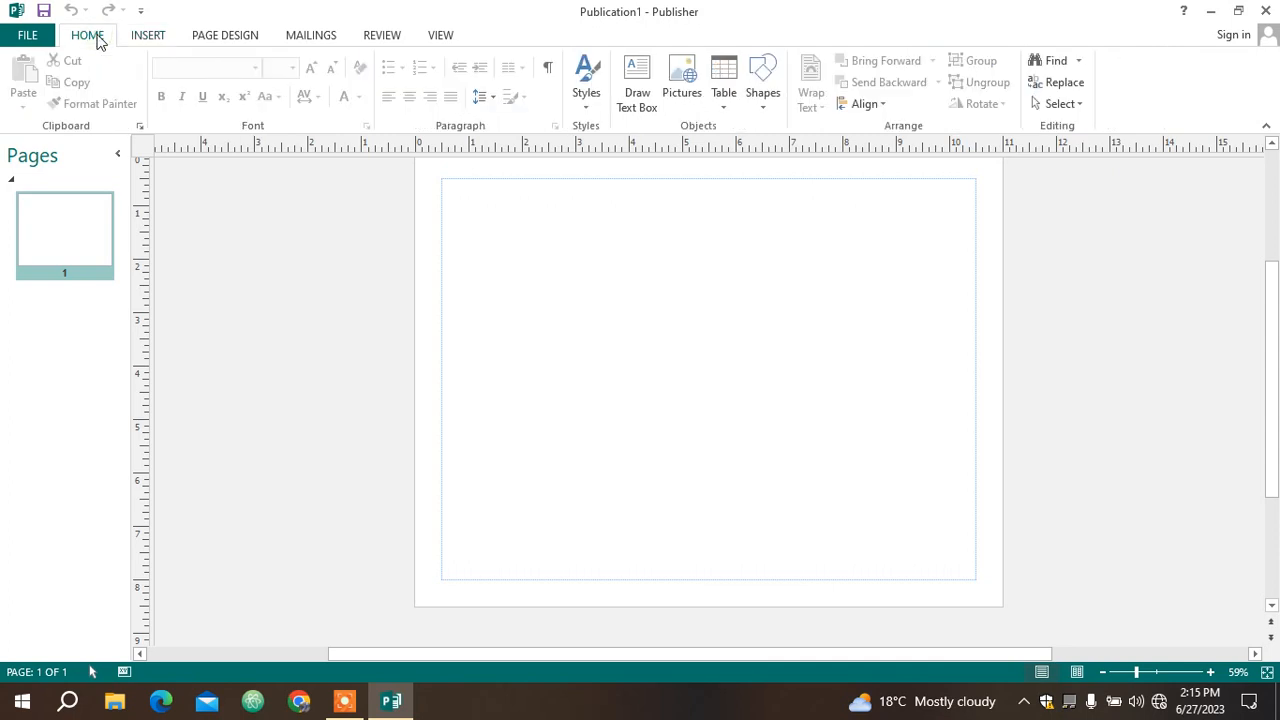
{"action": "mouse_move", "coordinate": [295, 116]}
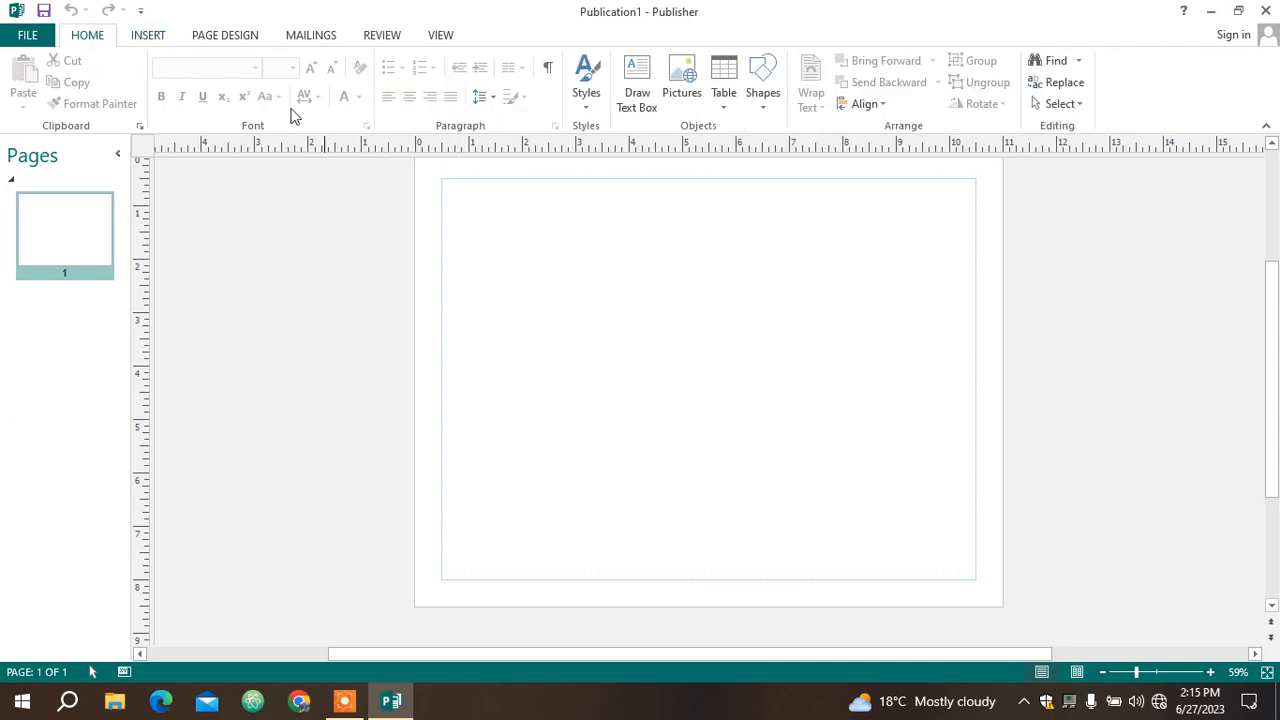
{"action": "mouse_move", "coordinate": [92, 95]}
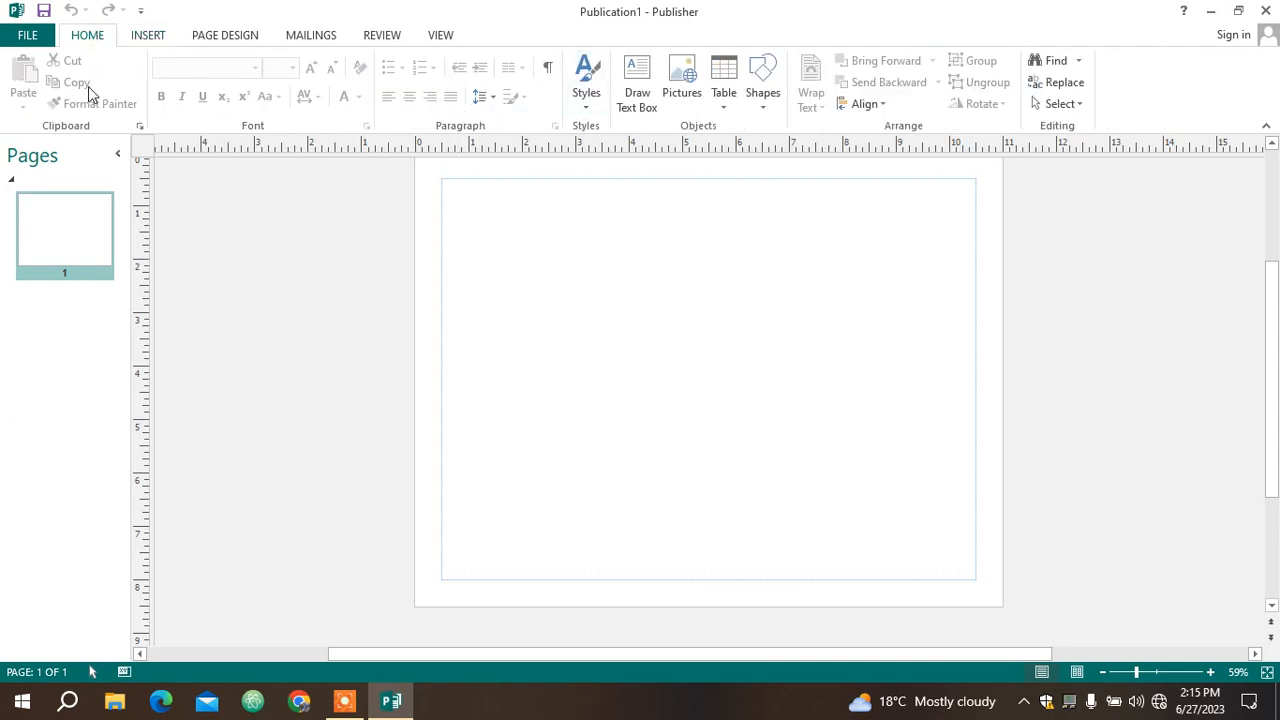
{"action": "mouse_move", "coordinate": [78, 82]}
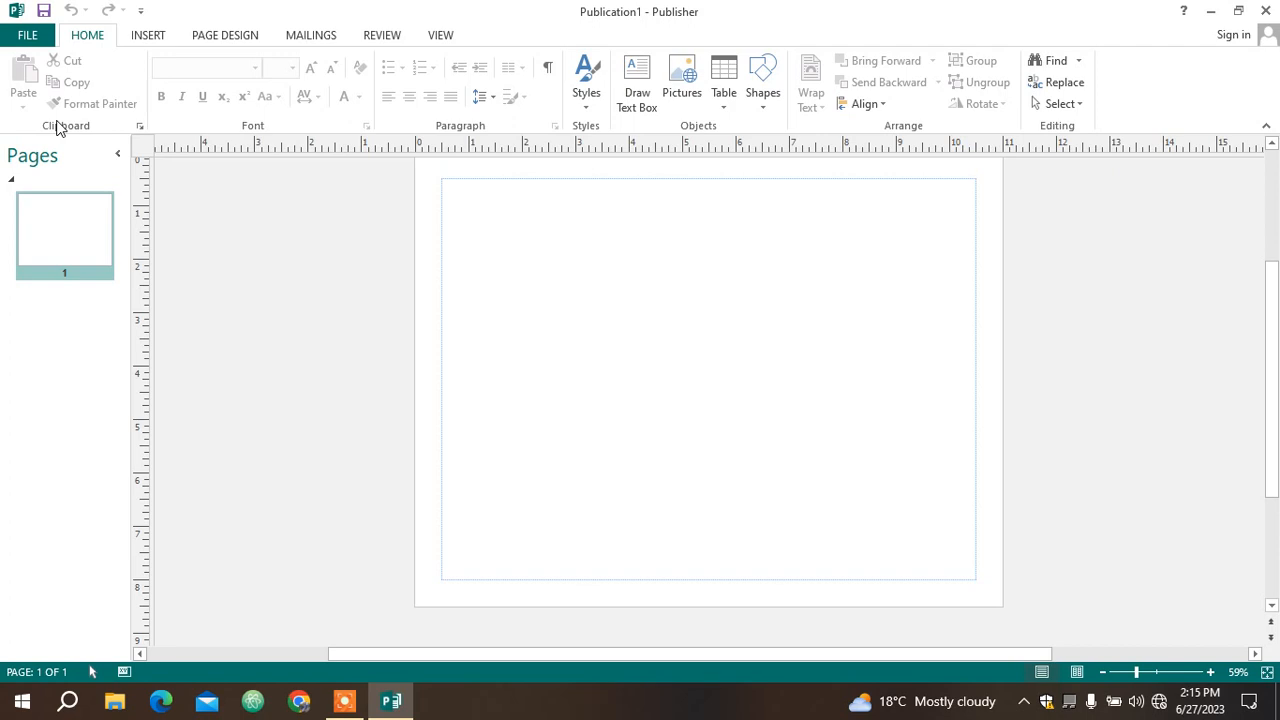
{"action": "mouse_move", "coordinate": [263, 140]}
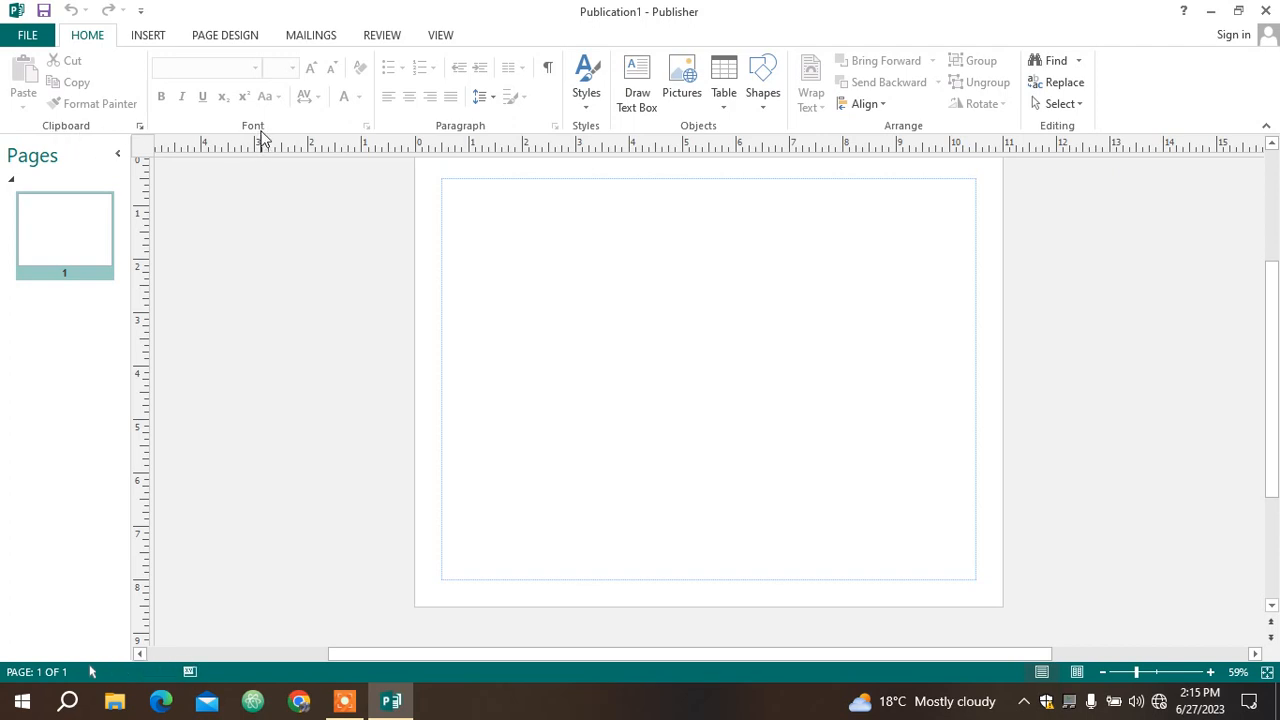
{"action": "mouse_move", "coordinate": [498, 133]}
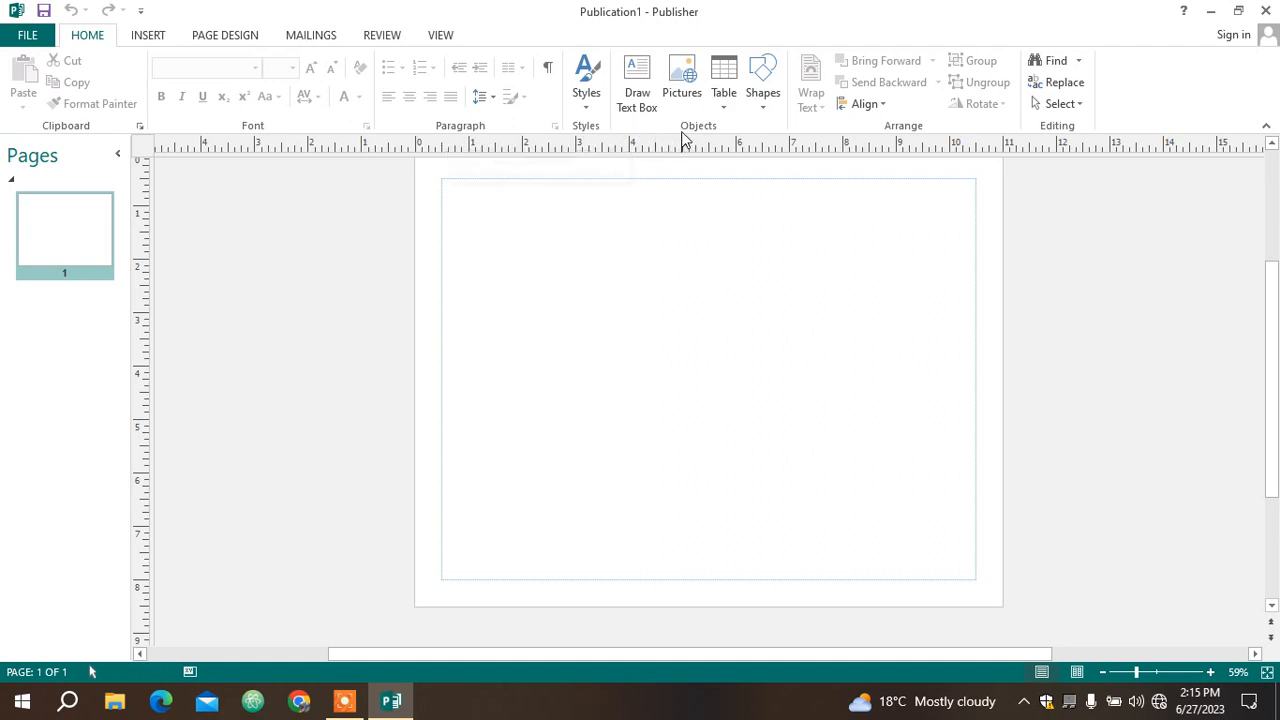
{"action": "mouse_move", "coordinate": [888, 135]}
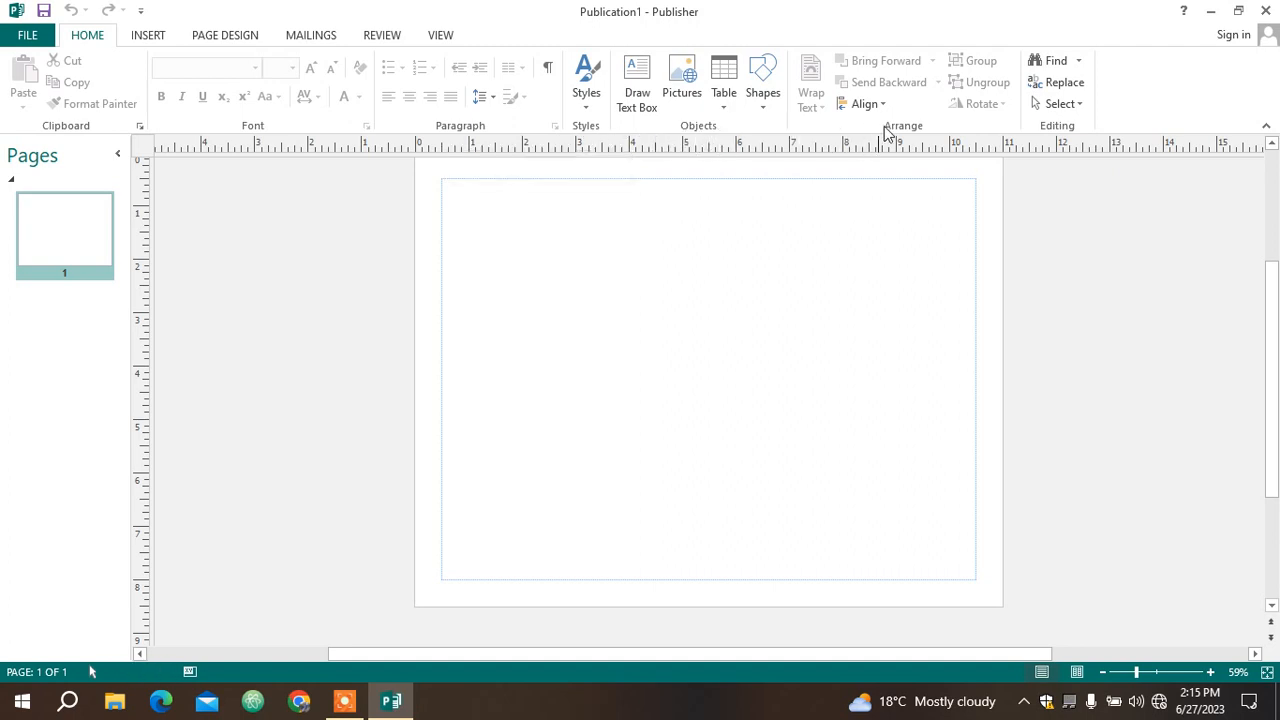
{"action": "mouse_move", "coordinate": [777, 148]}
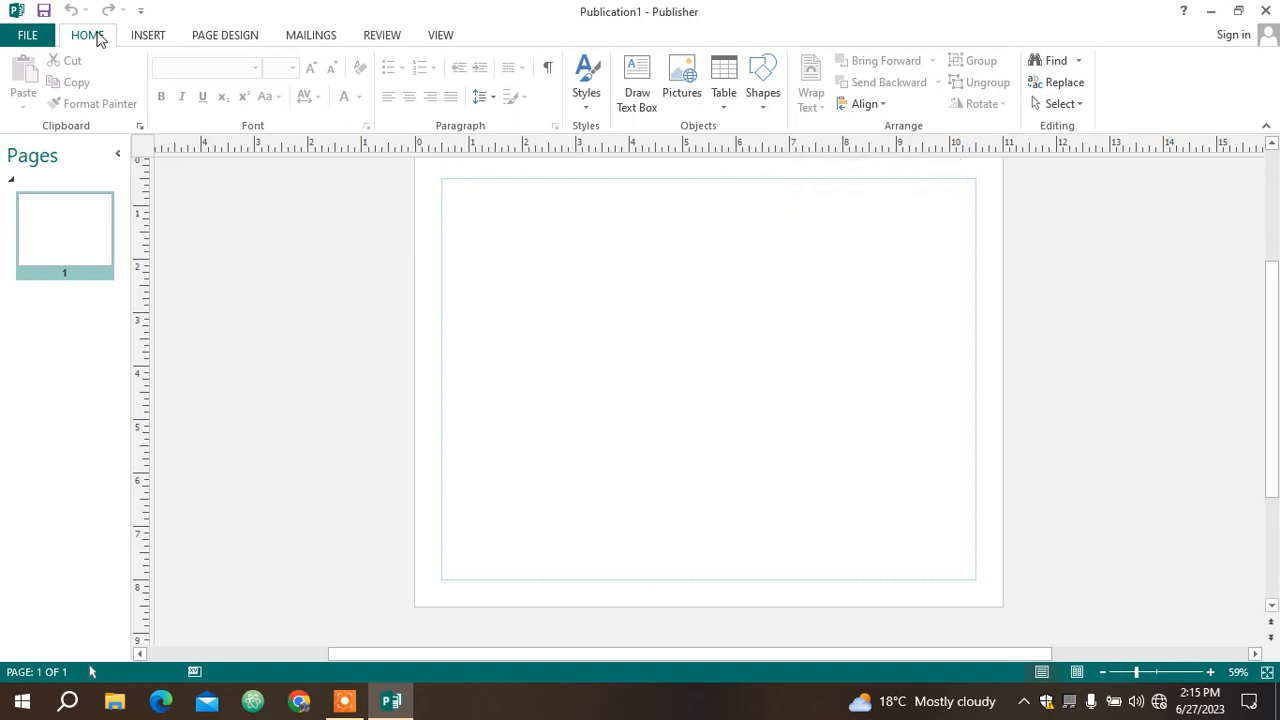
{"action": "mouse_move", "coordinate": [148, 35]}
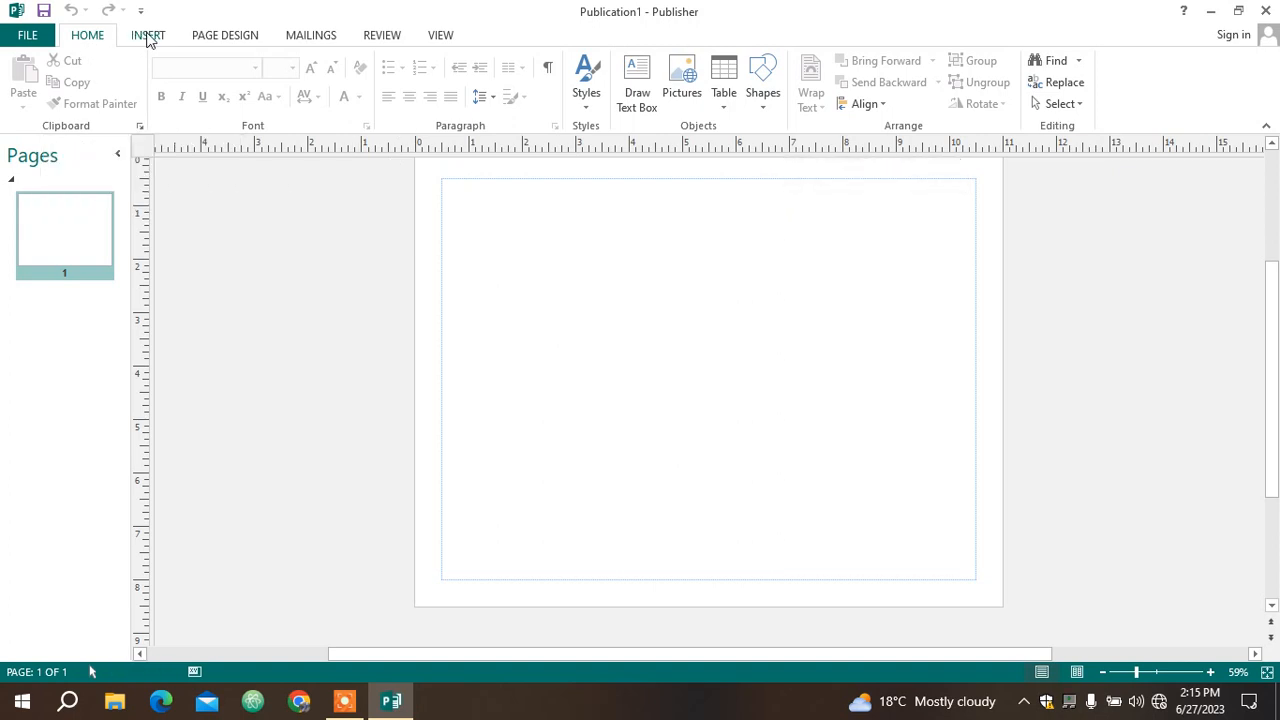
{"action": "left_click", "coordinate": [147, 34]}
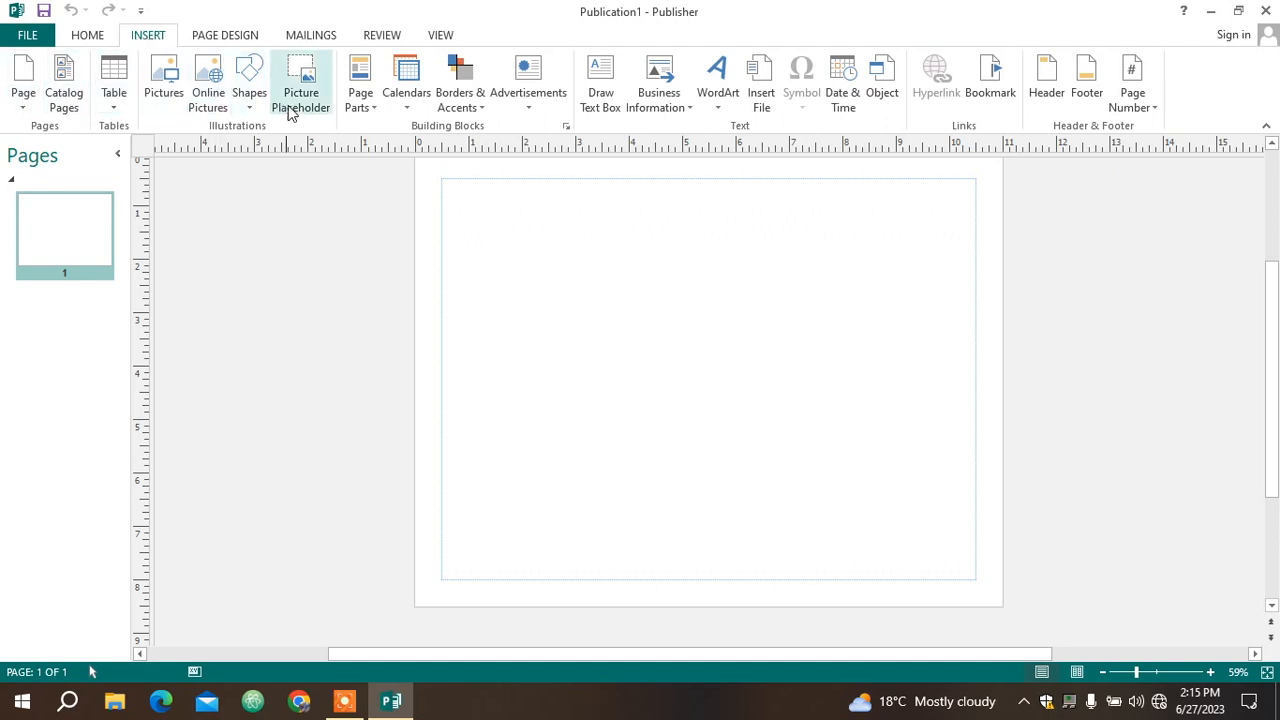
{"action": "mouse_move", "coordinate": [33, 147]}
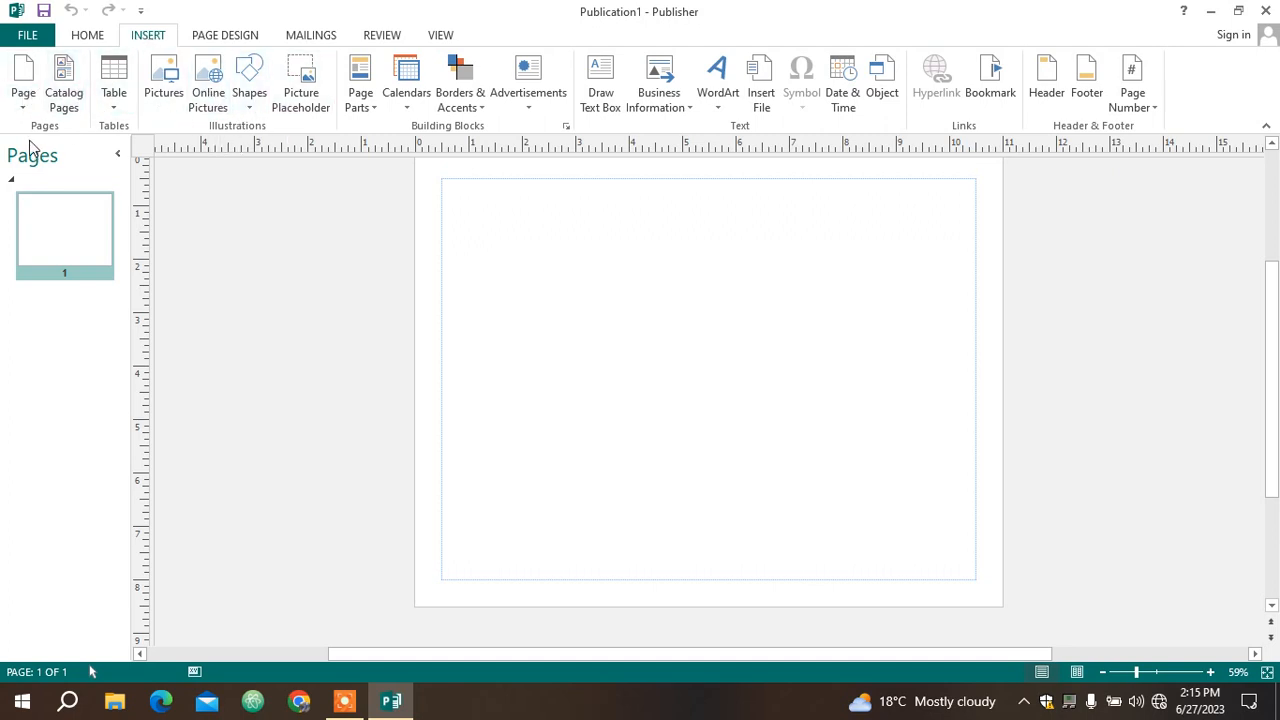
{"action": "mouse_move", "coordinate": [300, 82]}
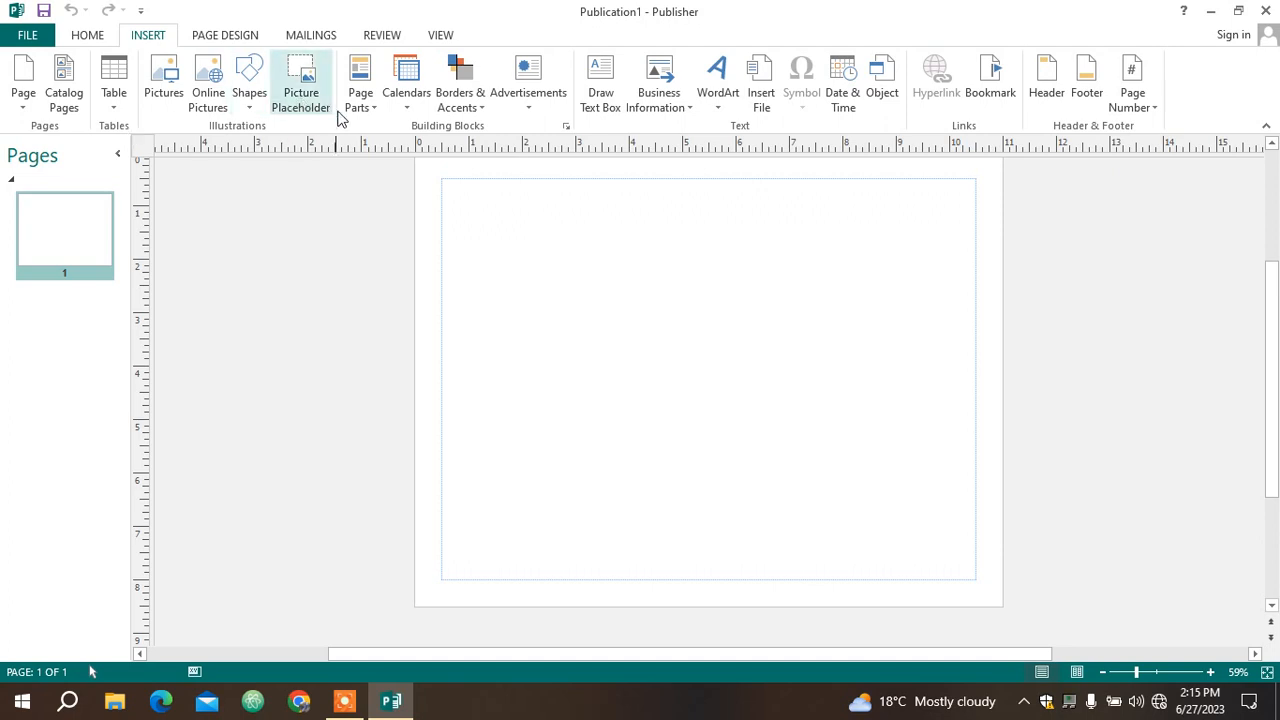
{"action": "left_click", "coordinate": [225, 35]}
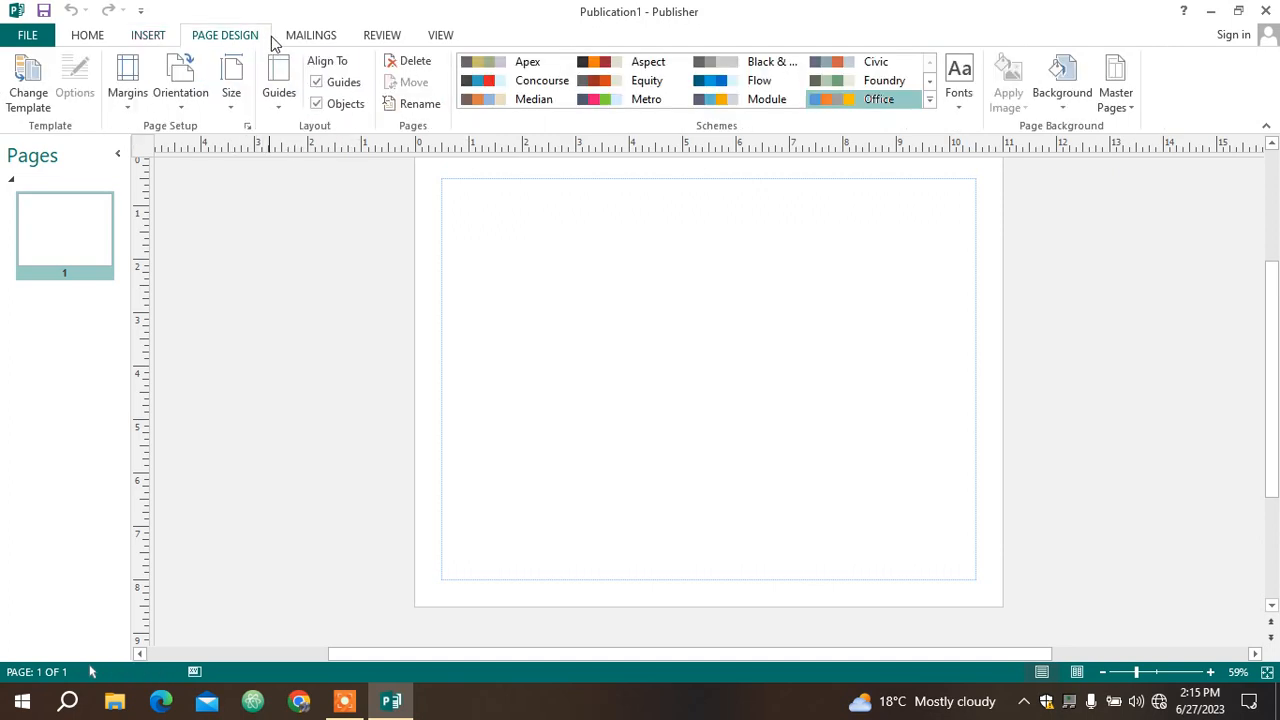
{"action": "left_click", "coordinate": [311, 35]}
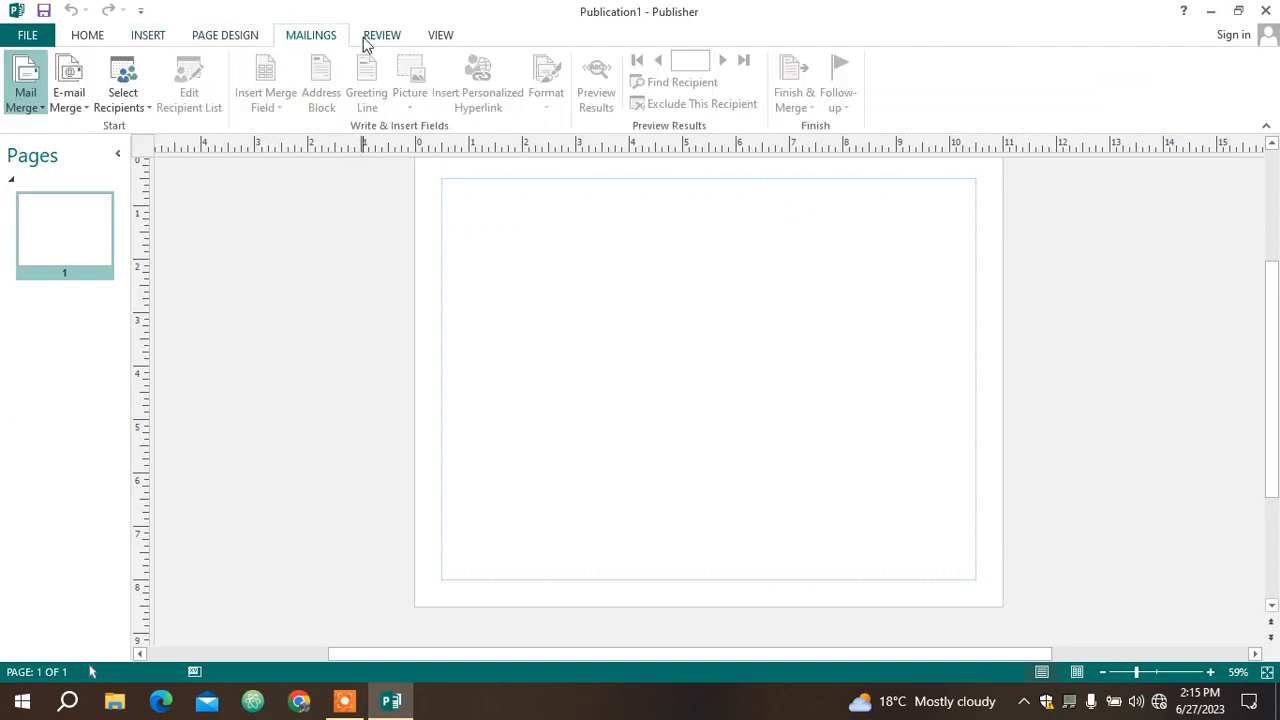
{"action": "left_click", "coordinate": [440, 35]}
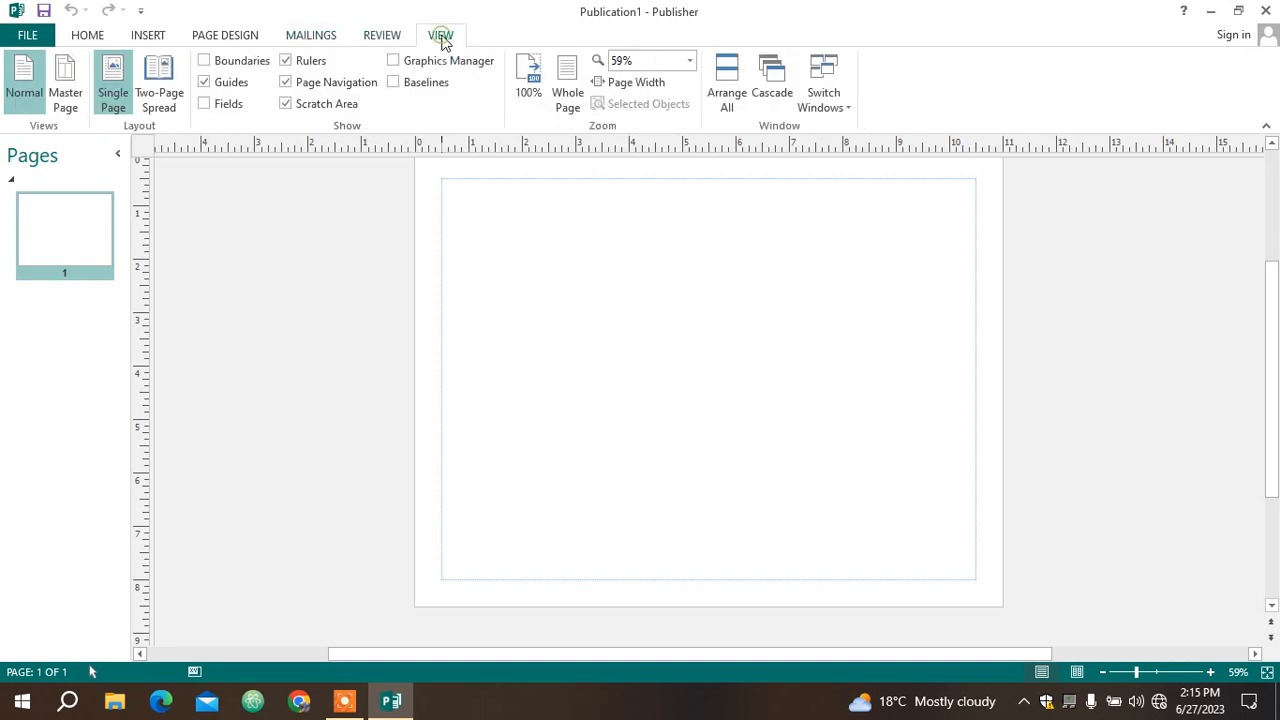
{"action": "mouse_move", "coordinate": [225, 35]}
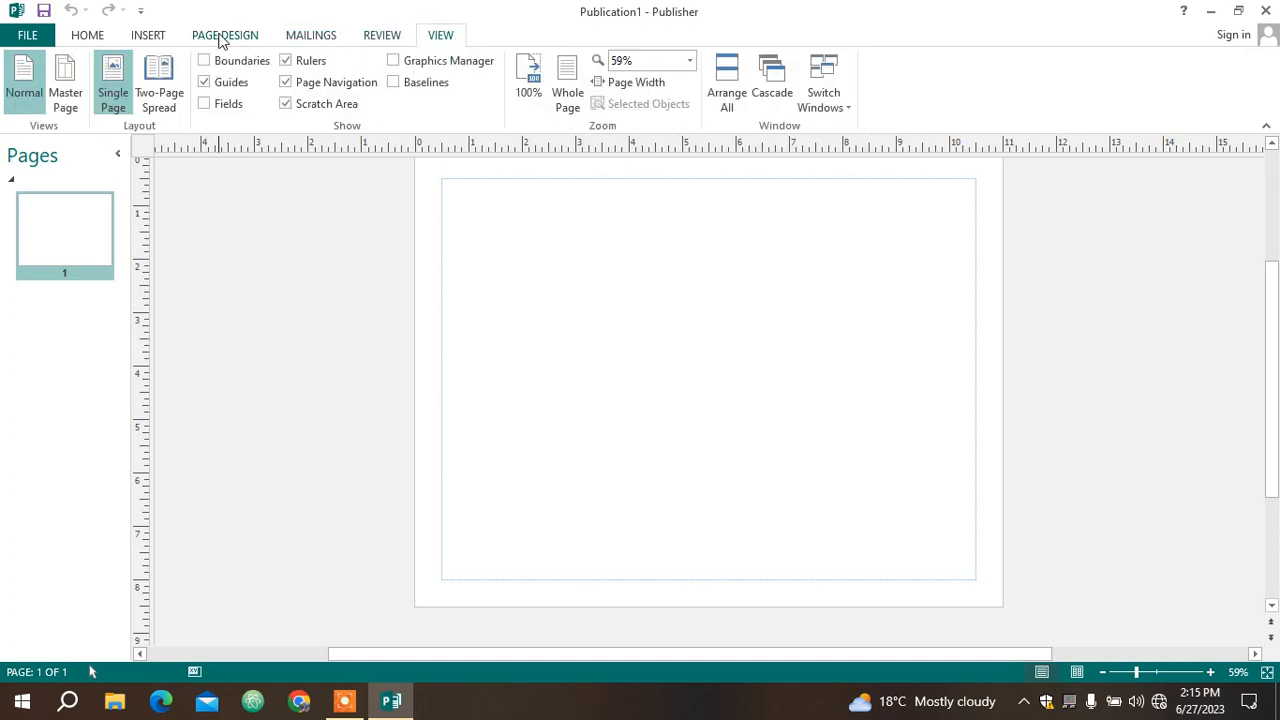
{"action": "left_click", "coordinate": [225, 34]}
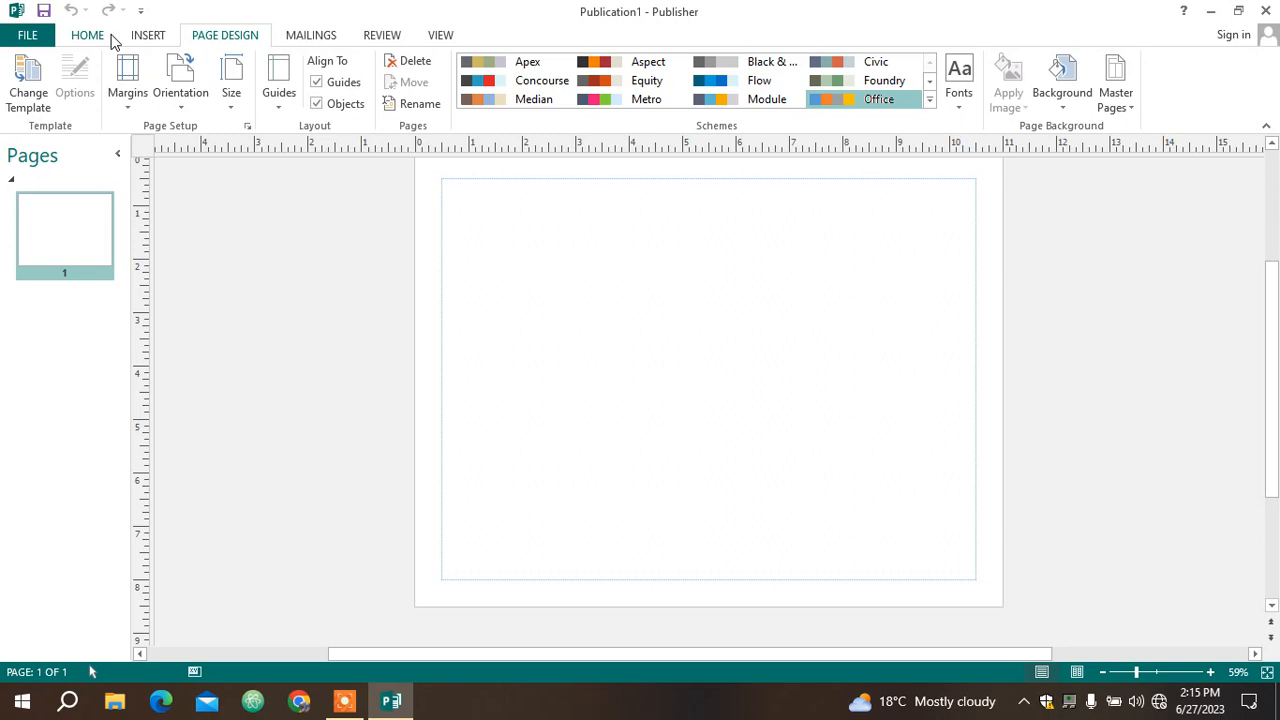
{"action": "left_click", "coordinate": [87, 34]}
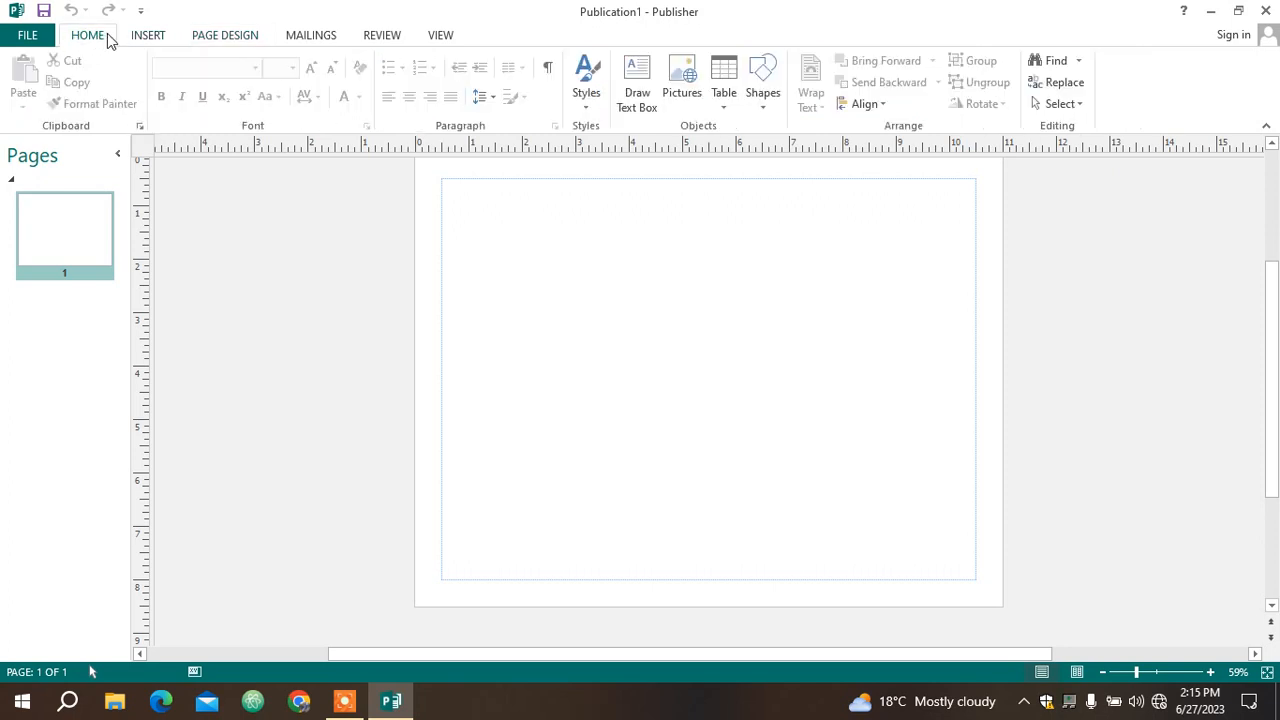
{"action": "mouse_move", "coordinate": [62, 146]}
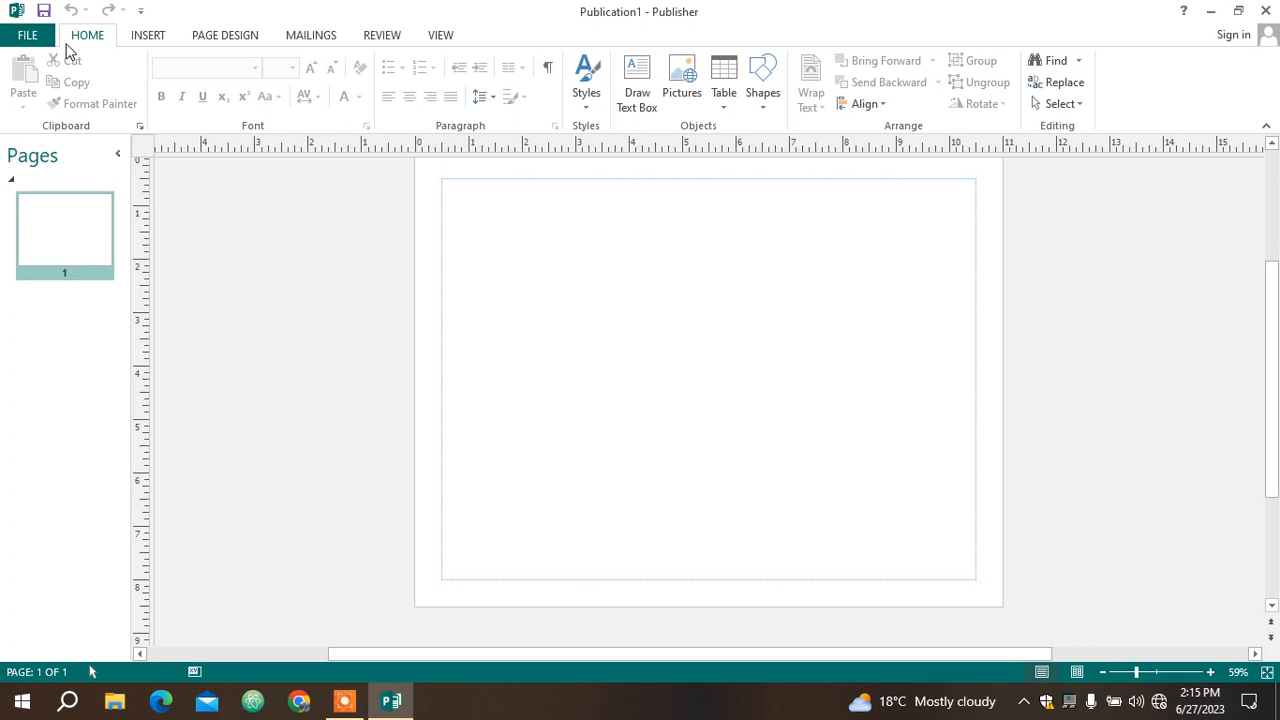
{"action": "mouse_move", "coordinate": [148, 35]}
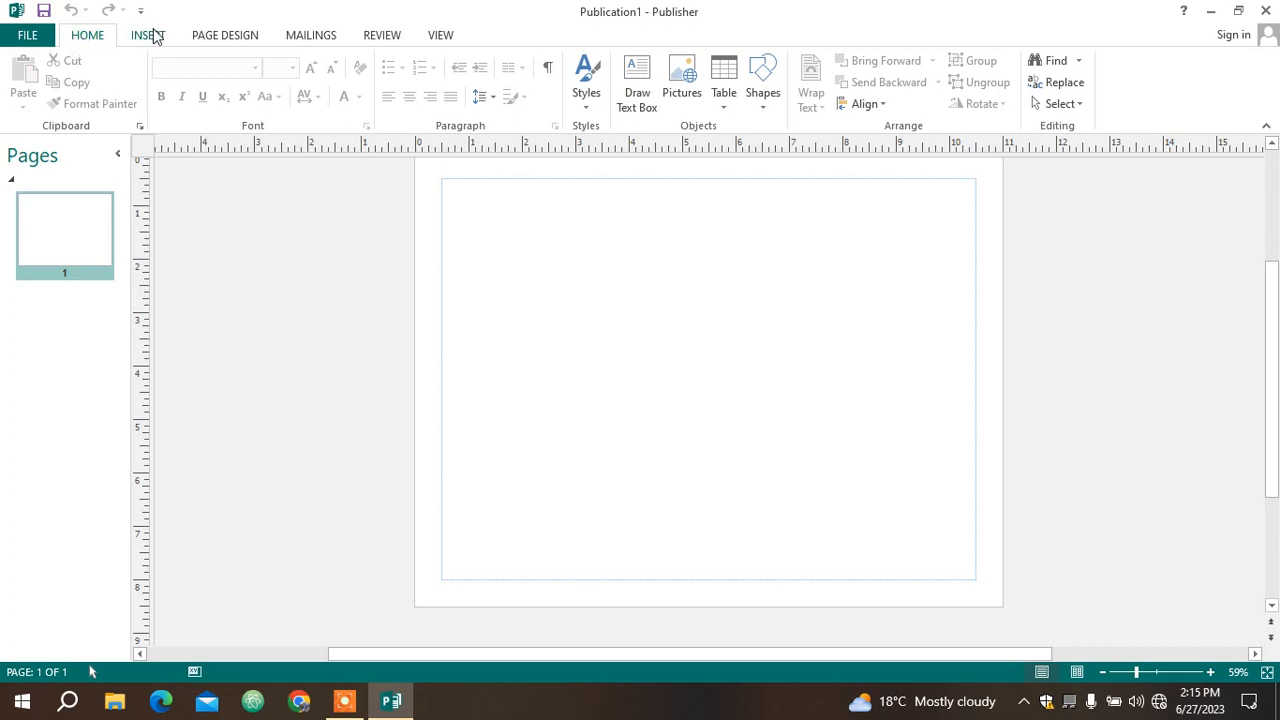
{"action": "mouse_move", "coordinate": [88, 35]}
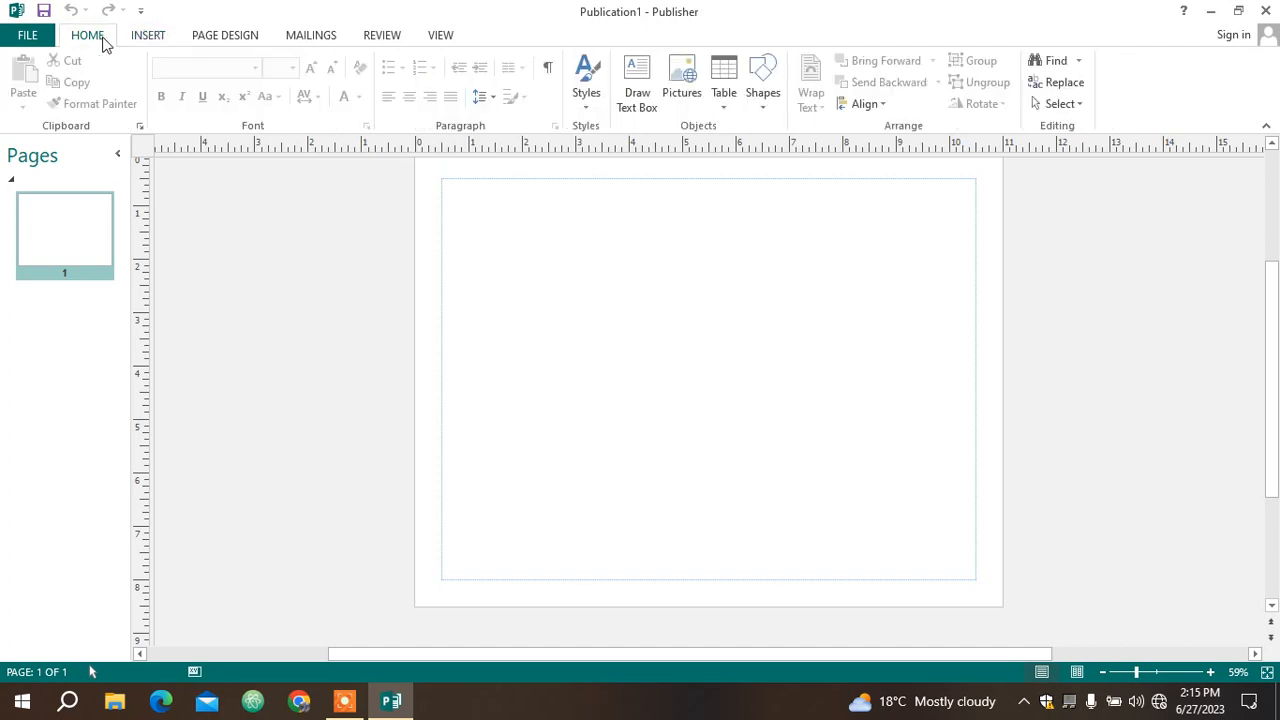
{"action": "mouse_move", "coordinate": [140, 158]}
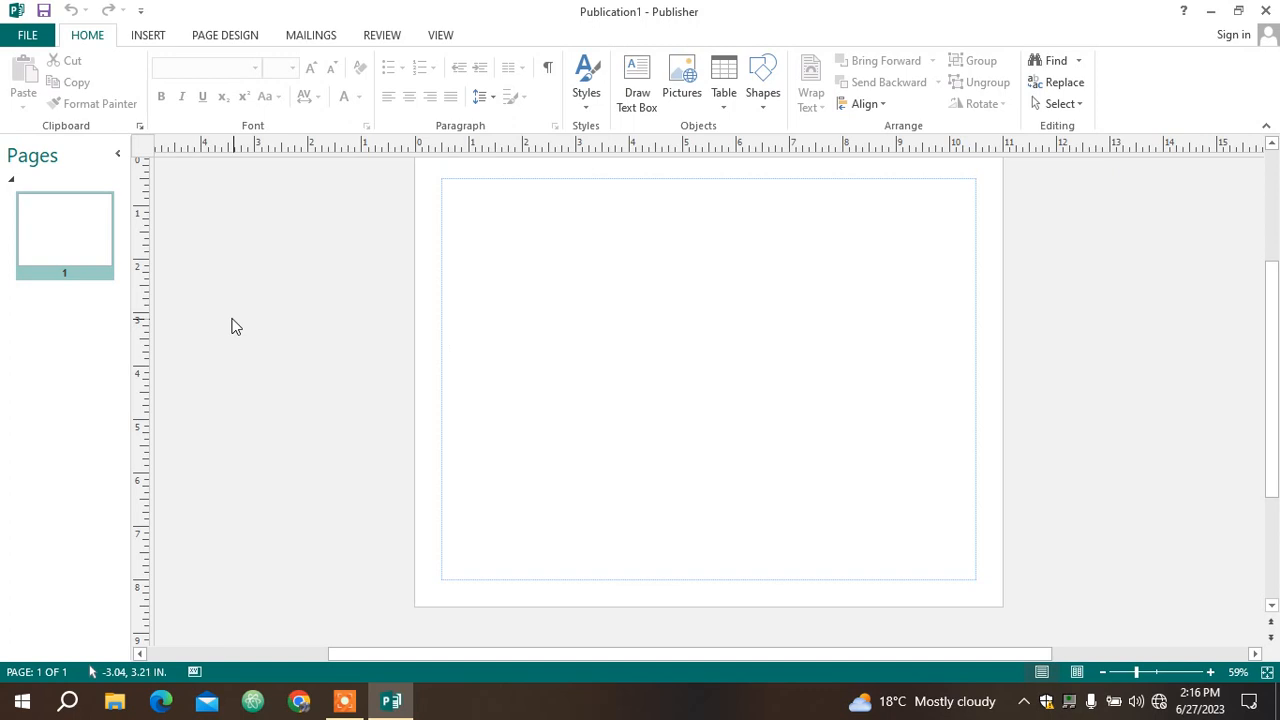
{"action": "mouse_move", "coordinate": [64, 232]}
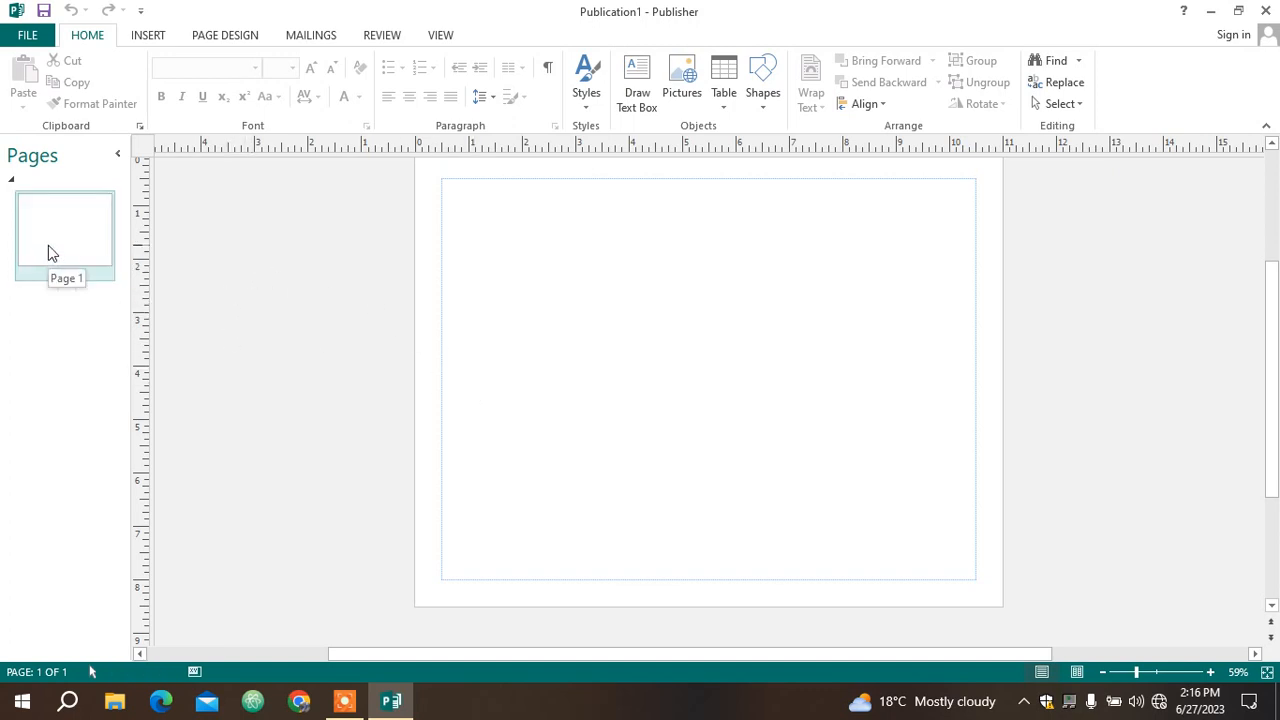
{"action": "mouse_move", "coordinate": [735, 349]}
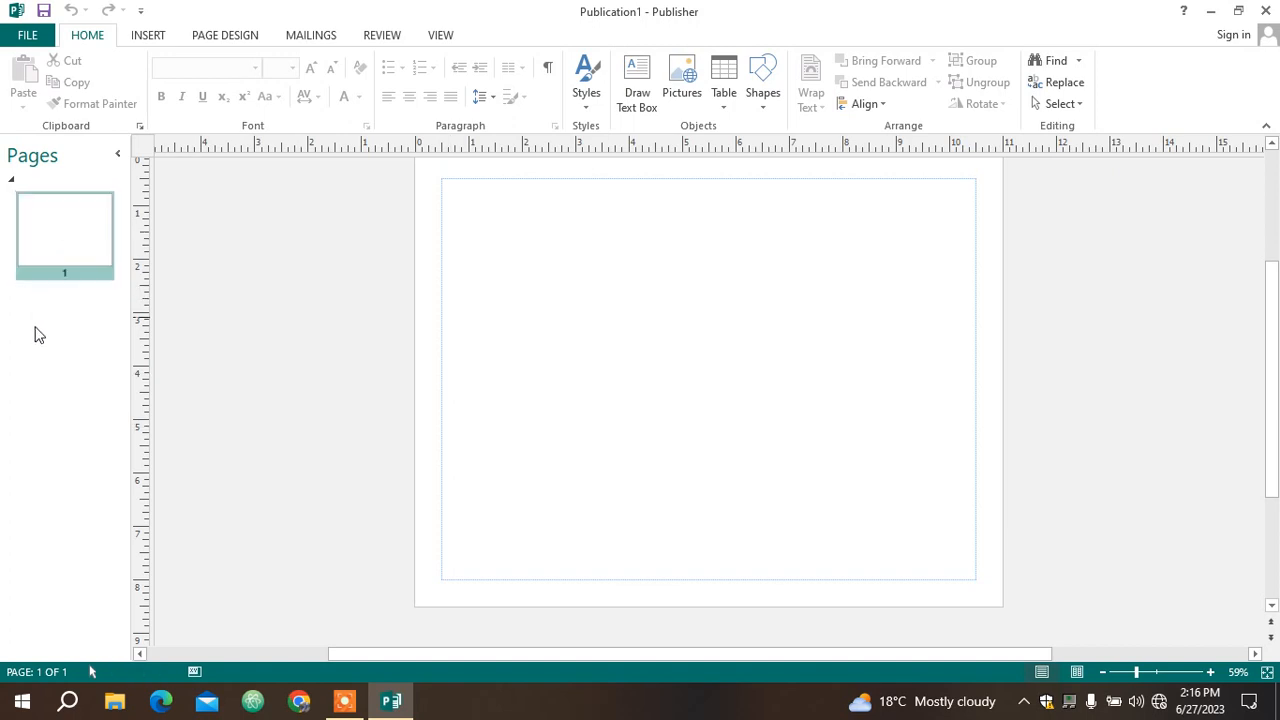
{"action": "mouse_move", "coordinate": [5, 548]}
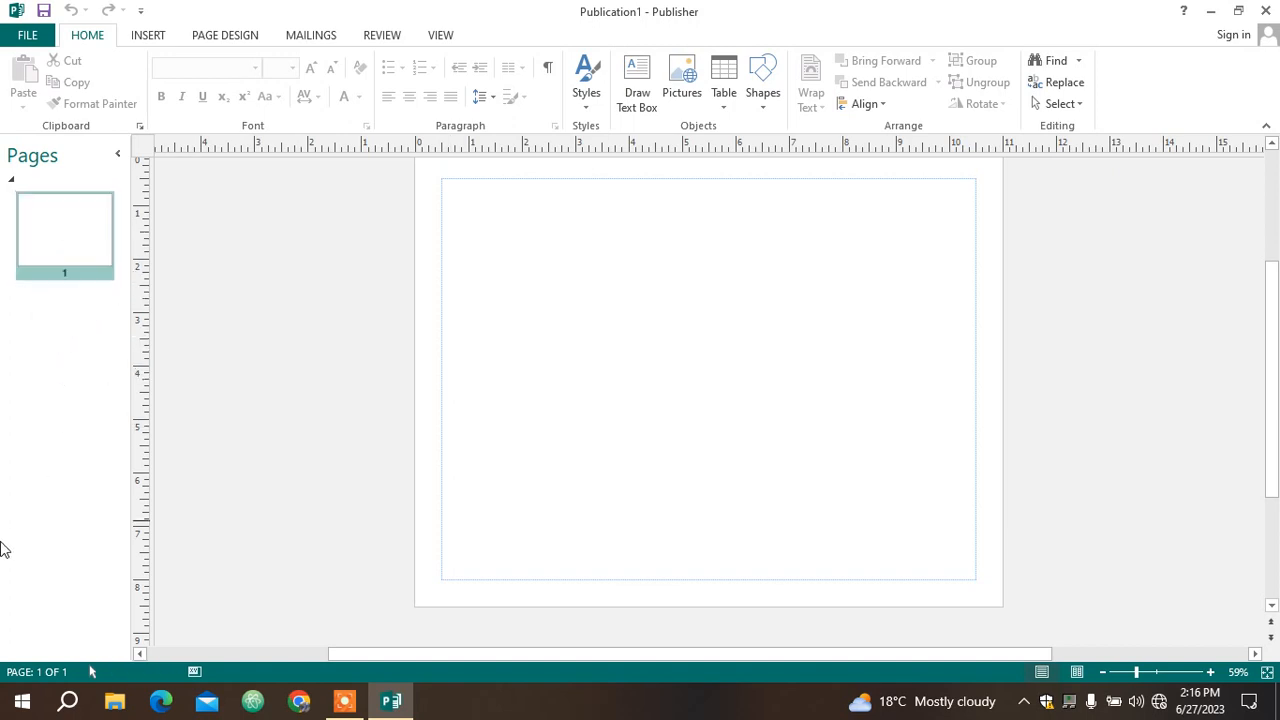
{"action": "mouse_move", "coordinate": [35, 671]}
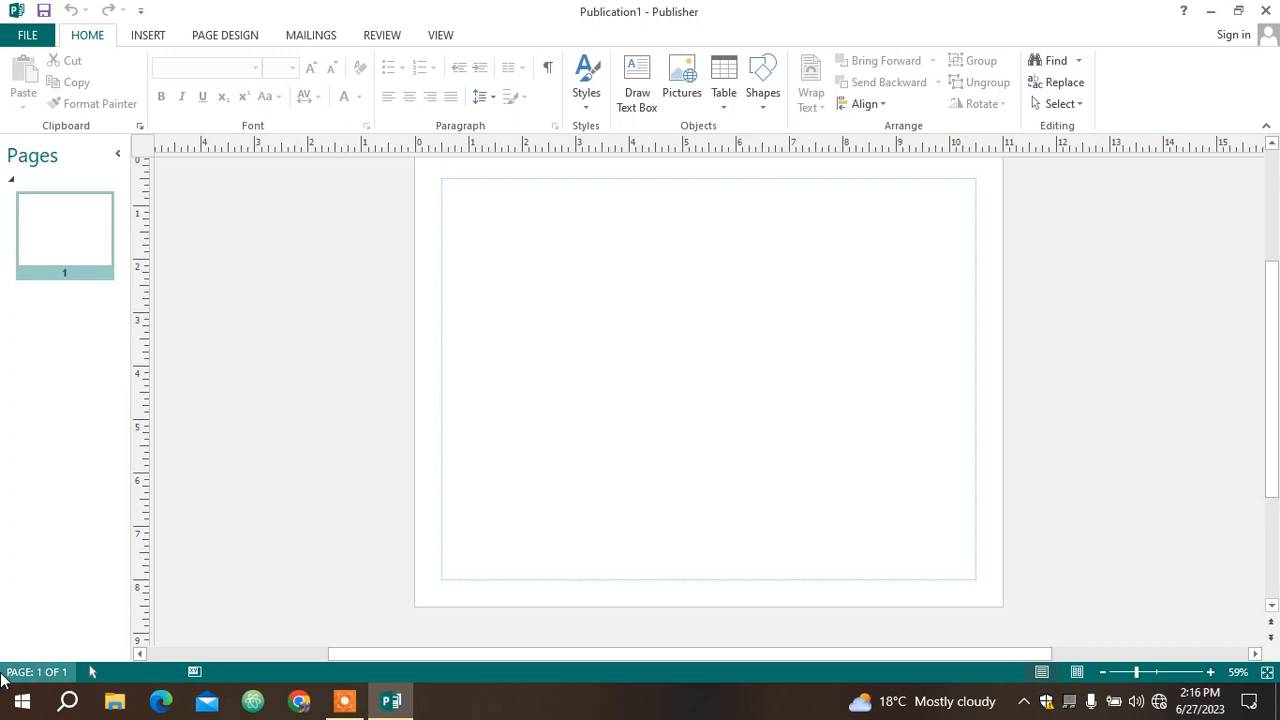
{"action": "mouse_move", "coordinate": [45, 690]}
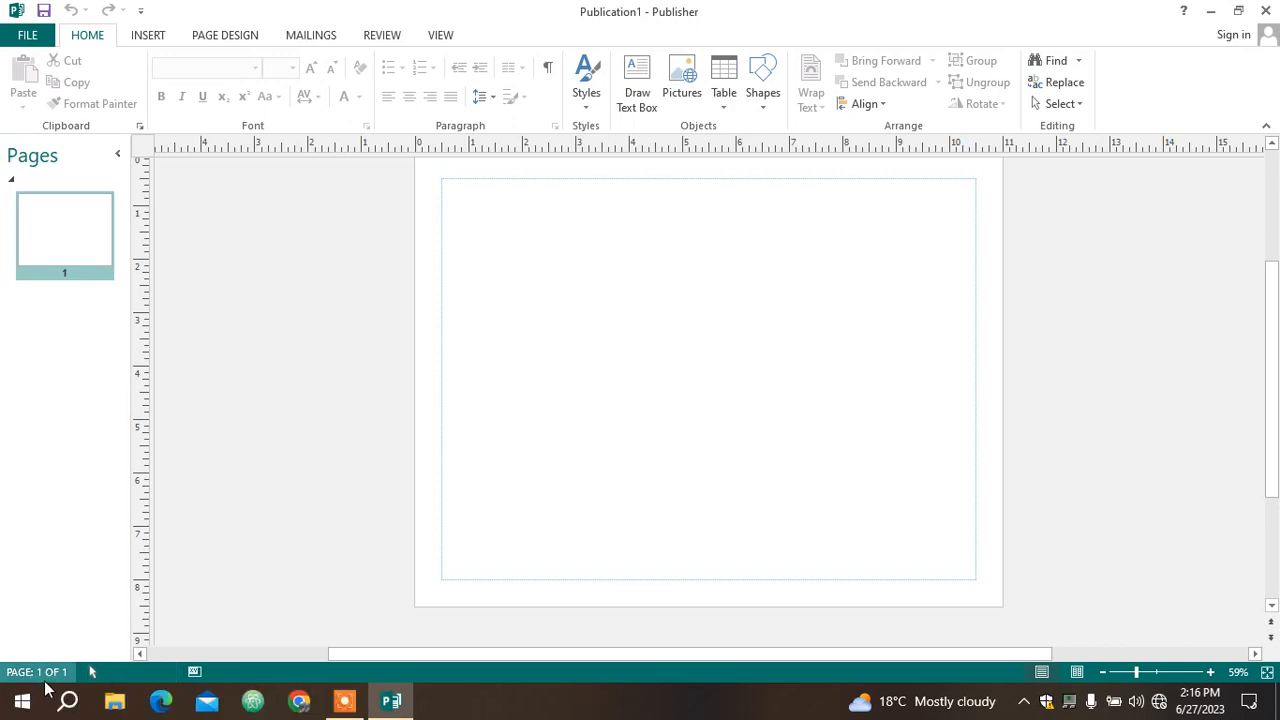
{"action": "mouse_move", "coordinate": [37, 671]}
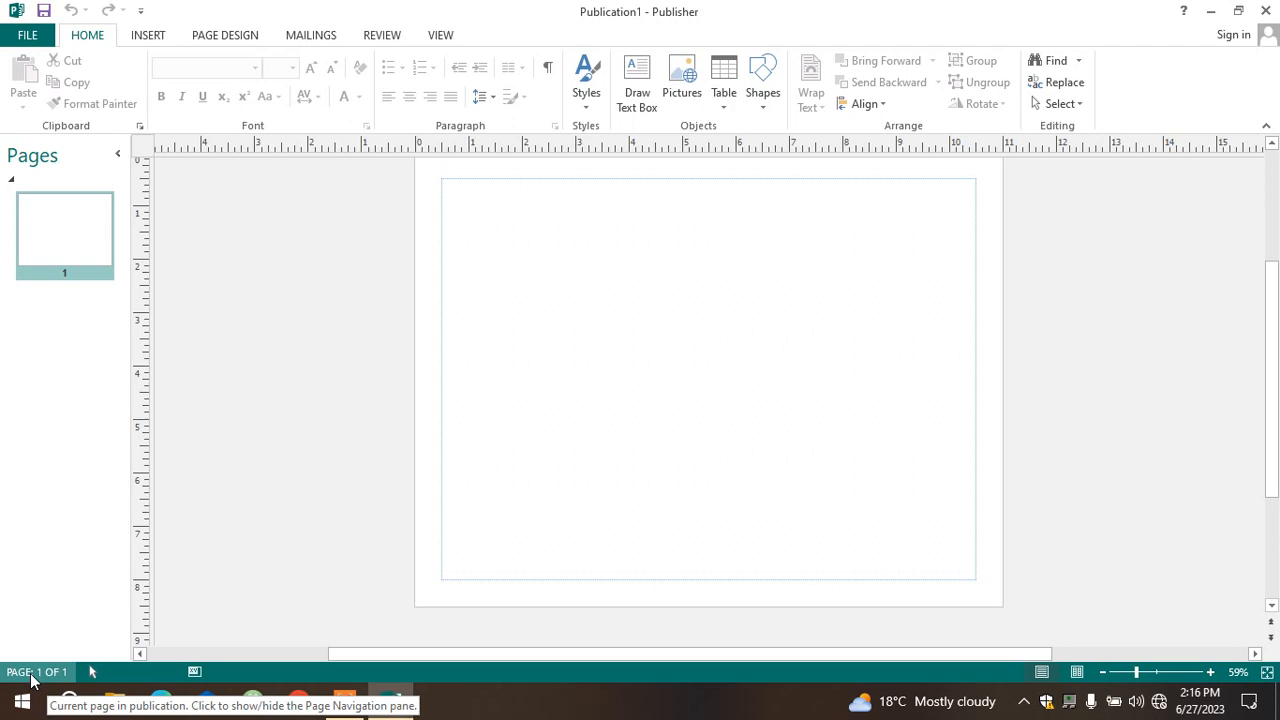
{"action": "mouse_move", "coordinate": [92, 671]}
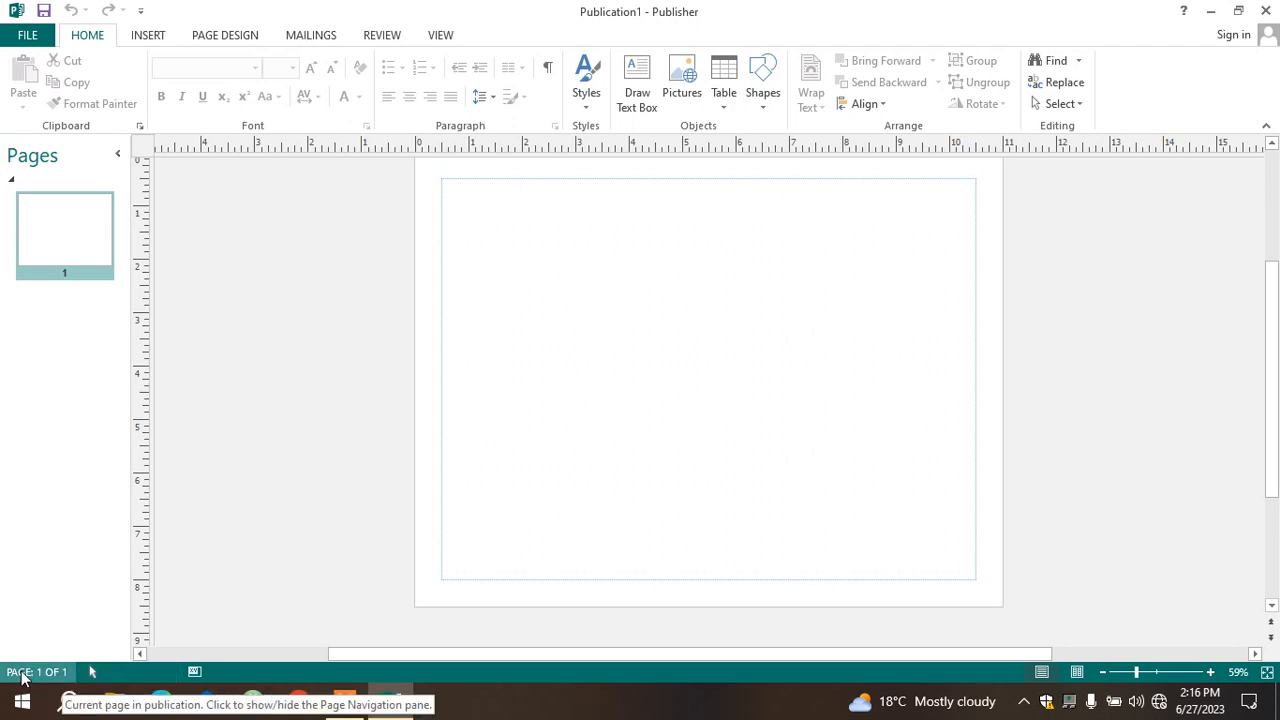
{"action": "mouse_move", "coordinate": [287, 644]}
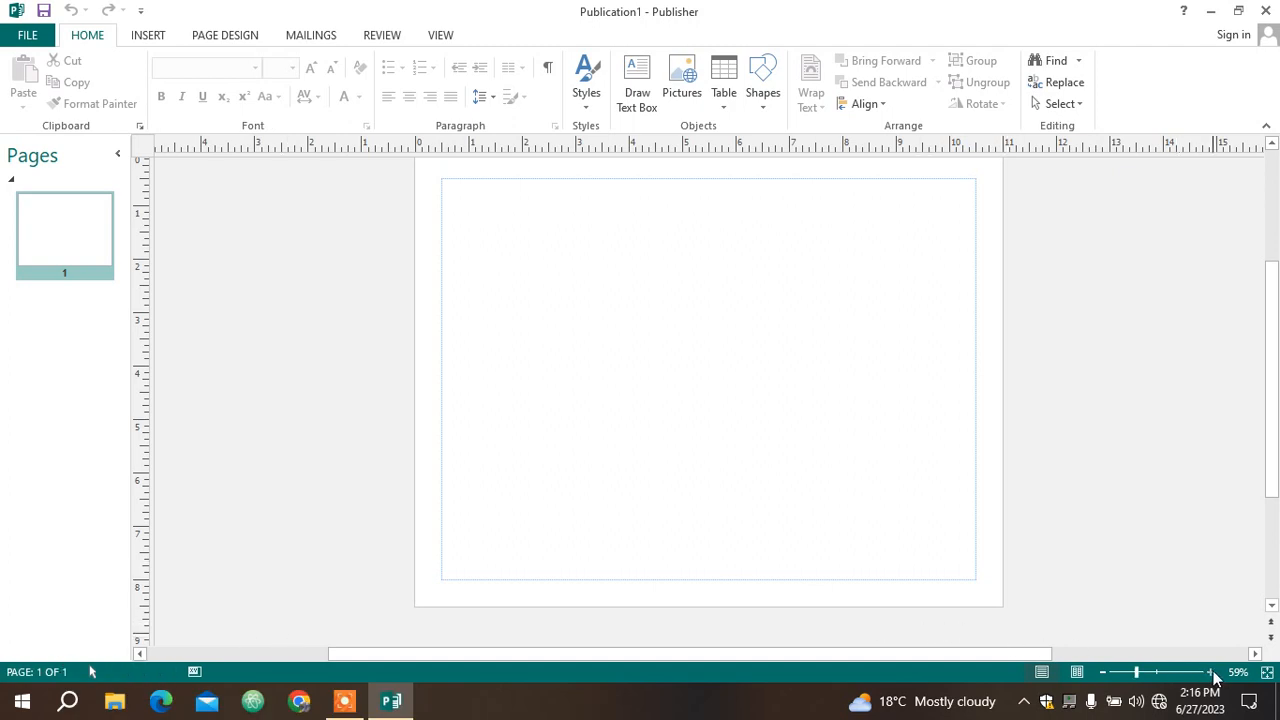
{"action": "mouse_move", "coordinate": [1135, 672]}
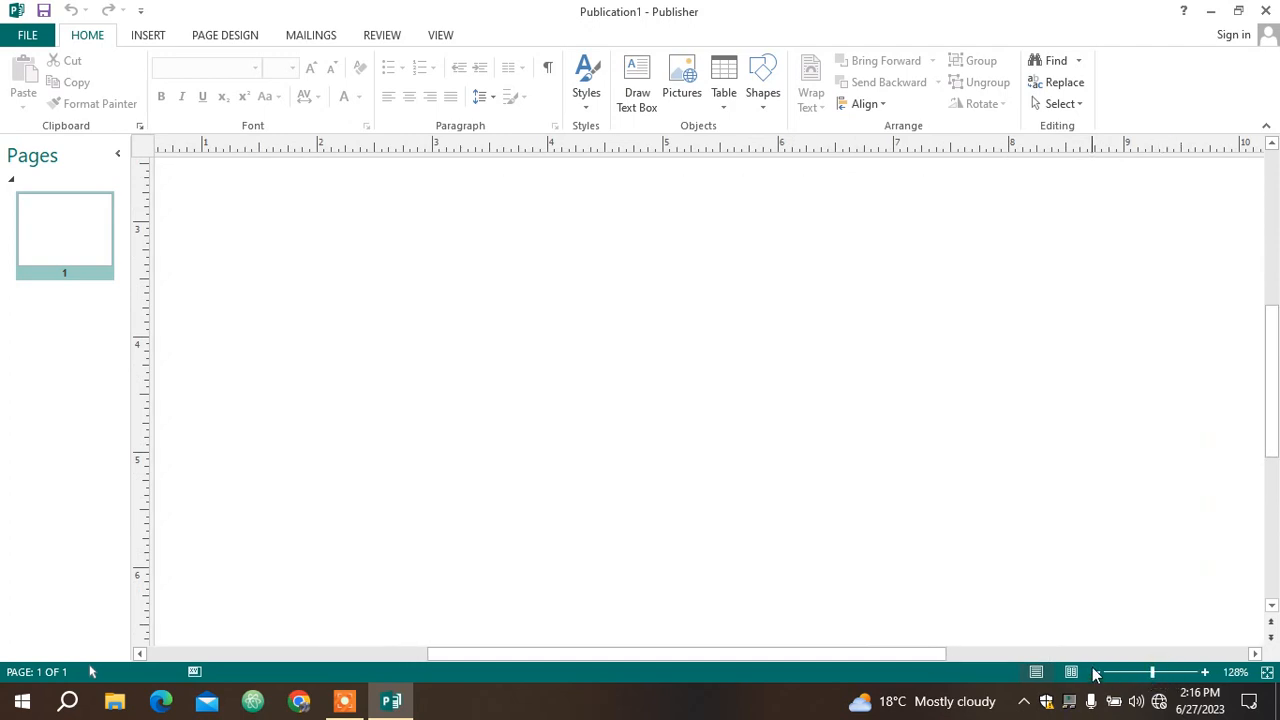
{"action": "left_click", "coordinate": [1071, 671]}
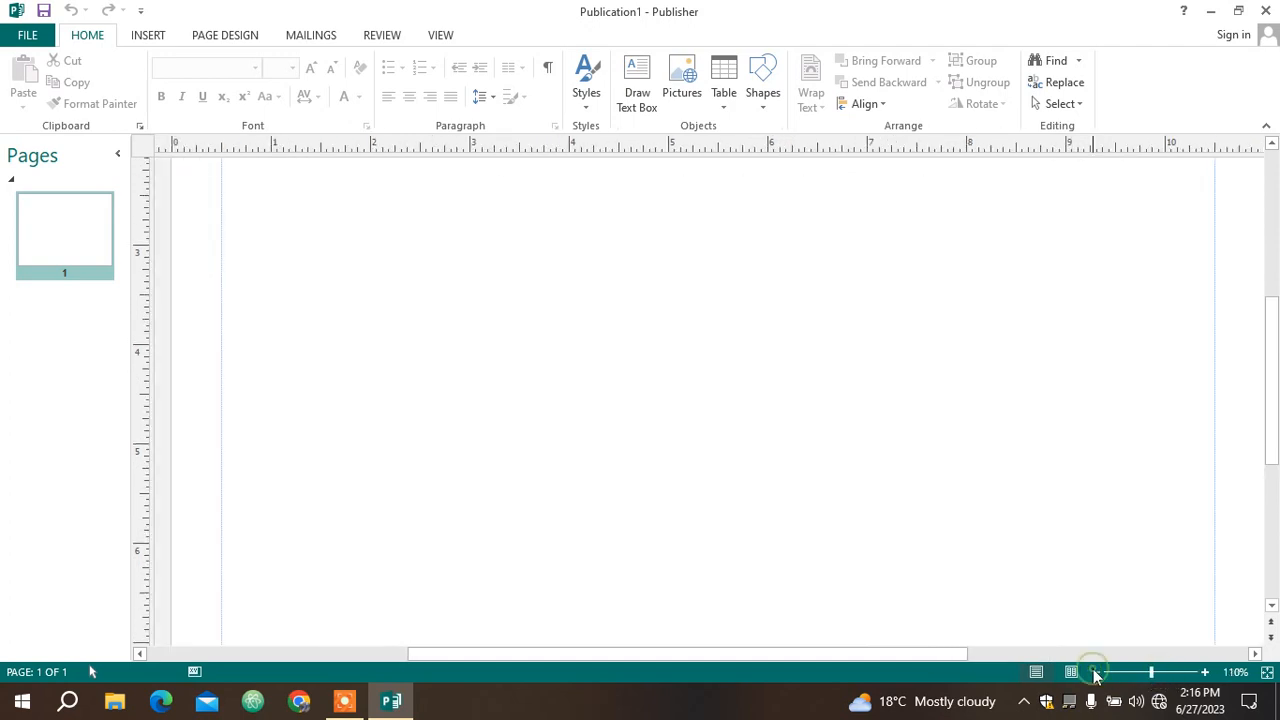
{"action": "left_click", "coordinate": [1092, 671]}
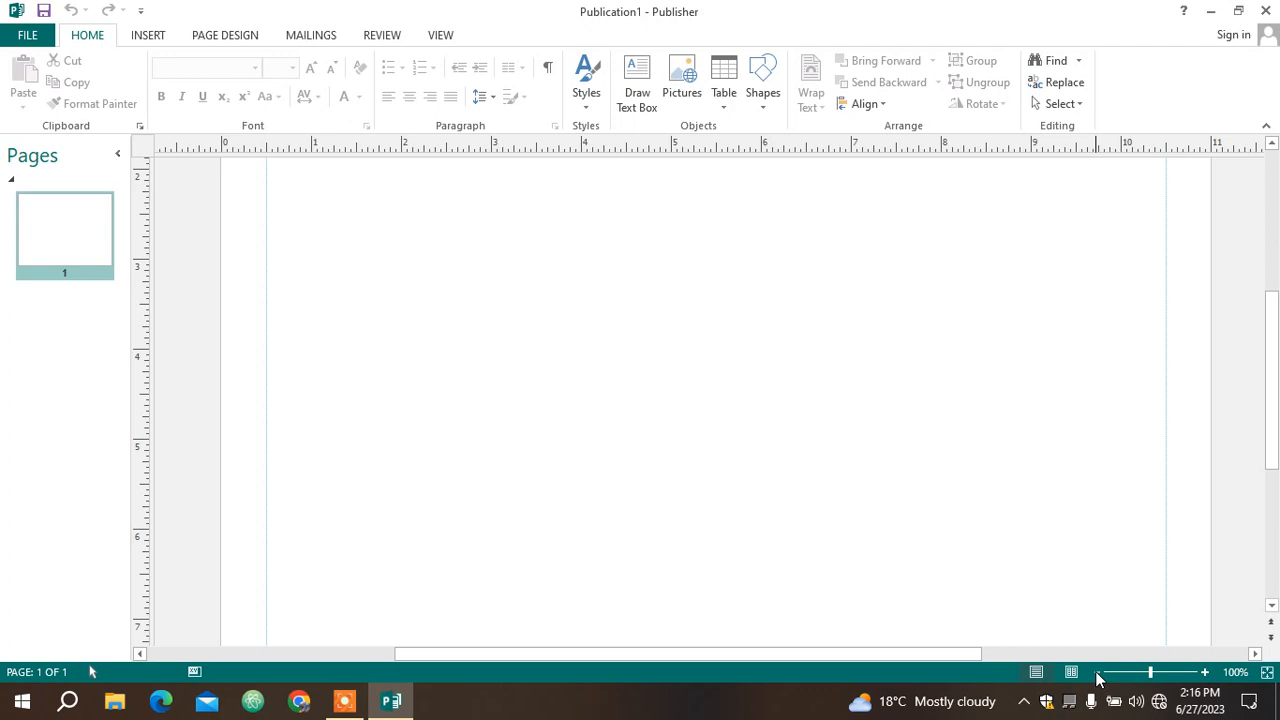
{"action": "left_click", "coordinate": [1117, 672]}
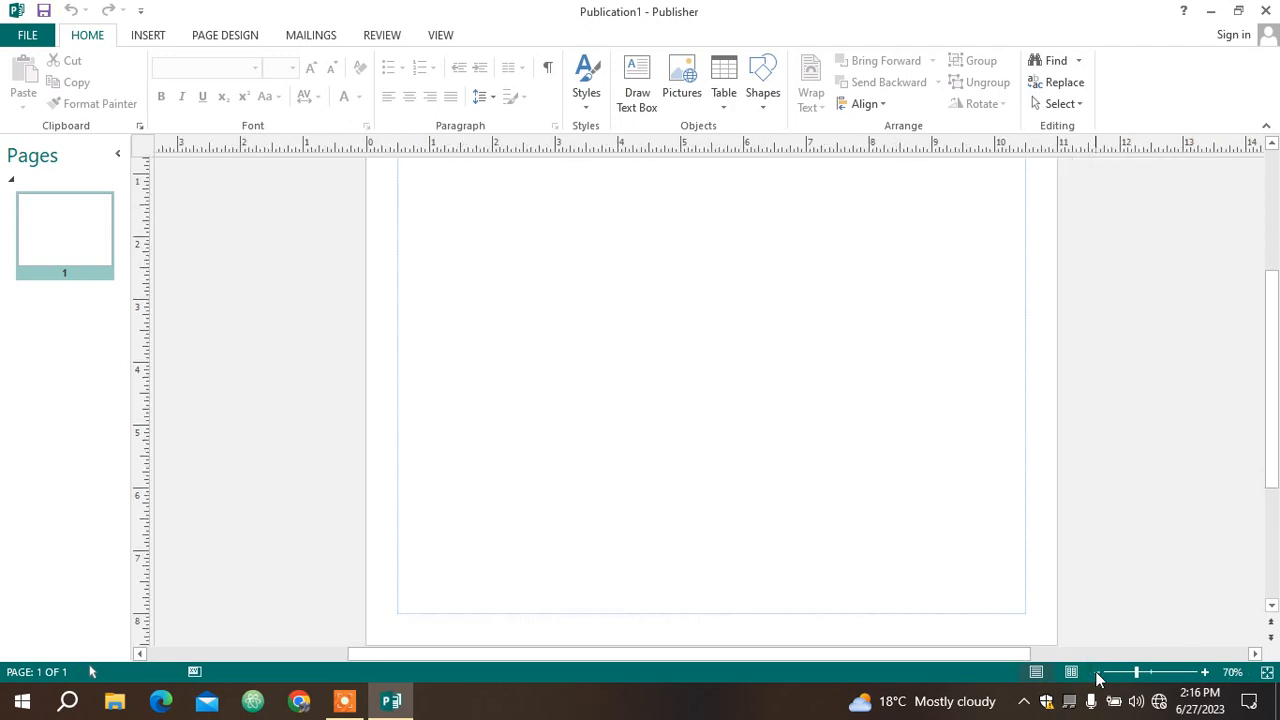
{"action": "left_click", "coordinate": [1096, 672]}
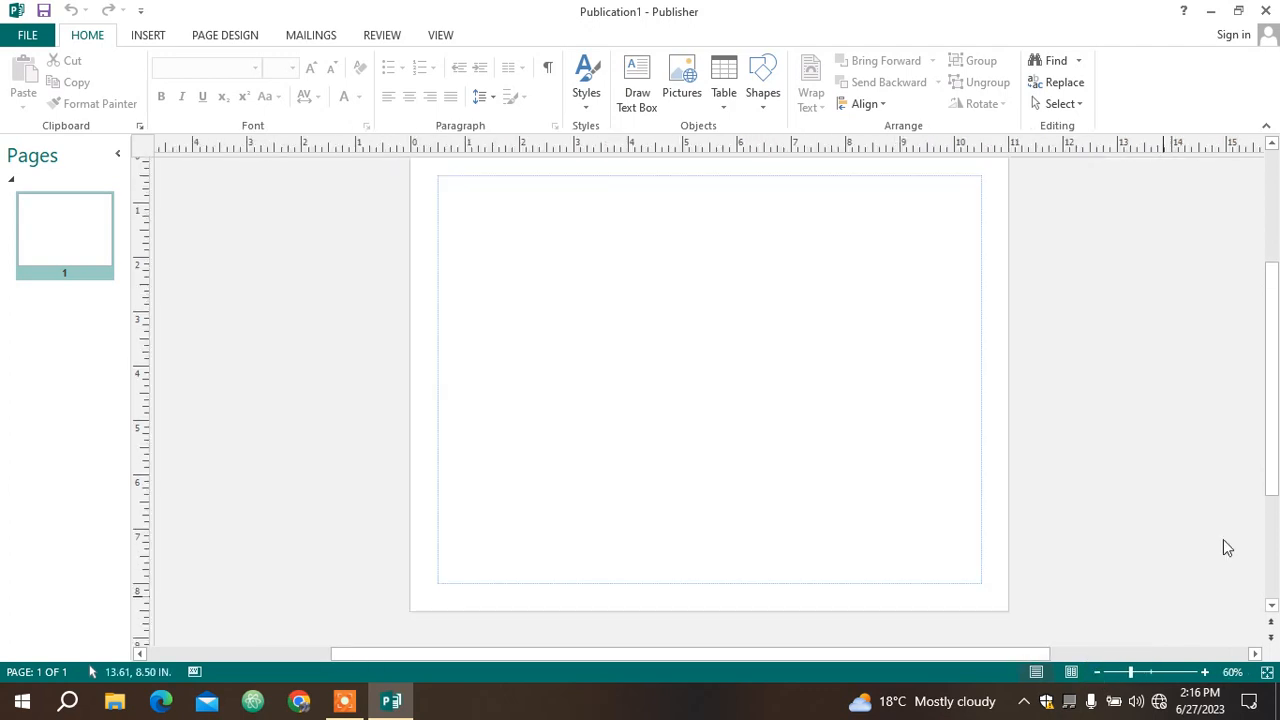
{"action": "scroll", "scroll_direction": "up", "scroll_amount": 3}
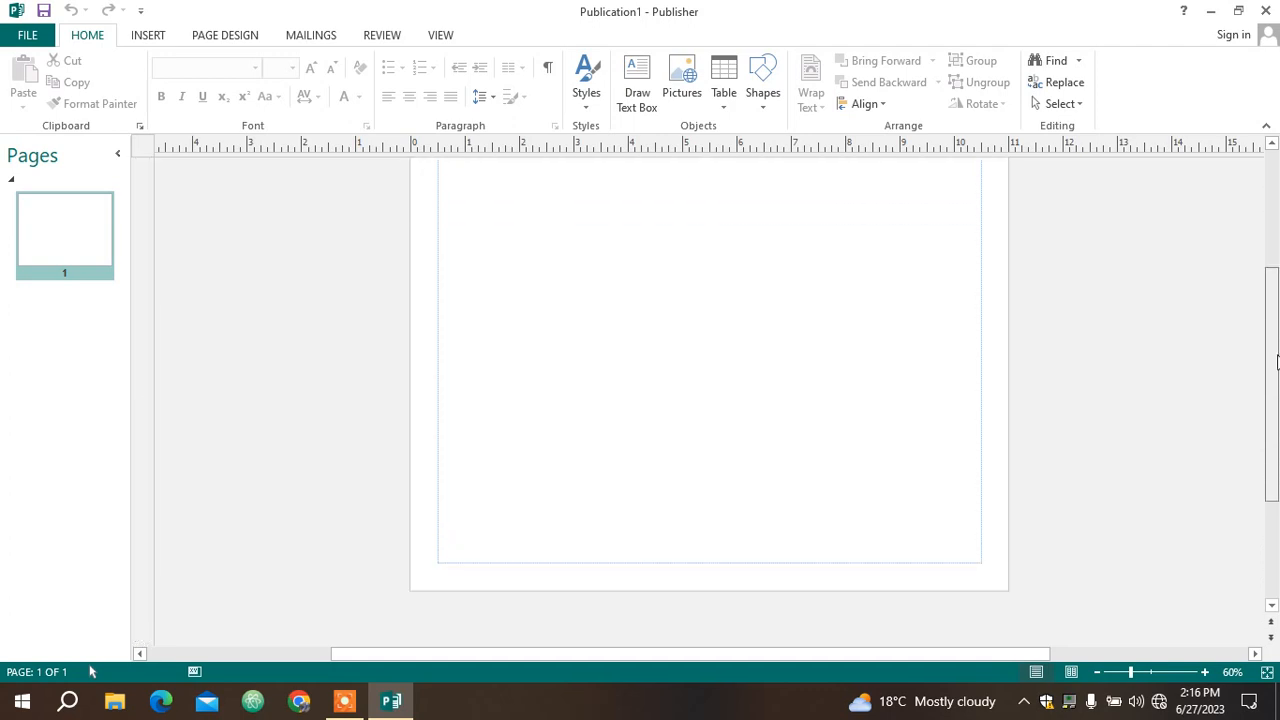